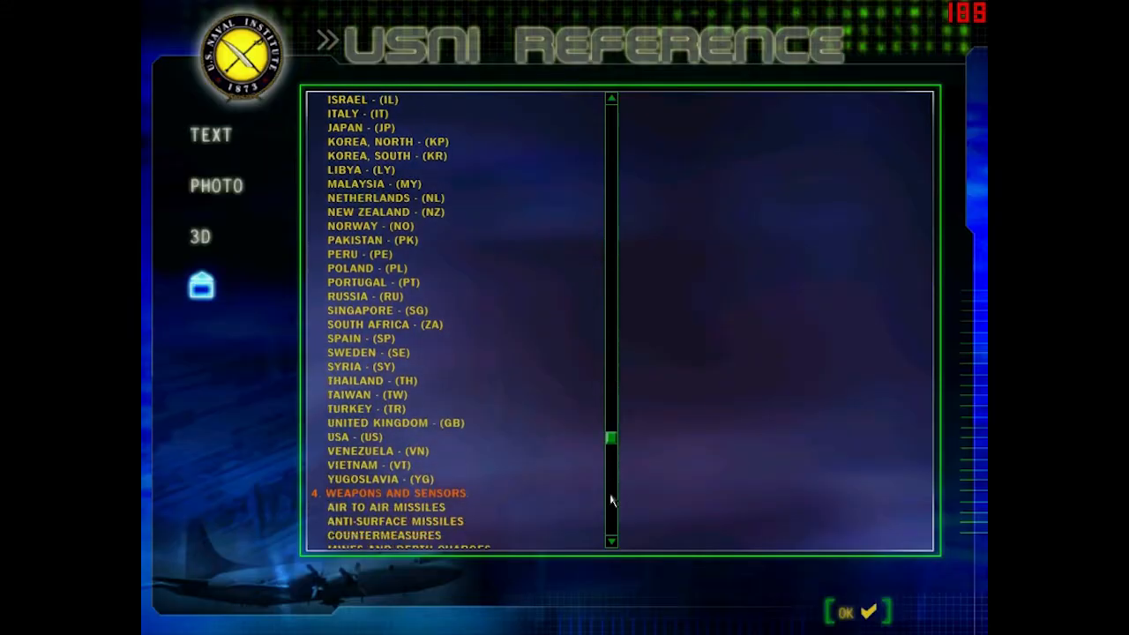
- Find the 65-76 torpedo in the torpedoes list, read its text entry and view its 3D model
scroll("down", 3)
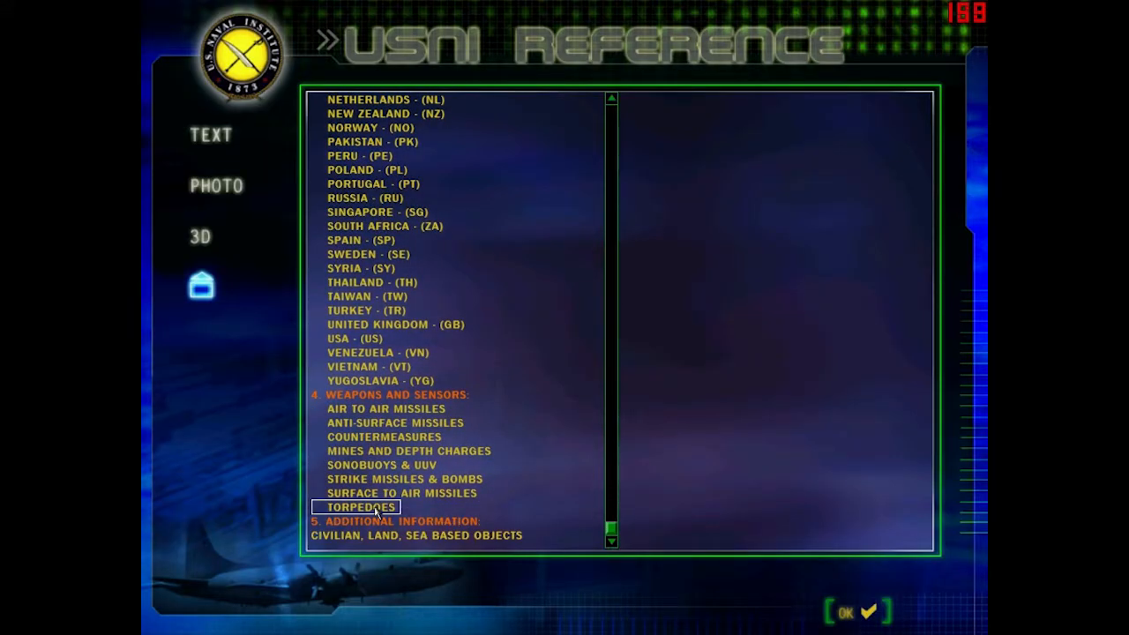
left_click(360, 507)
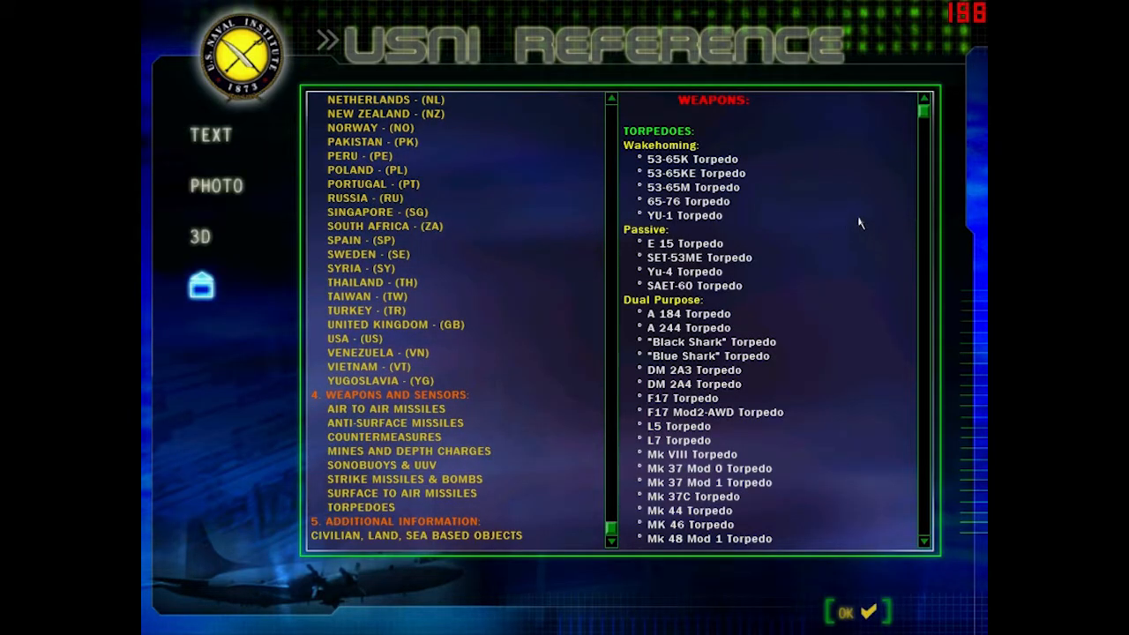
mouse_move(791, 196)
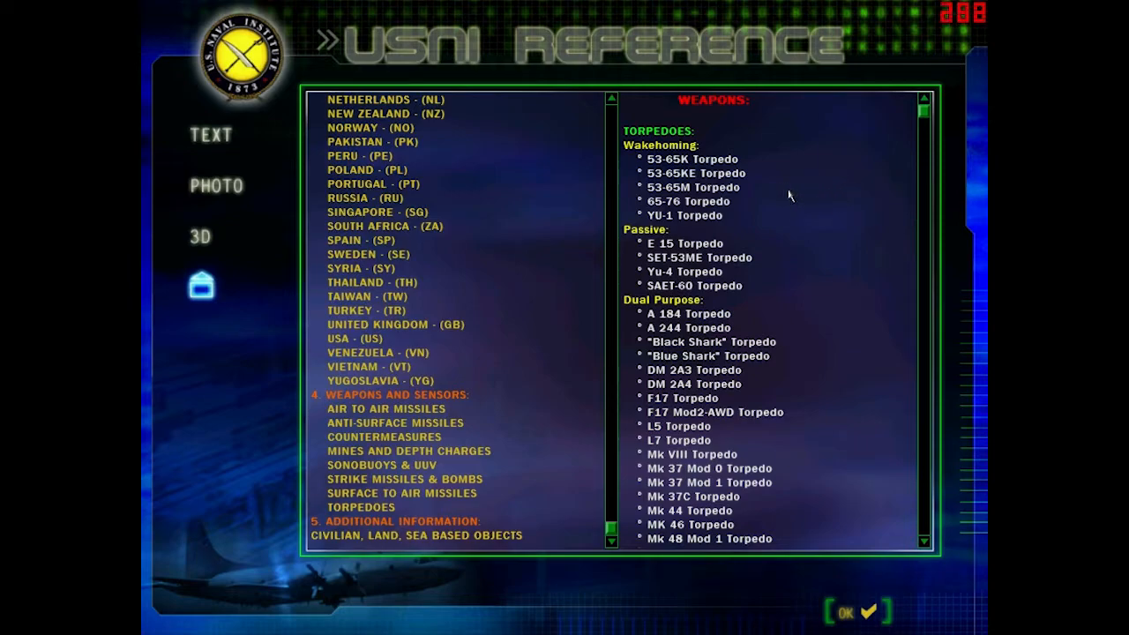
left_click(689, 201)
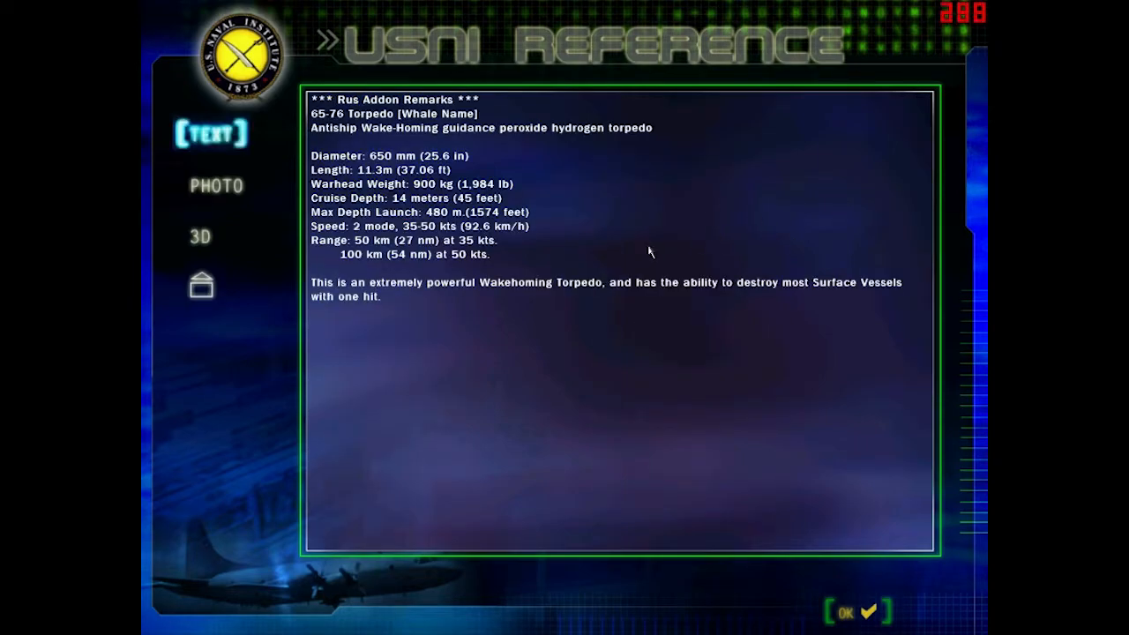
mouse_move(572, 183)
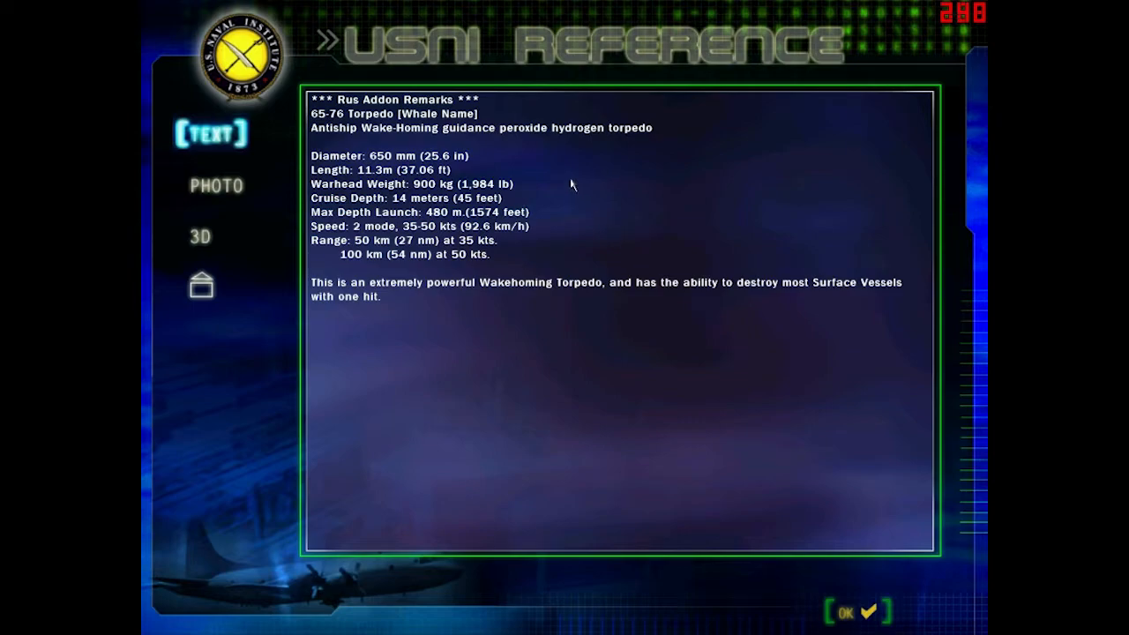
left_click(202, 236)
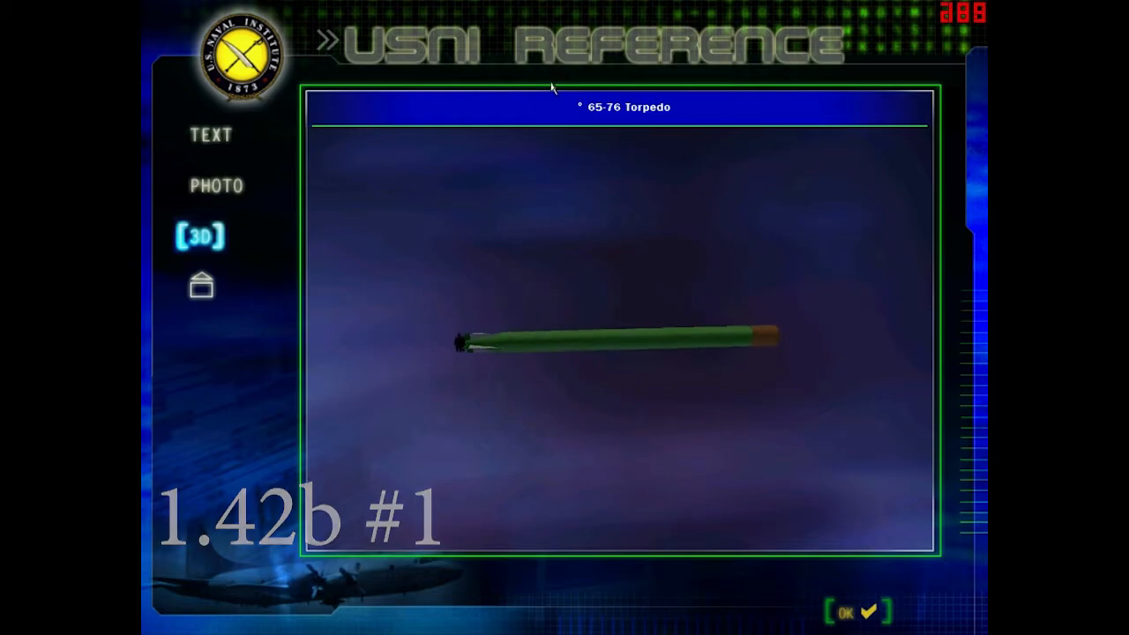
- Review the 53-65KE and 53-65M wake-homing torpedo entries and 3D models, returning to the list
left_click(201, 284)
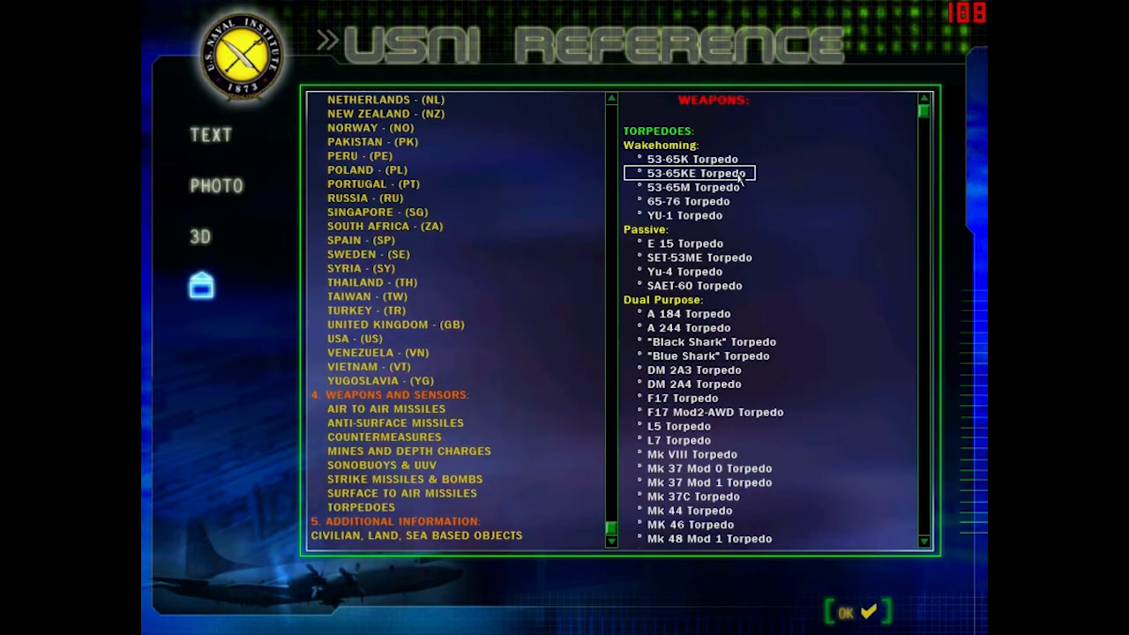
left_click(697, 173)
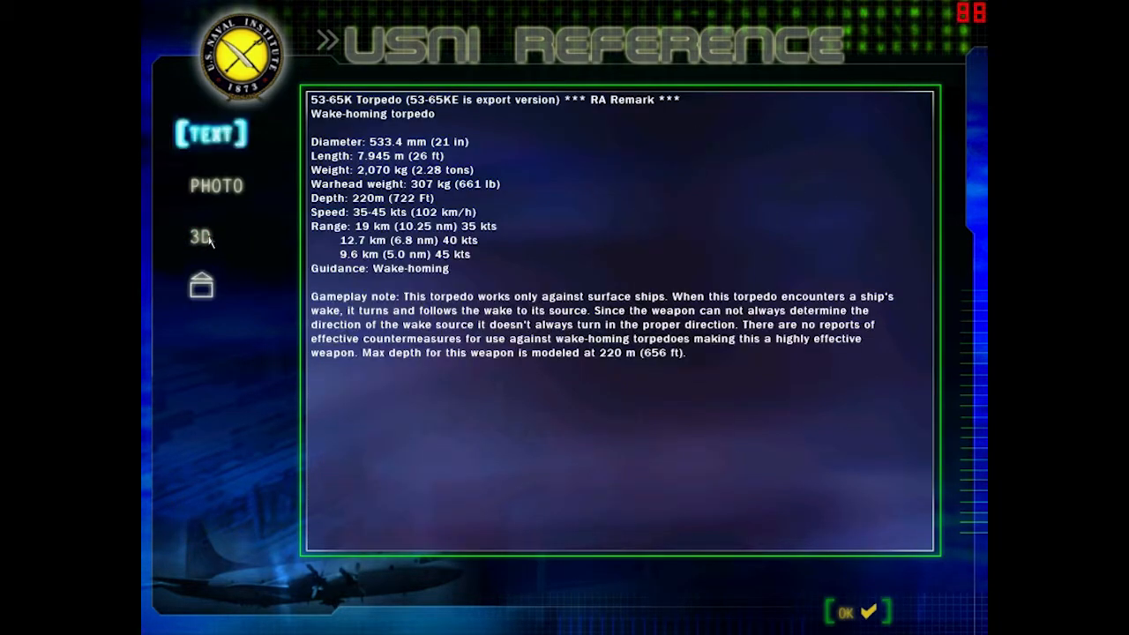
left_click(201, 236)
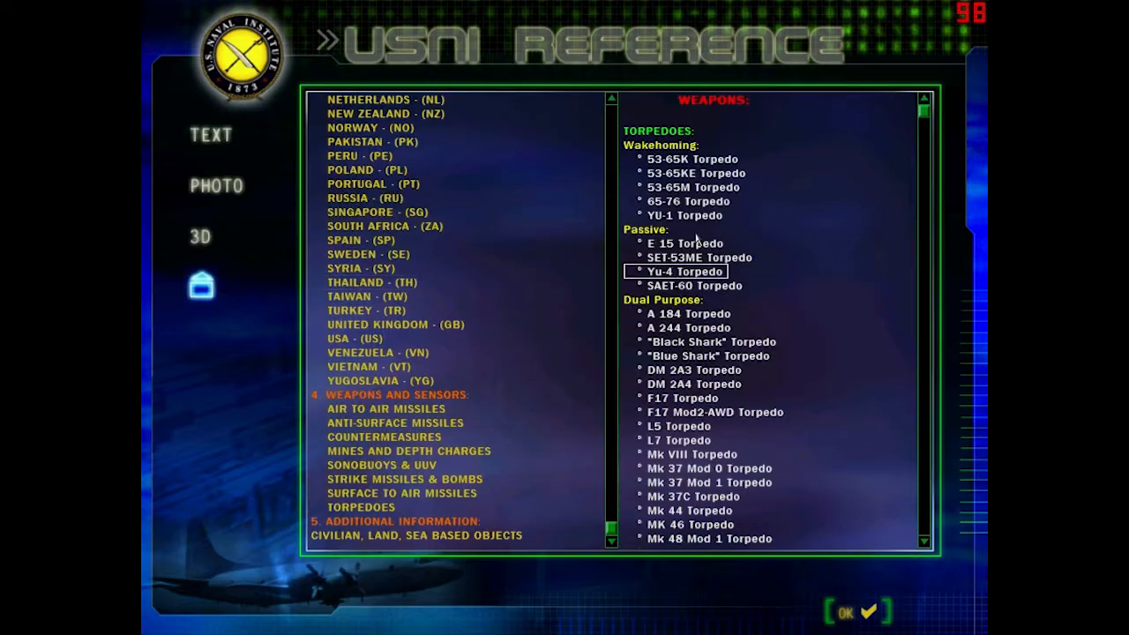
left_click(695, 173)
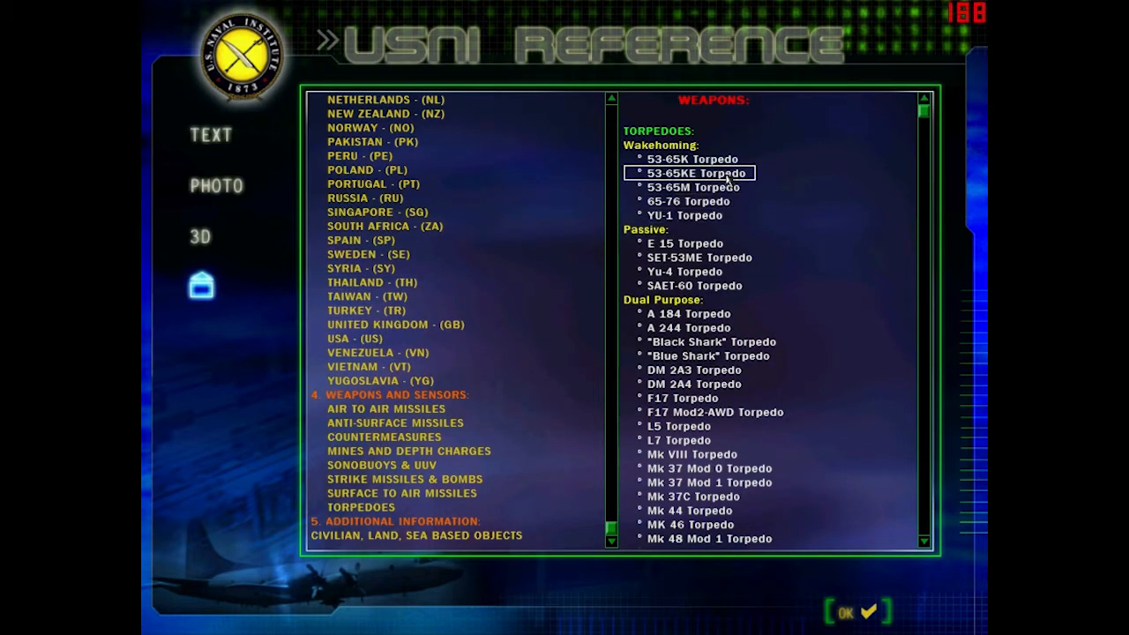
left_click(201, 237)
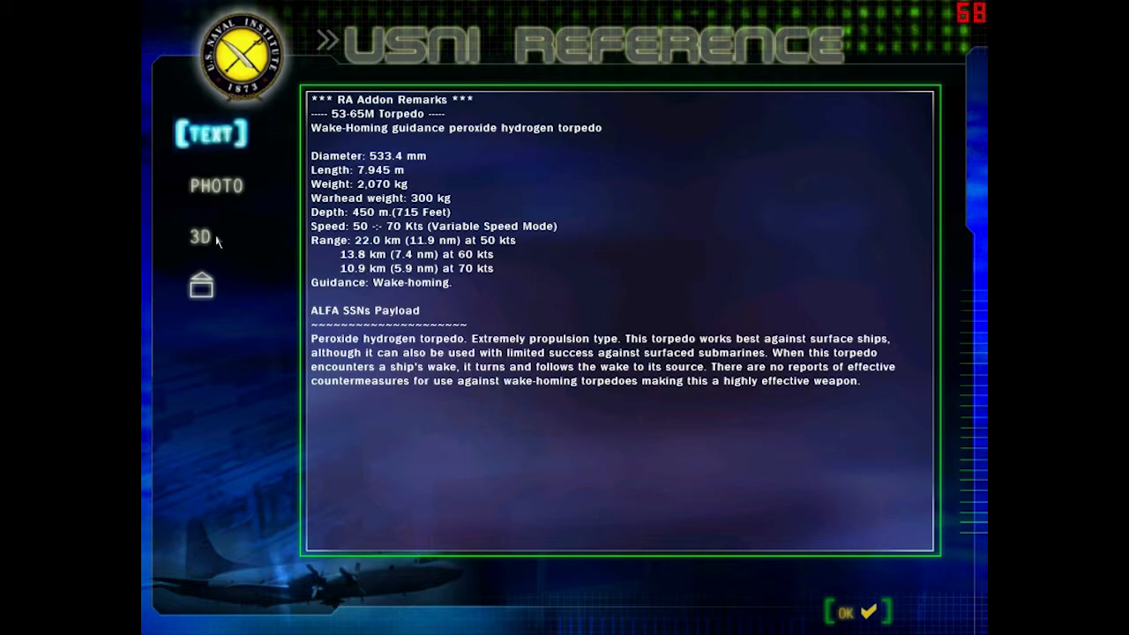
left_click(199, 237)
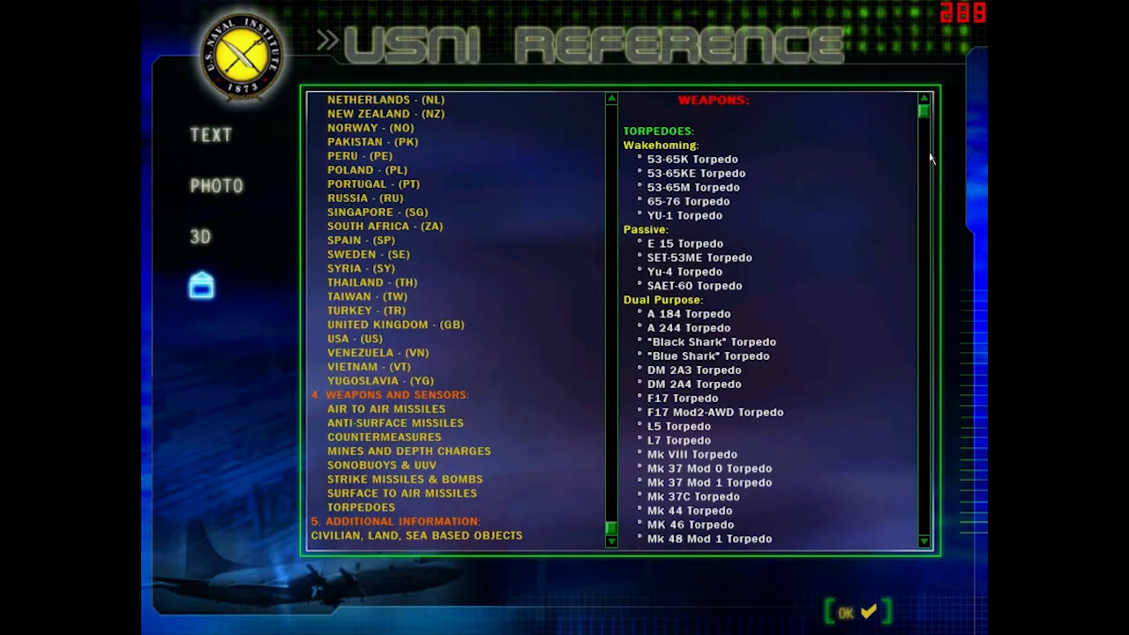
- Locate the SET-65 torpedo further down the torpedoes list and select it
scroll("down", 3)
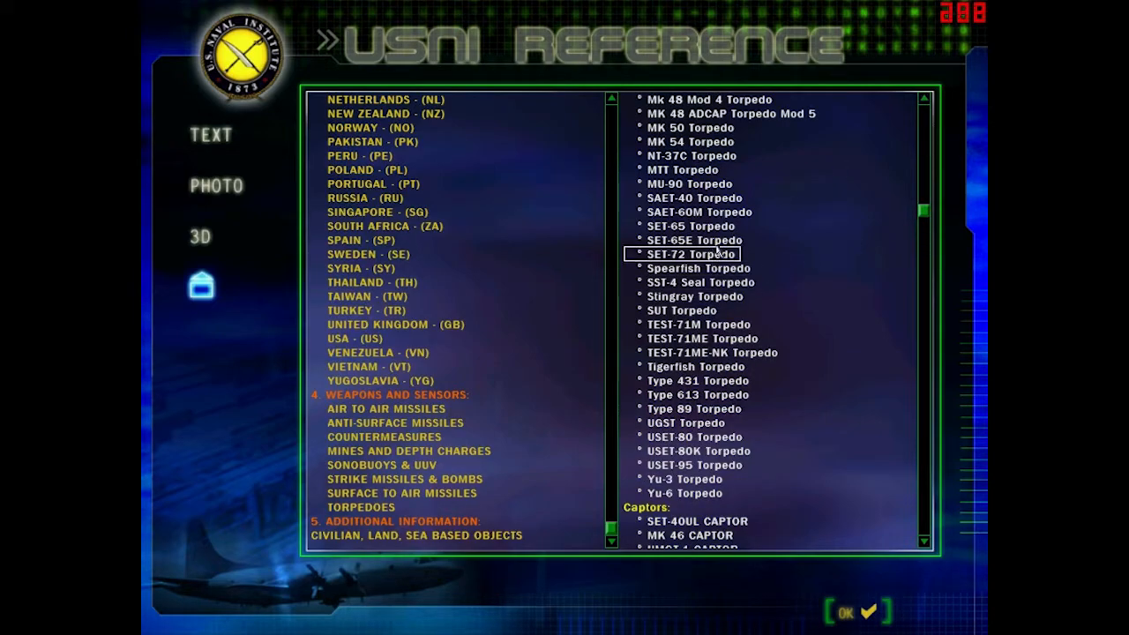
scroll("up", 3)
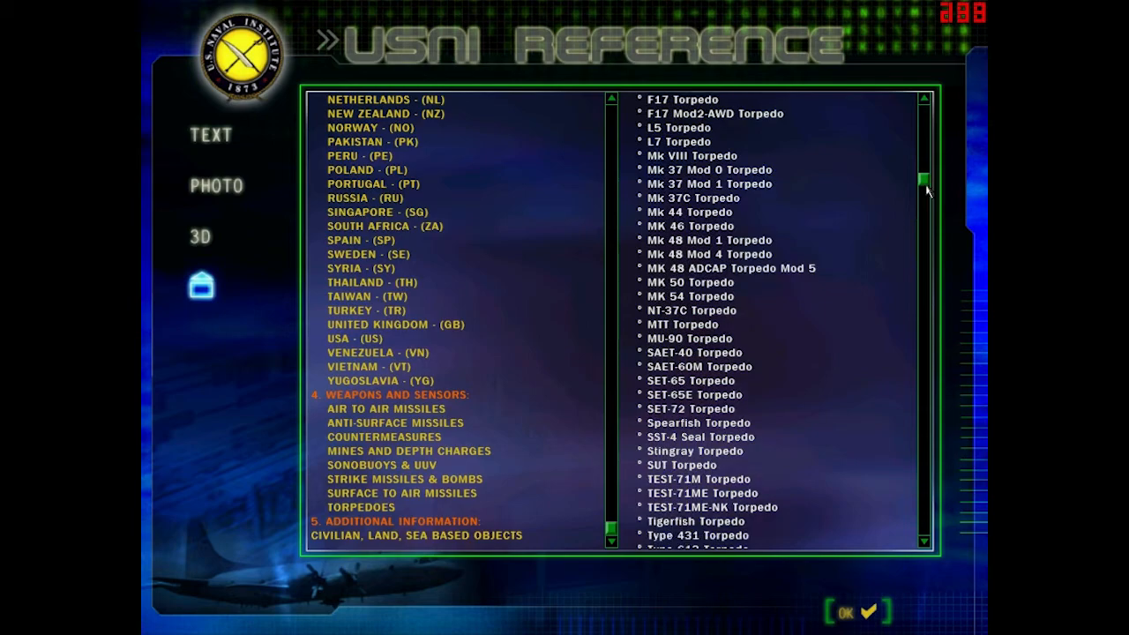
scroll("down", 3)
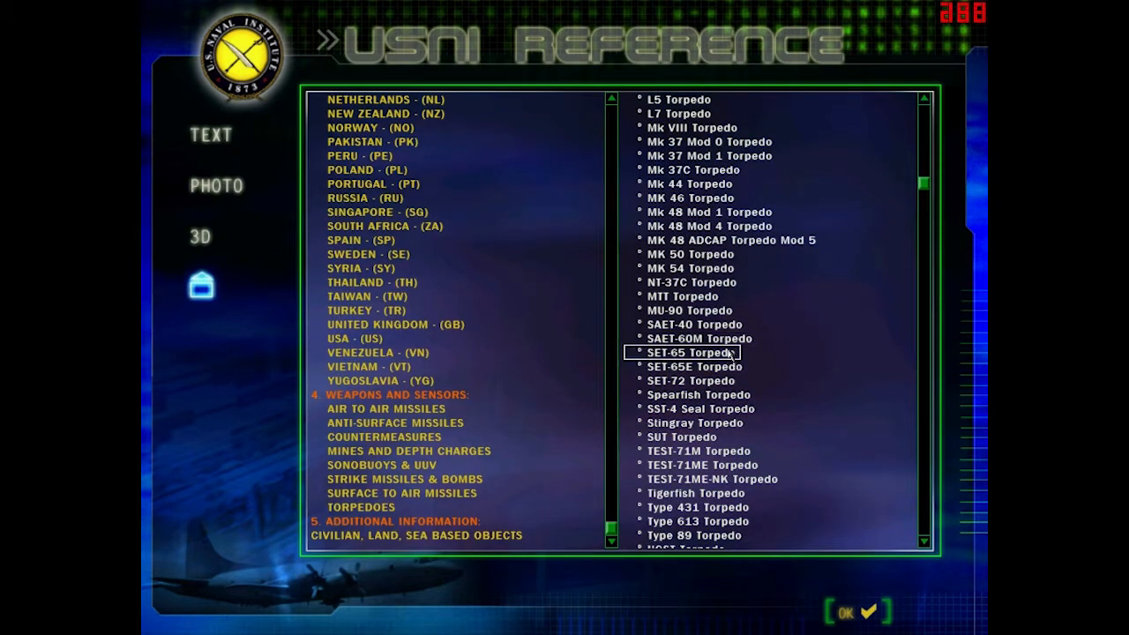
left_click(200, 236)
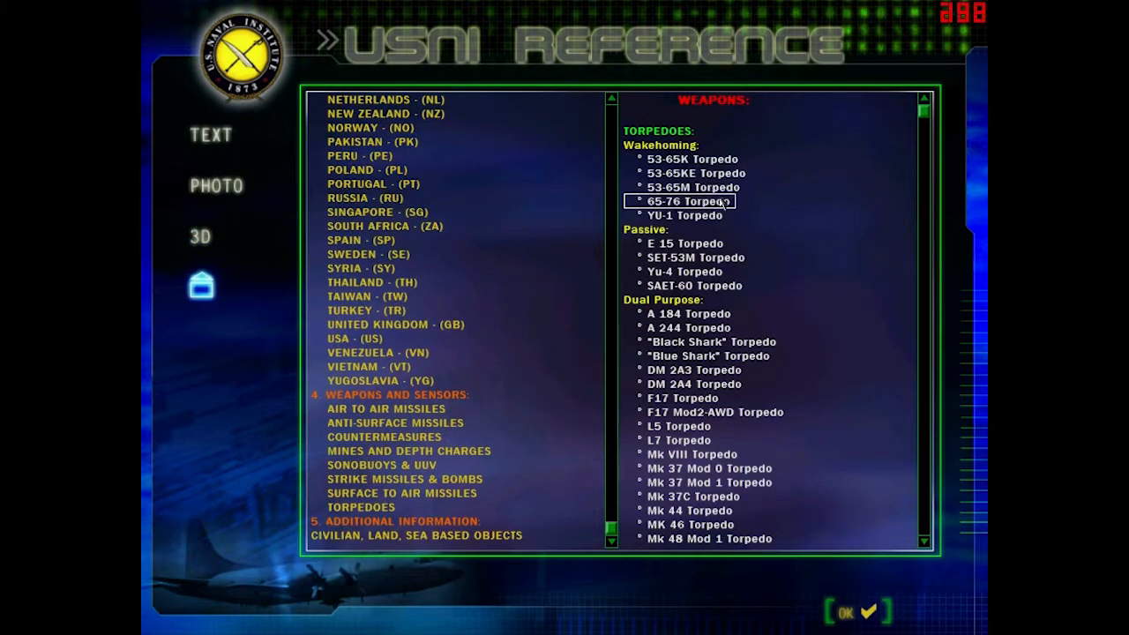
- Switch the 53-65KE torpedo between text and 3D views and reopen its specifications
left_click(201, 237)
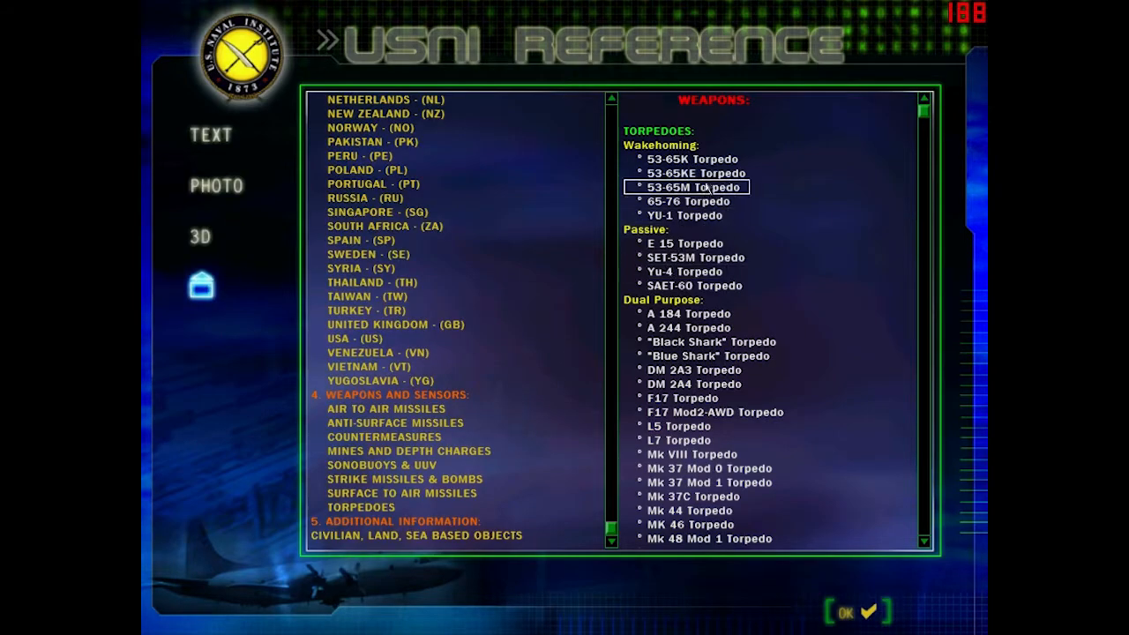
left_click(201, 237)
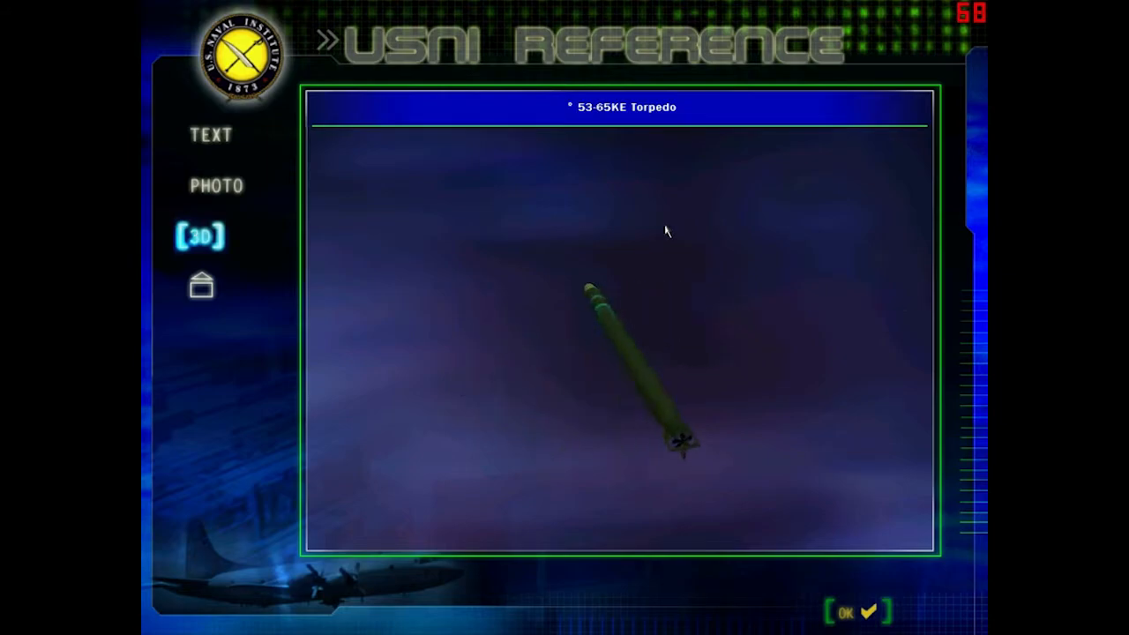
left_click(201, 284)
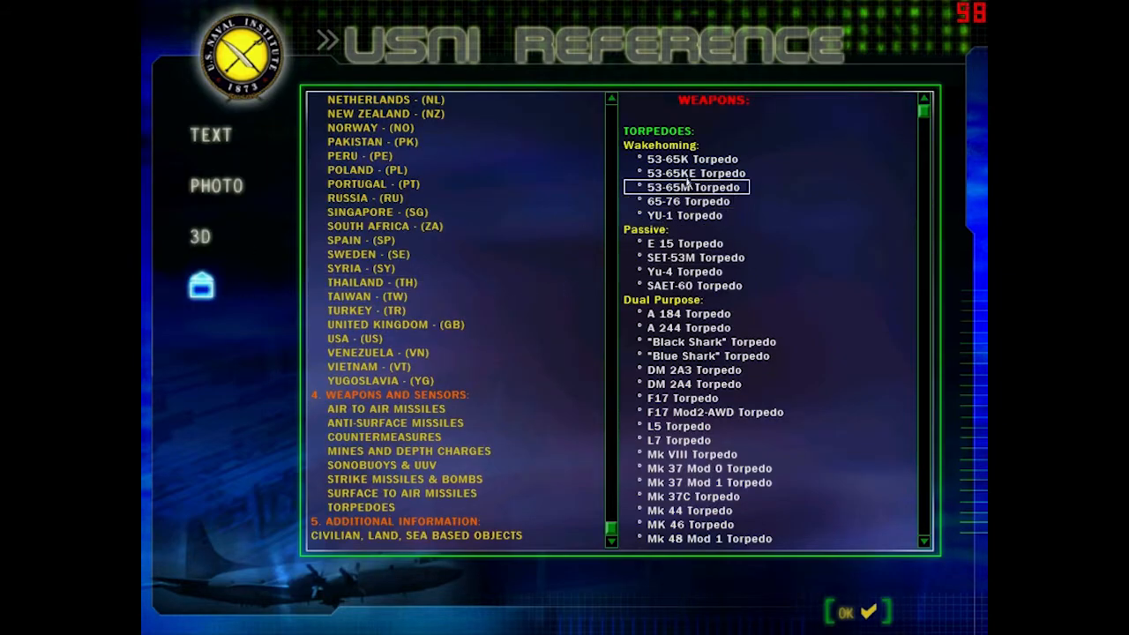
left_click(692, 159)
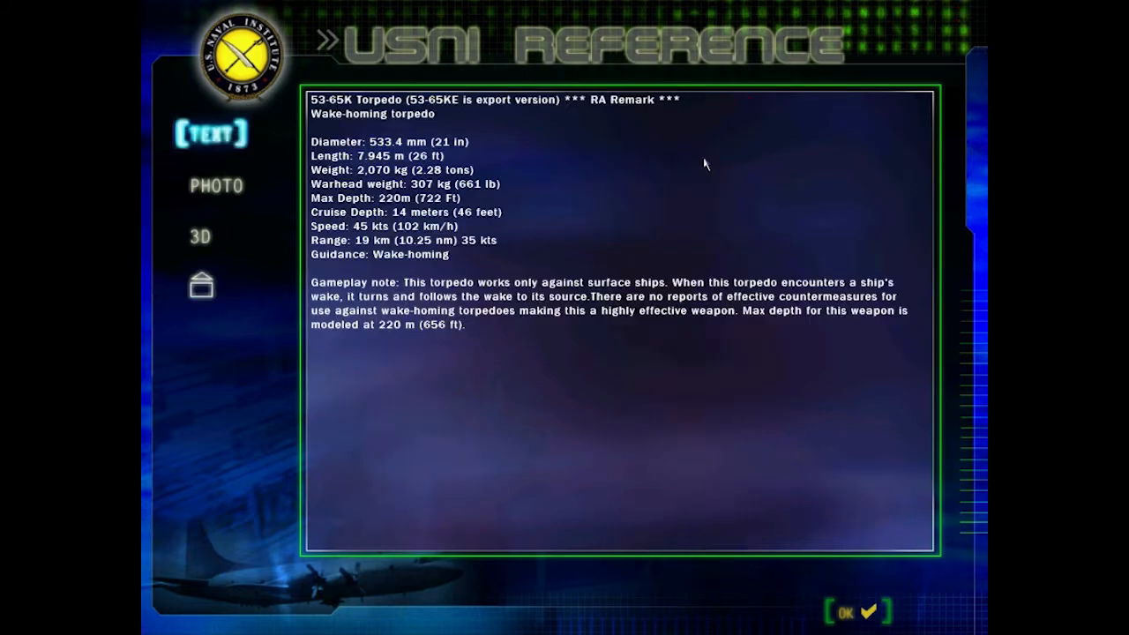
- View the 53-65M torpedo's 3D model, then read and leave the SET-65 torpedo entry
left_click(201, 284)
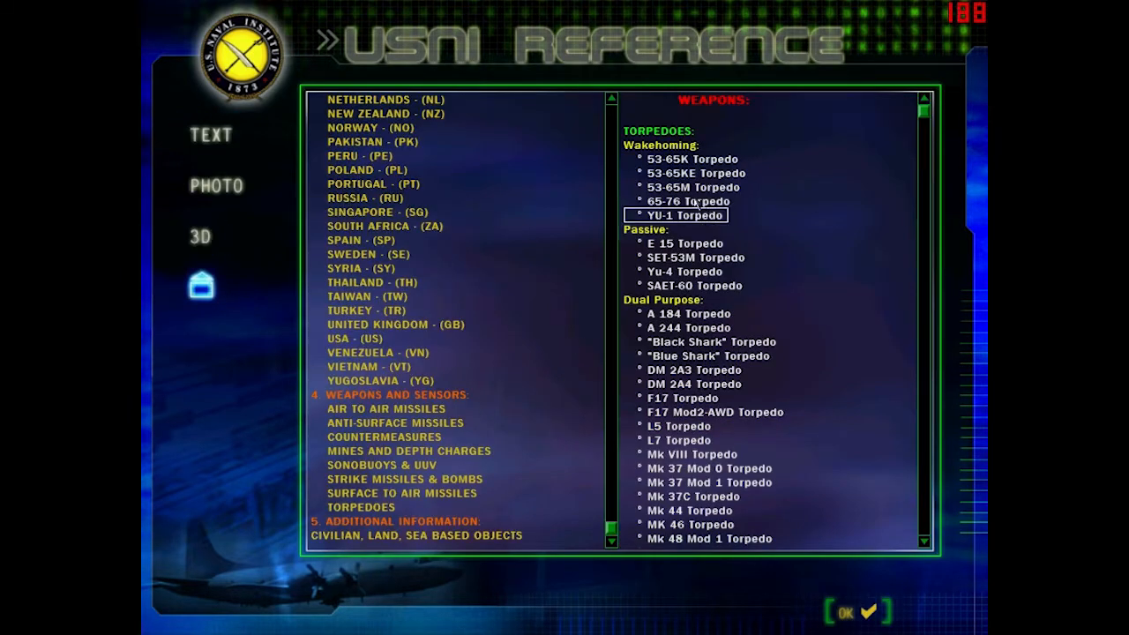
left_click(201, 236)
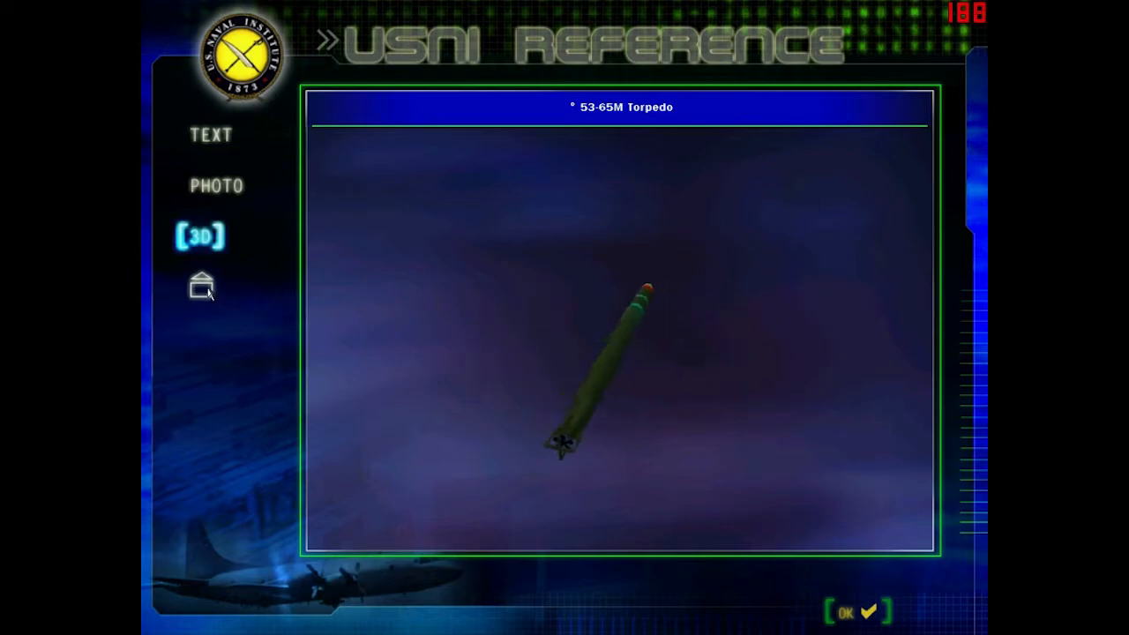
left_click(201, 286)
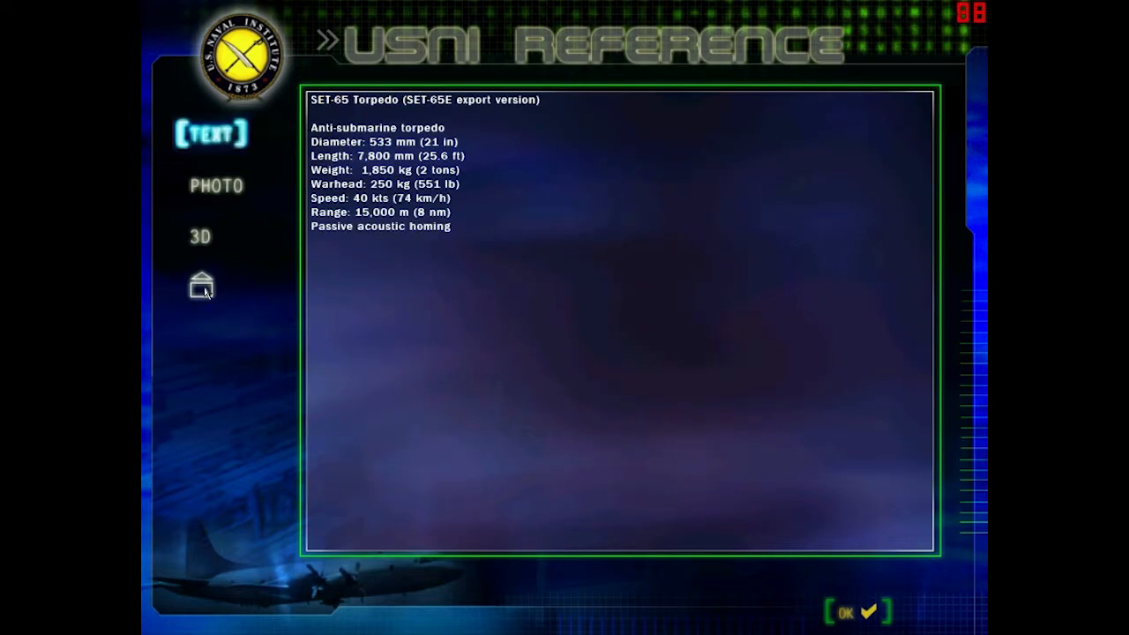
left_click(201, 236)
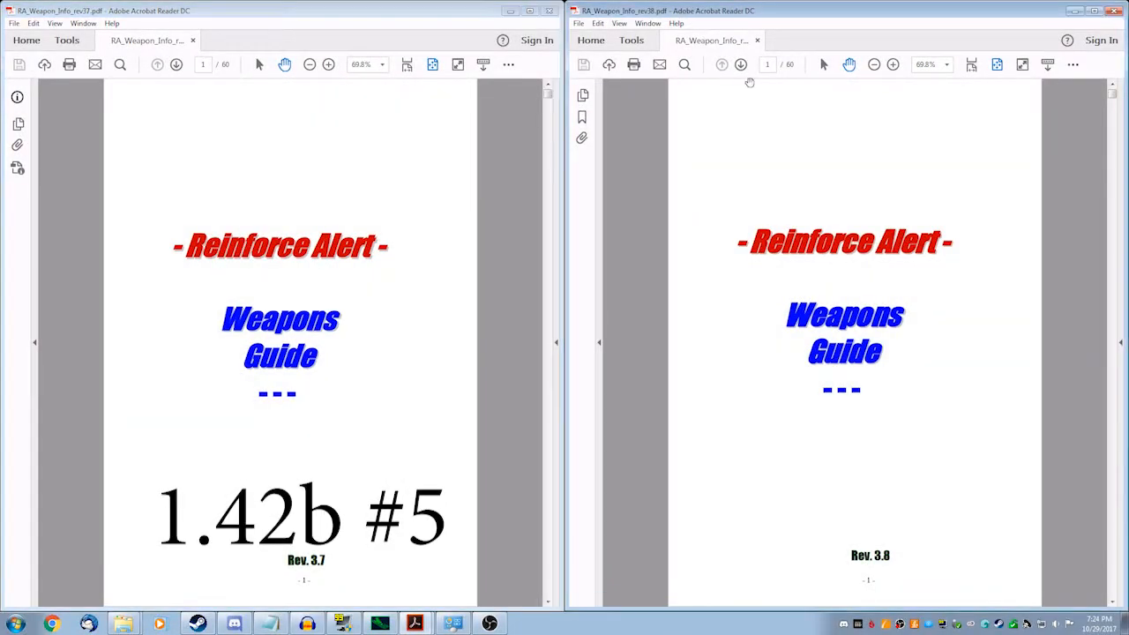
mouse_move(896, 565)
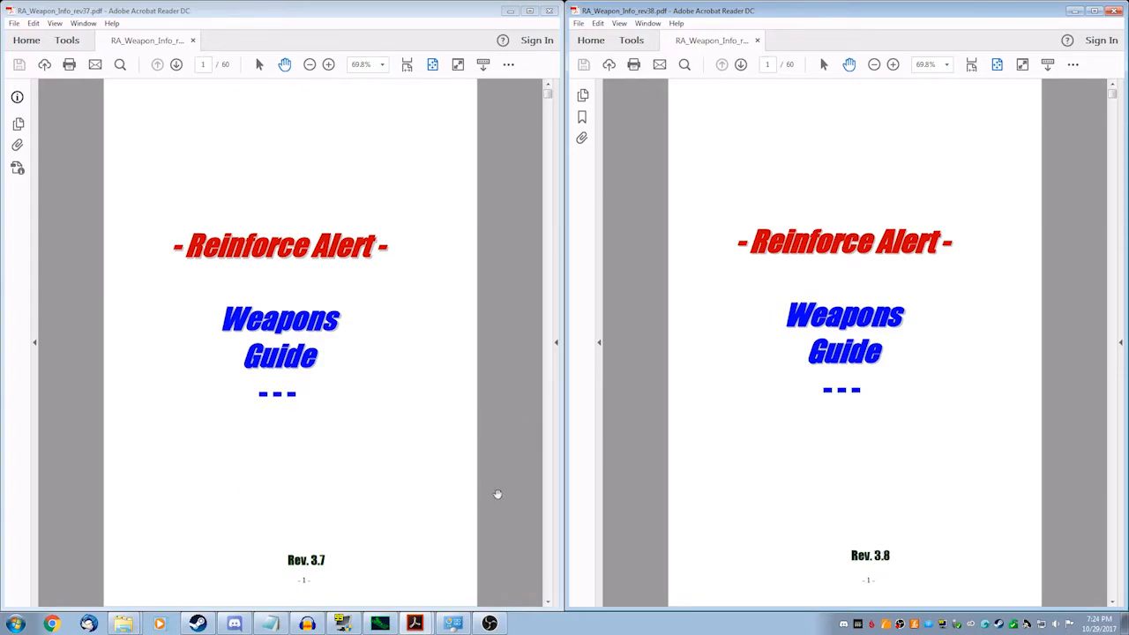
mouse_move(490, 305)
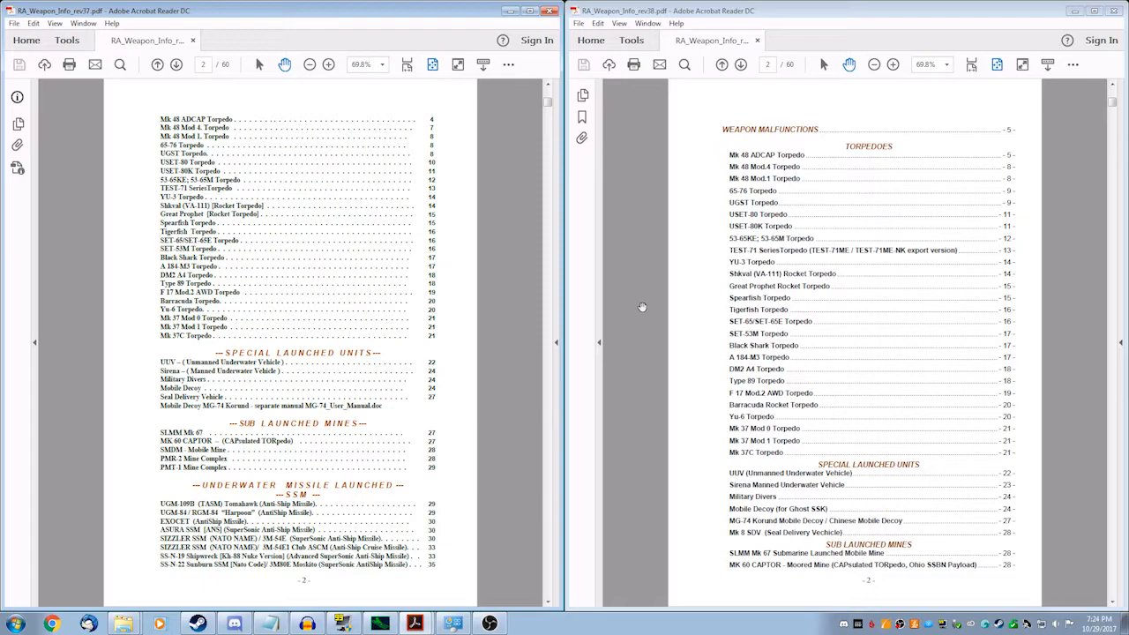
mouse_move(660, 220)
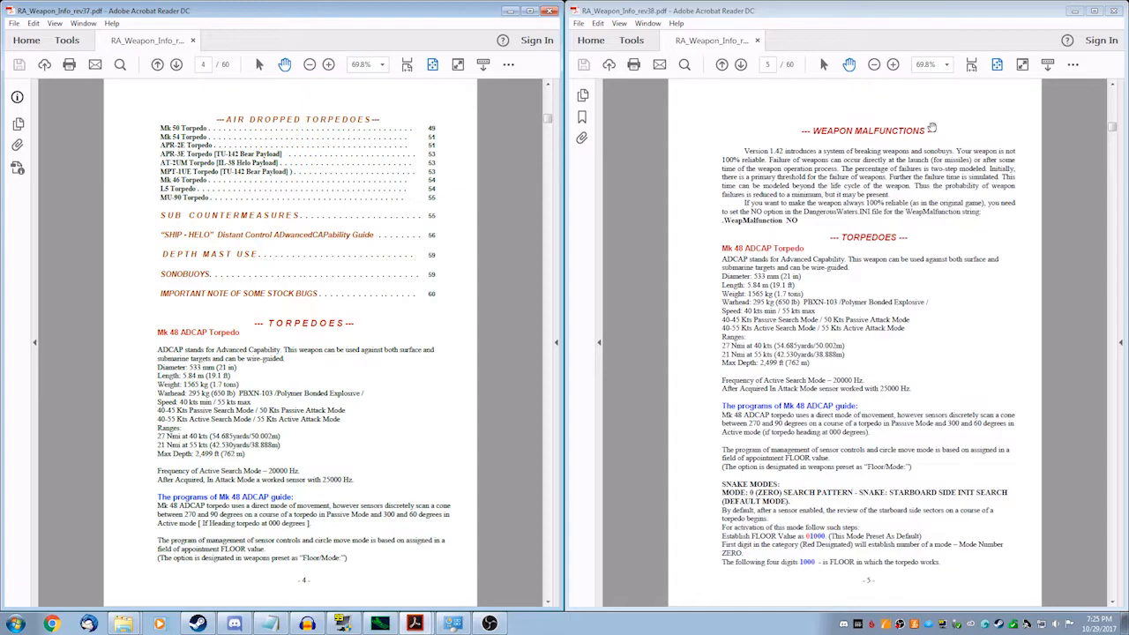
mouse_move(923, 127)
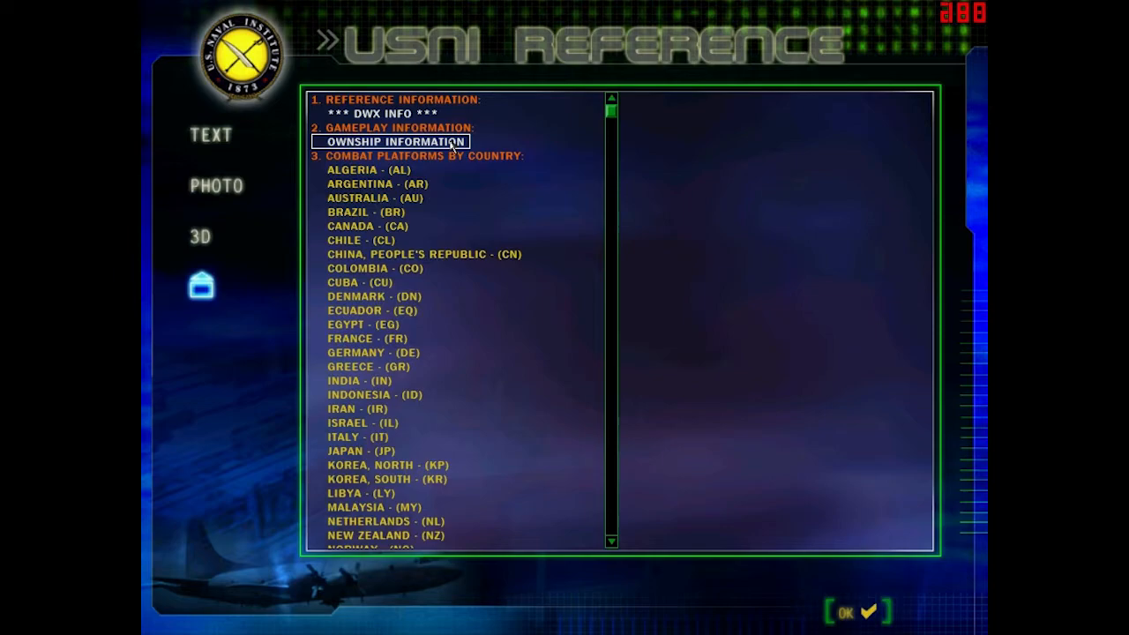
- Open the 688 Improved class text entry and read down to its sensors and weapon launch conditions
left_click(395, 141)
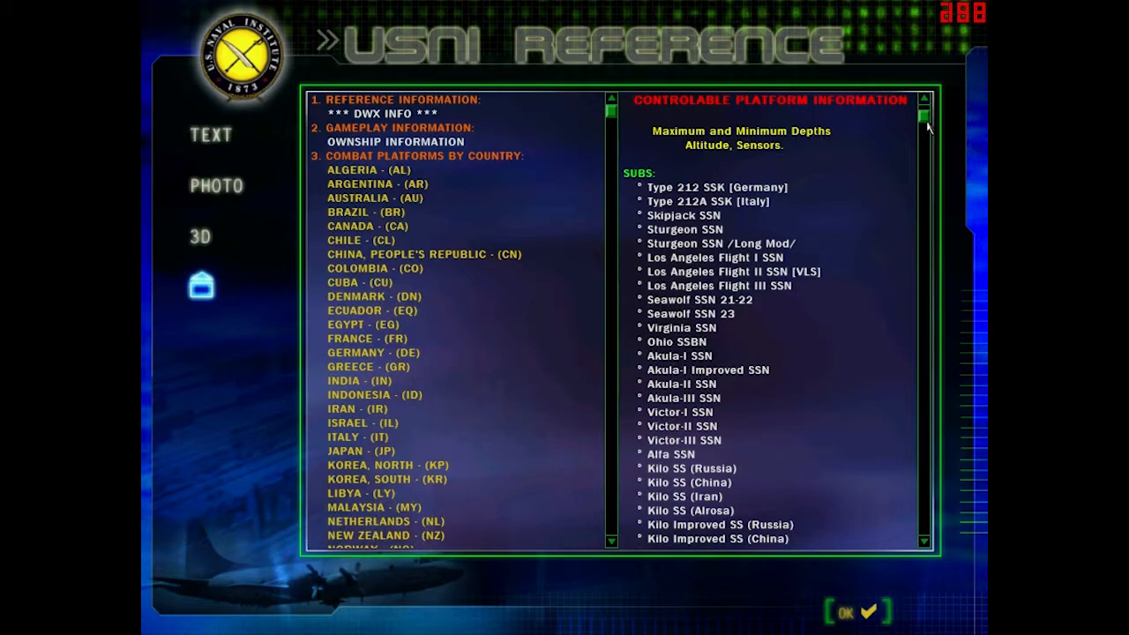
left_click(211, 134)
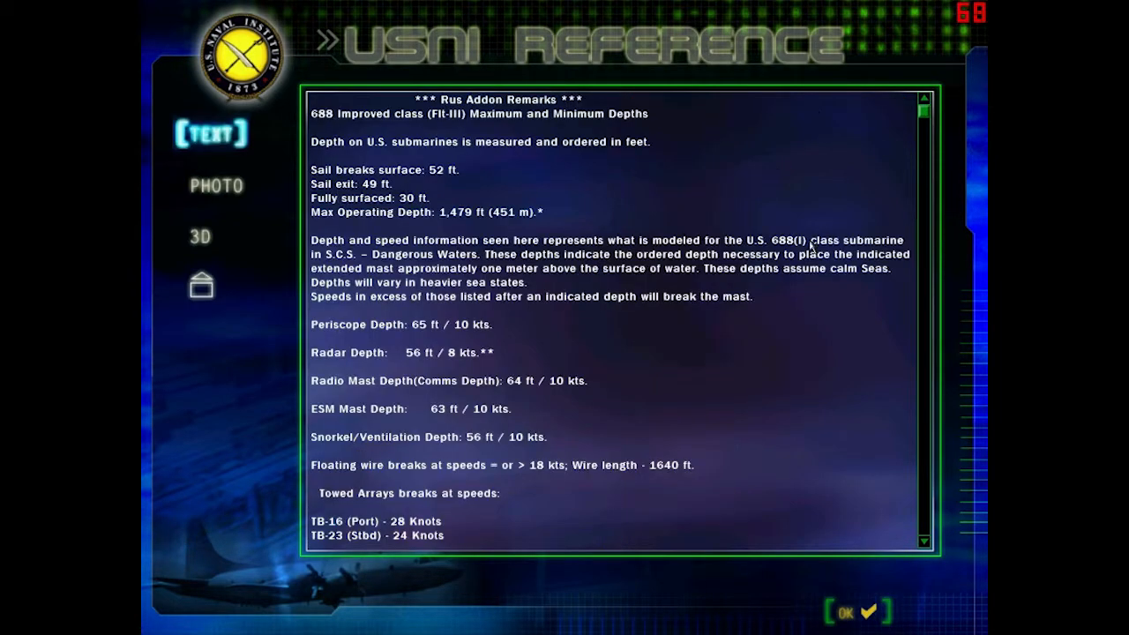
scroll("down", 3)
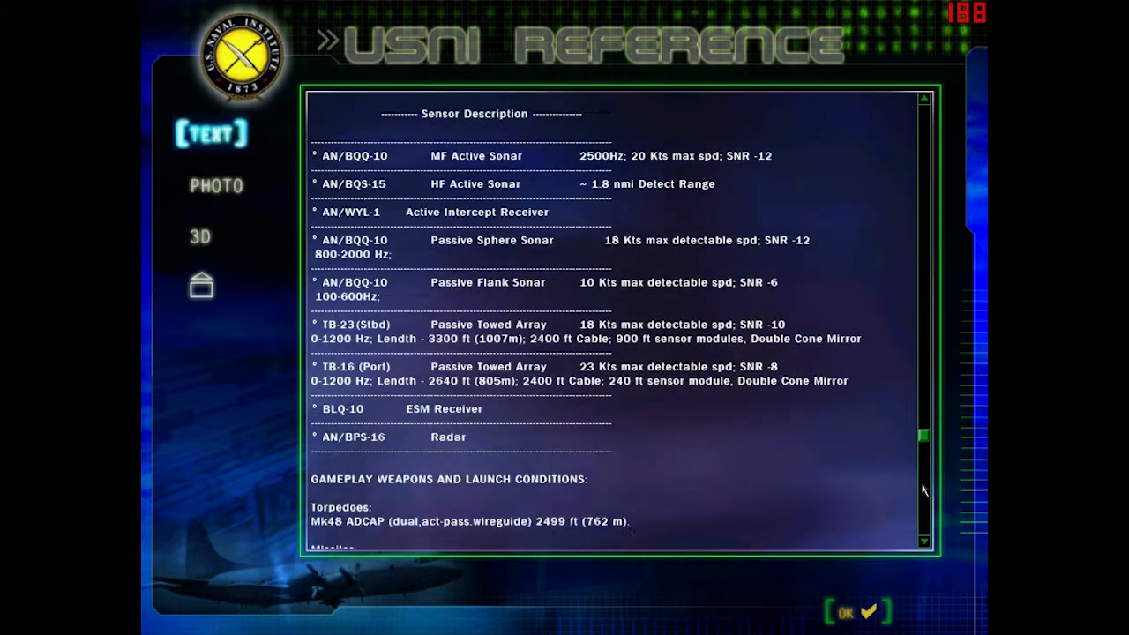
scroll("down", 3)
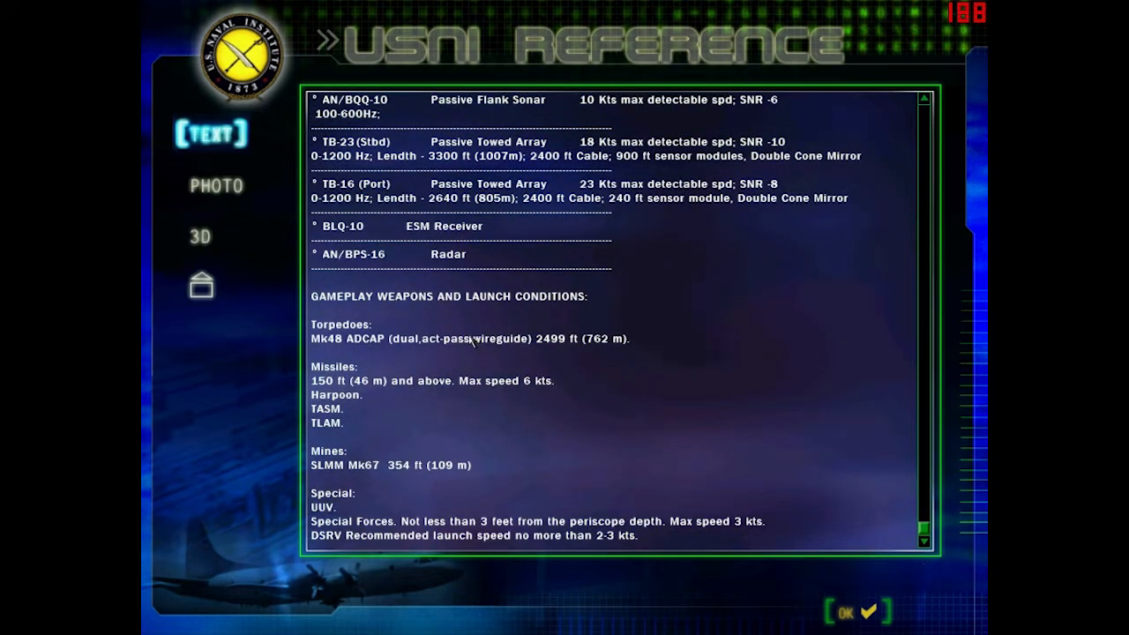
mouse_move(397, 395)
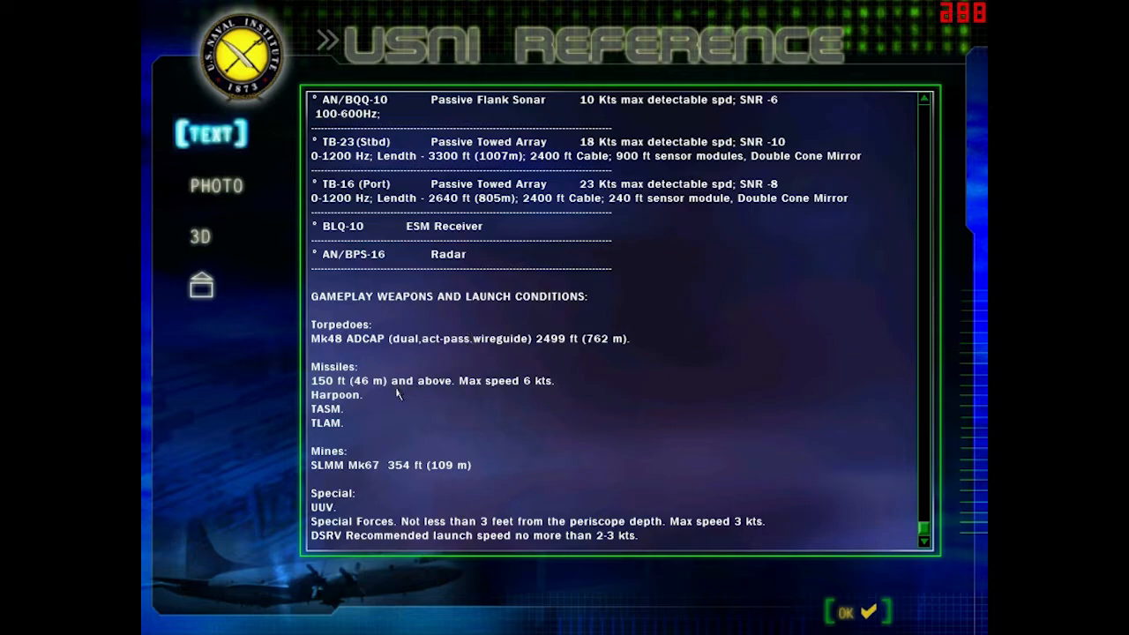
mouse_move(335, 374)
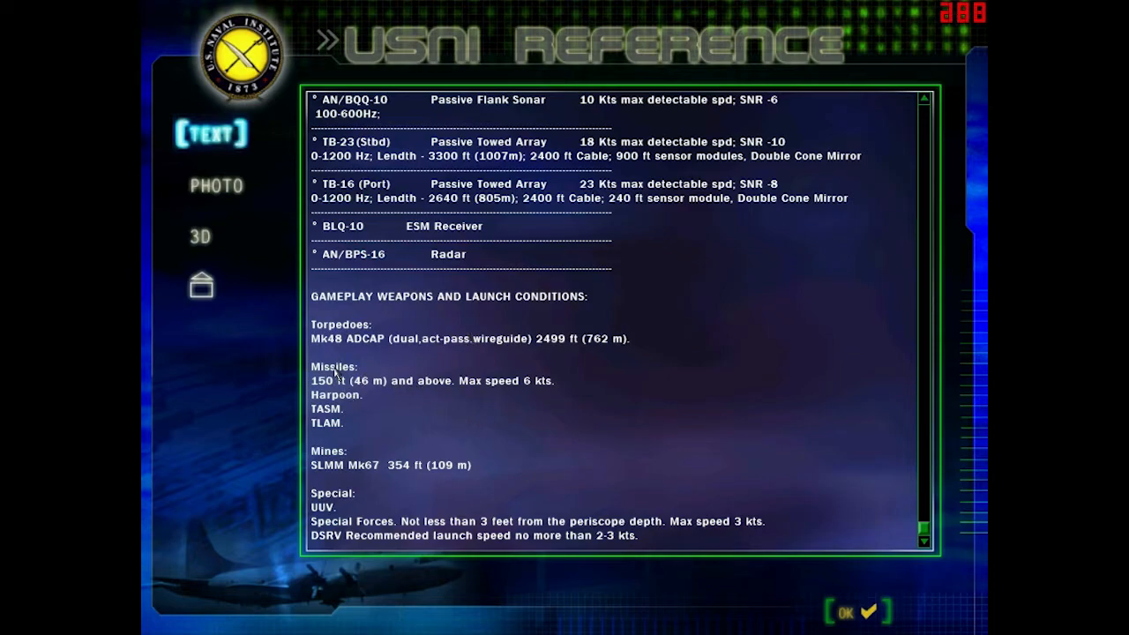
mouse_move(367, 420)
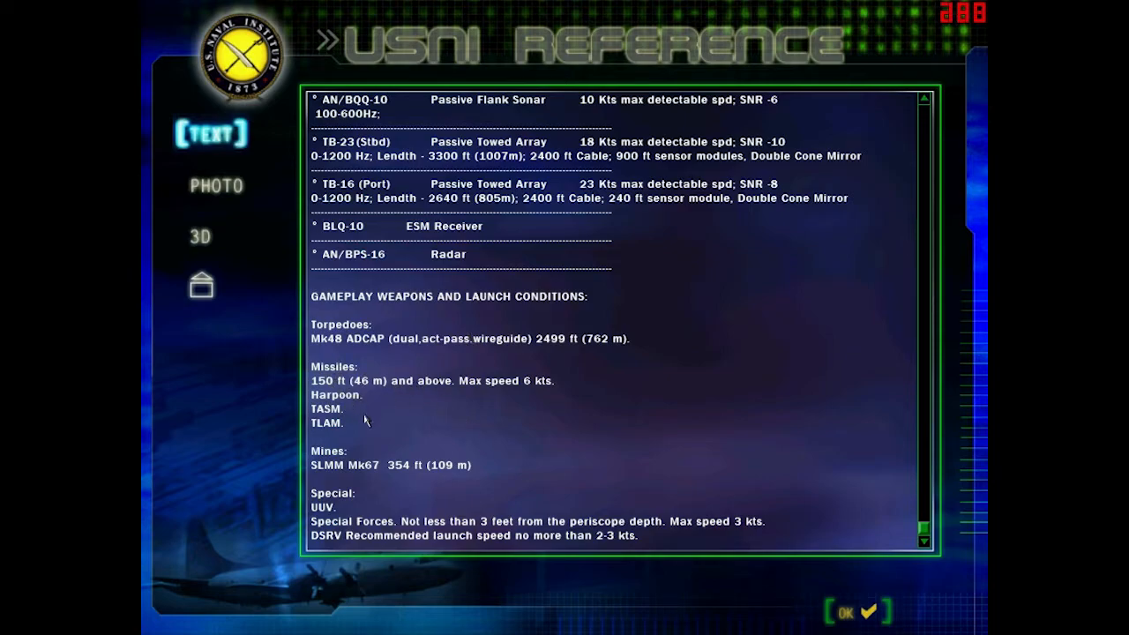
mouse_move(339, 385)
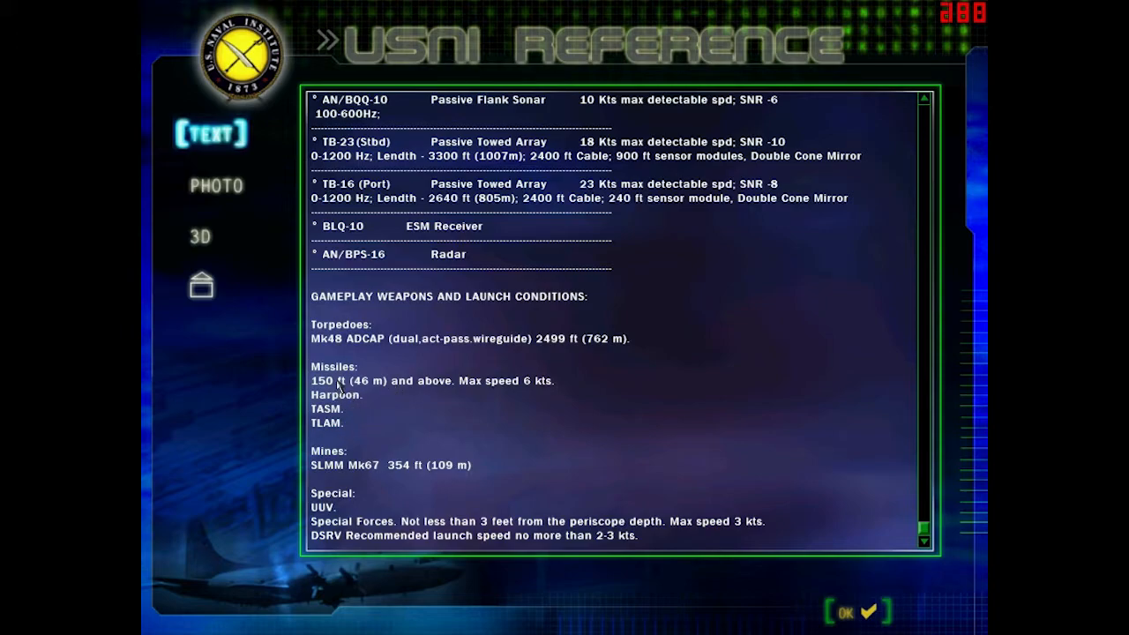
mouse_move(533, 394)
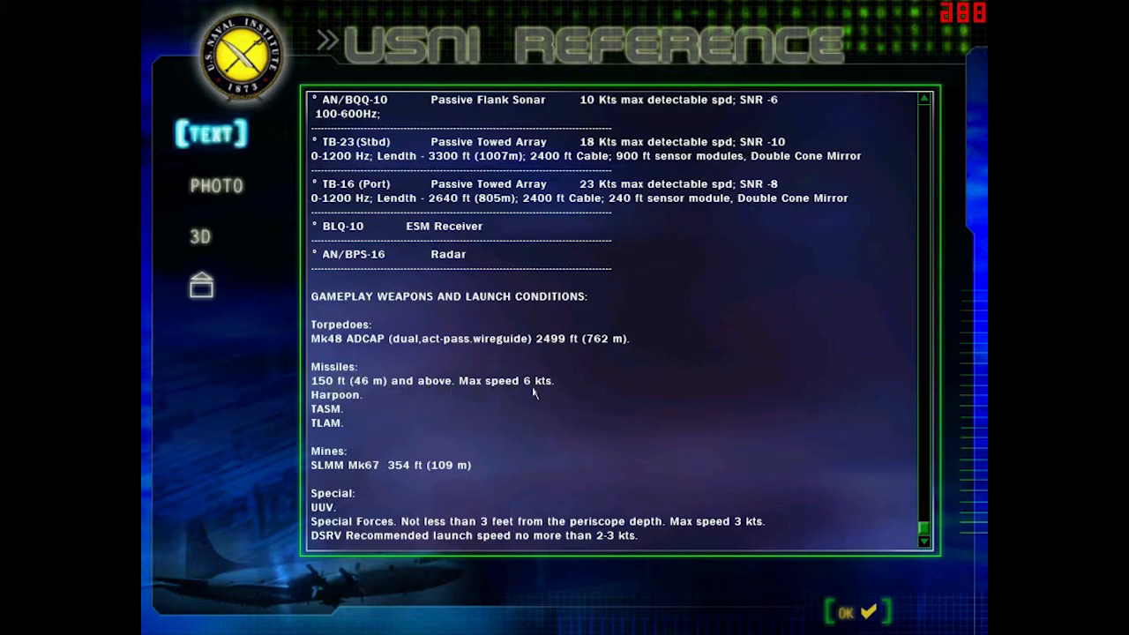
mouse_move(351, 515)
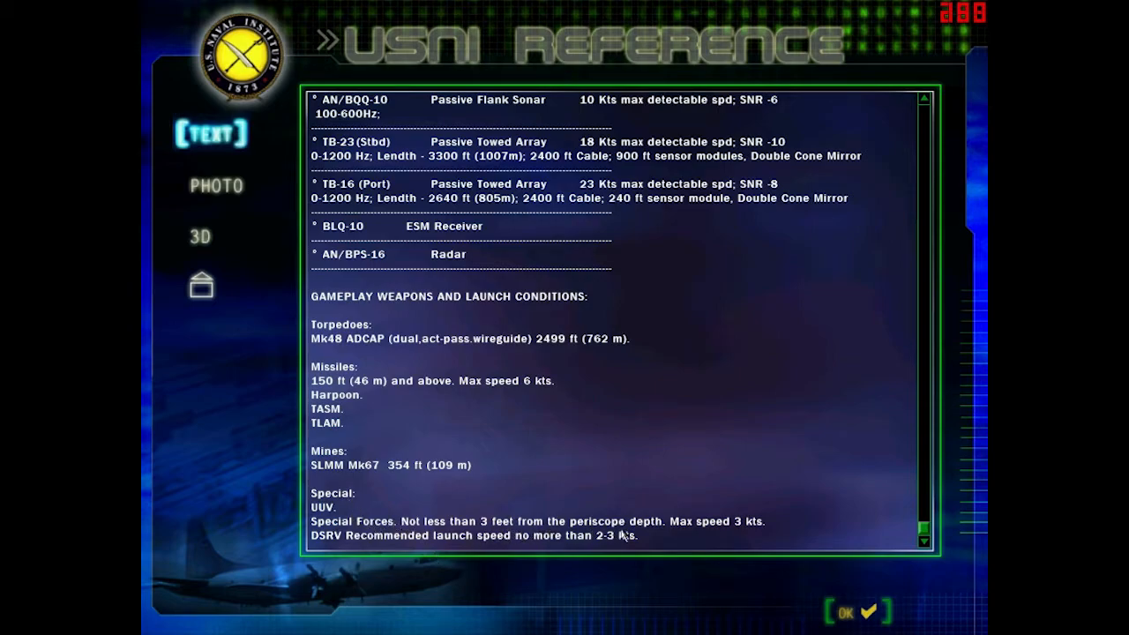
mouse_move(558, 483)
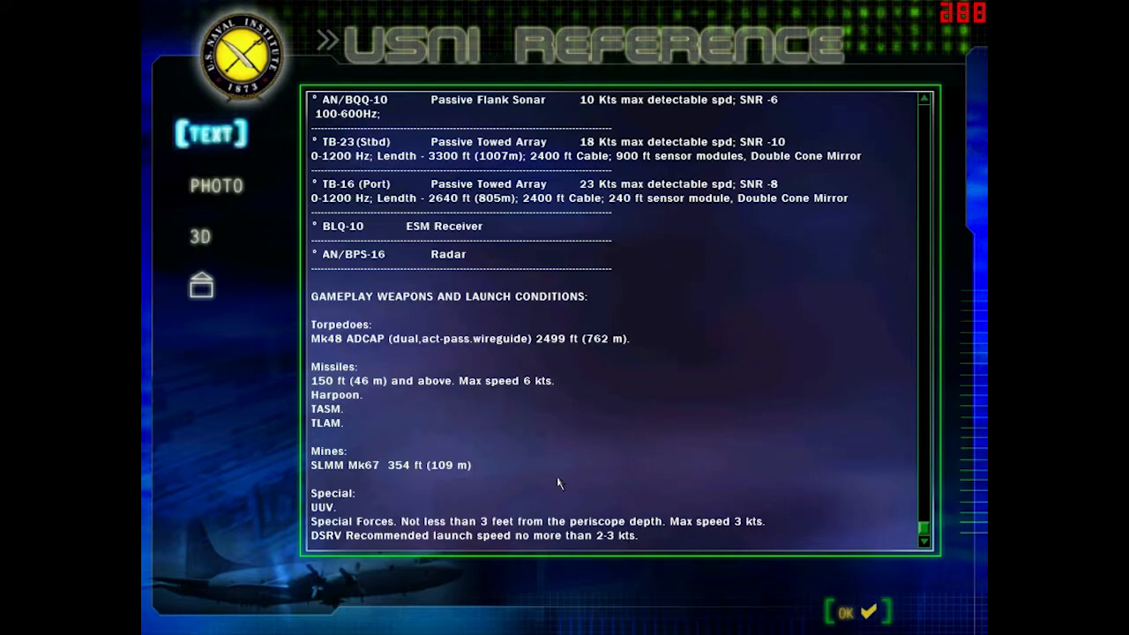
mouse_move(738, 528)
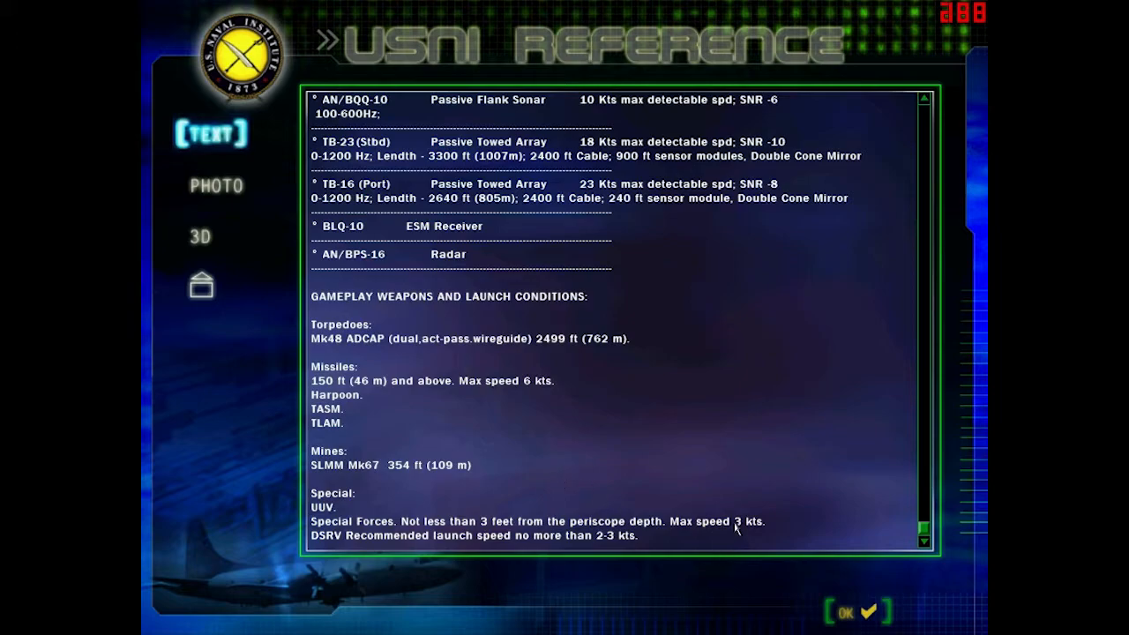
mouse_move(208, 286)
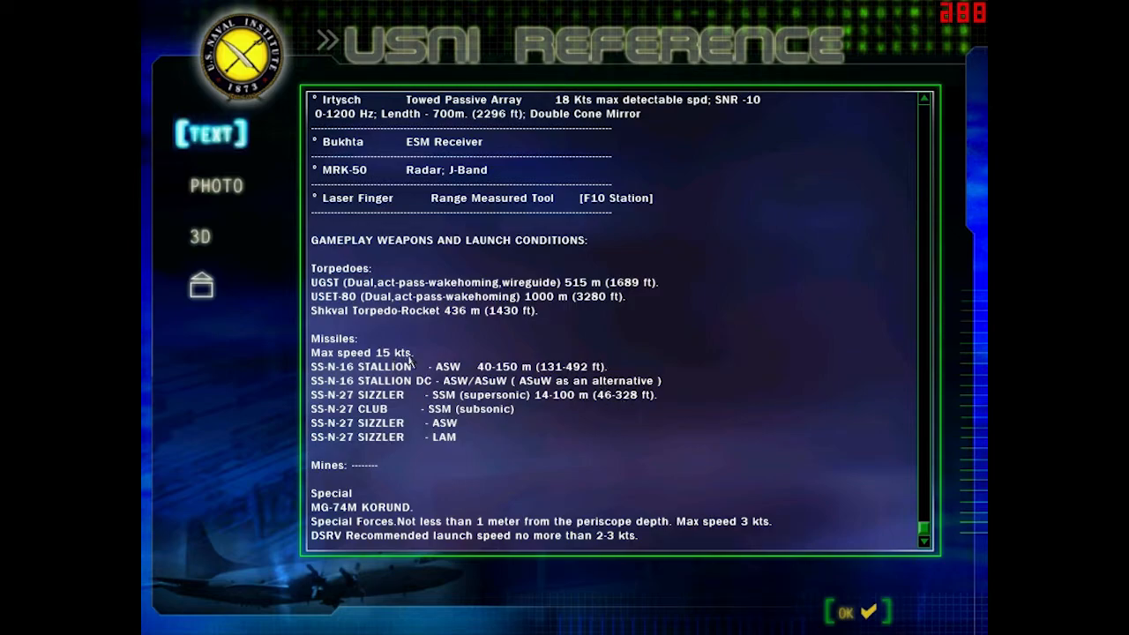
mouse_move(556, 409)
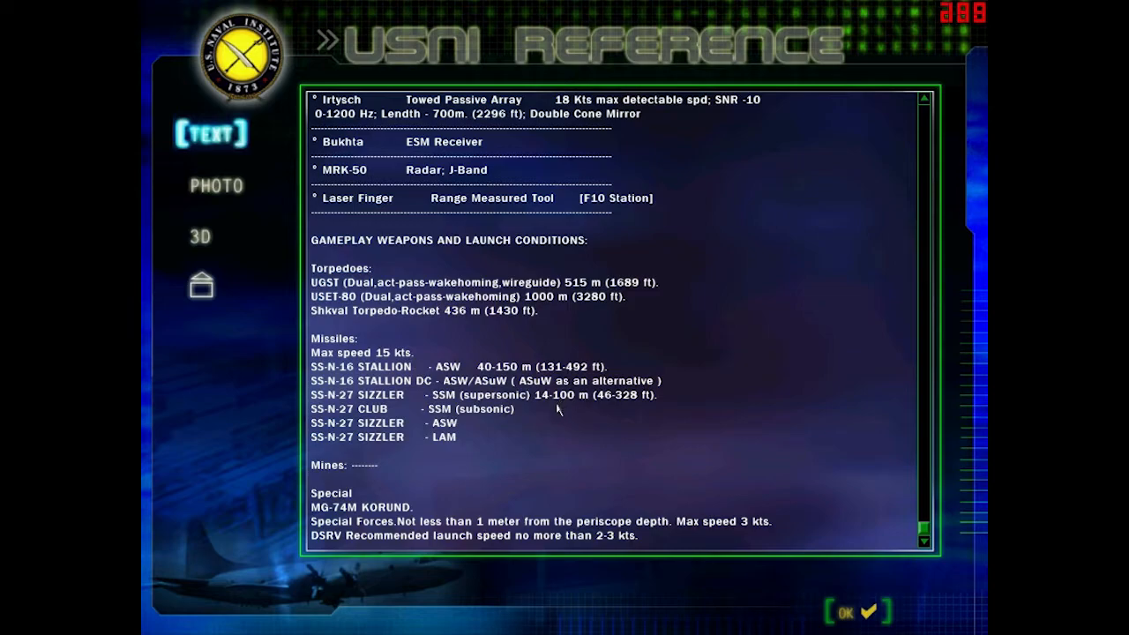
mouse_move(547, 236)
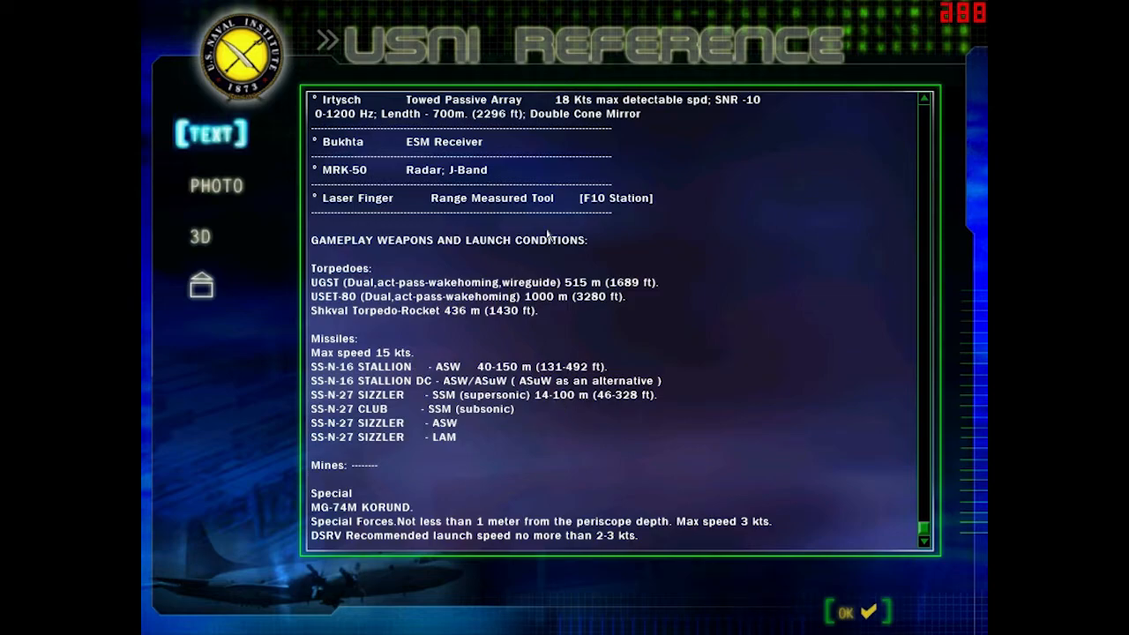
mouse_move(554, 397)
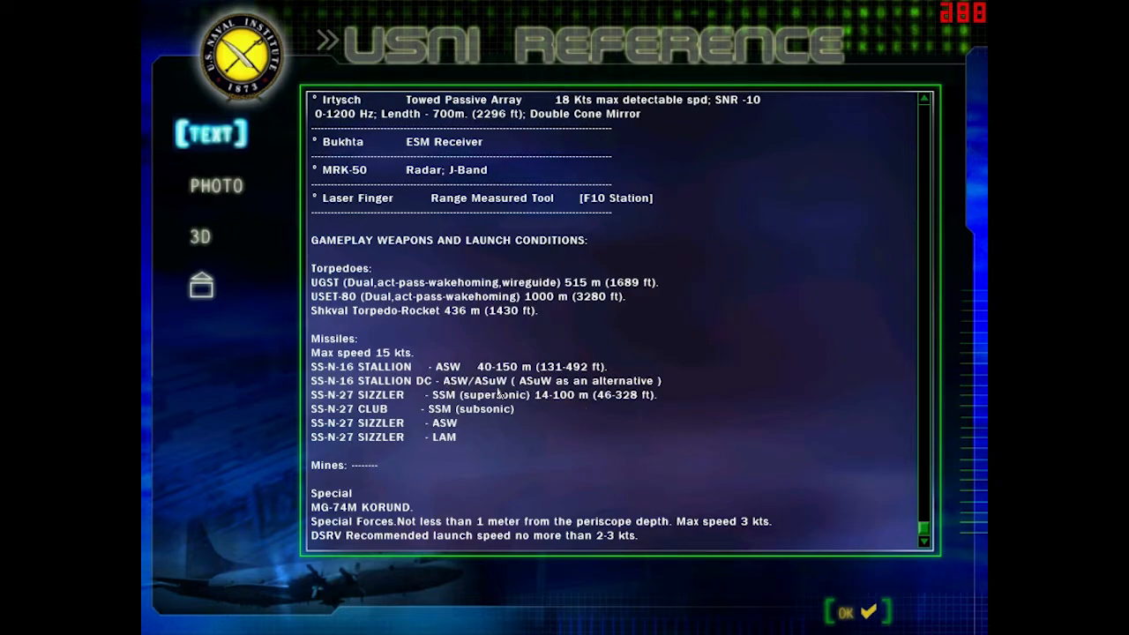
mouse_move(659, 432)
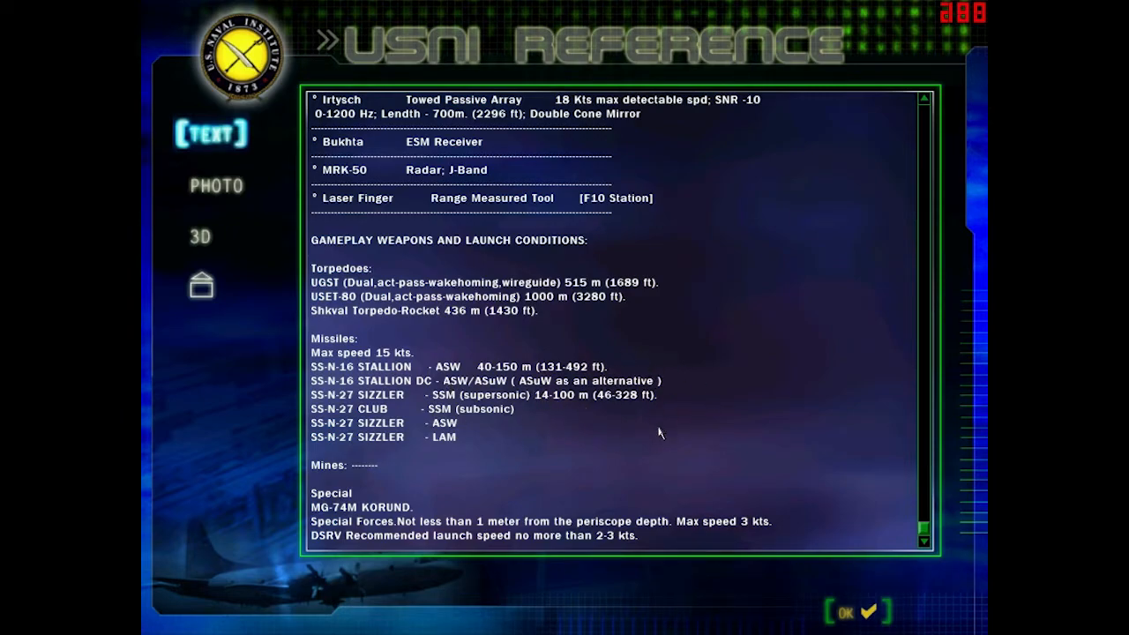
mouse_move(584, 386)
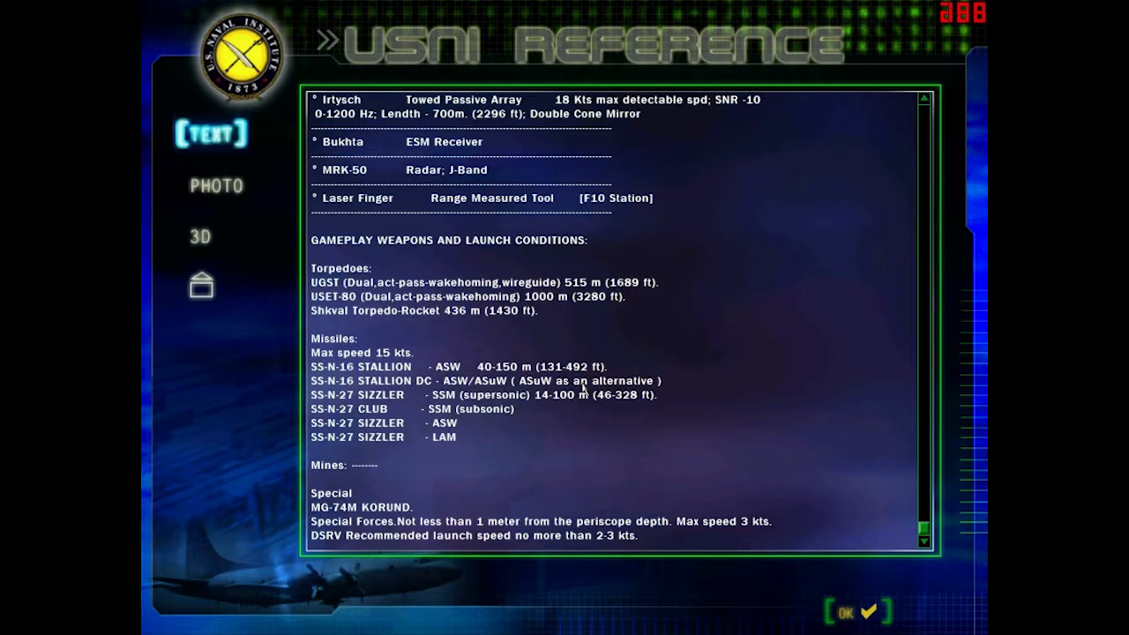
mouse_move(616, 395)
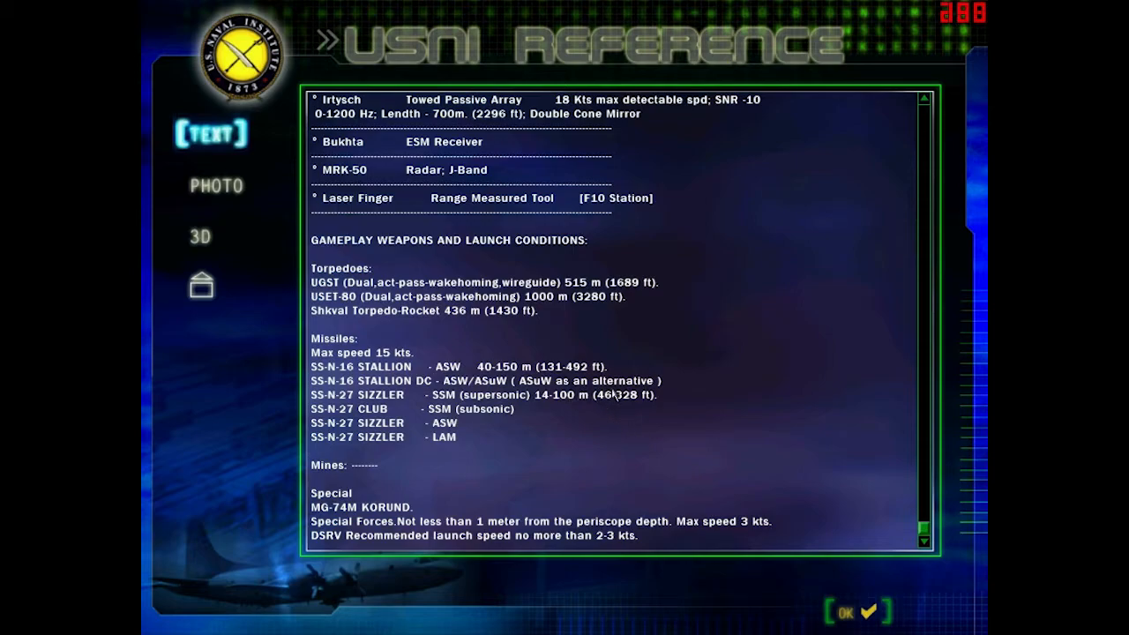
- Return from the Russian submarine's launch conditions to the controllable platforms list
left_click(201, 284)
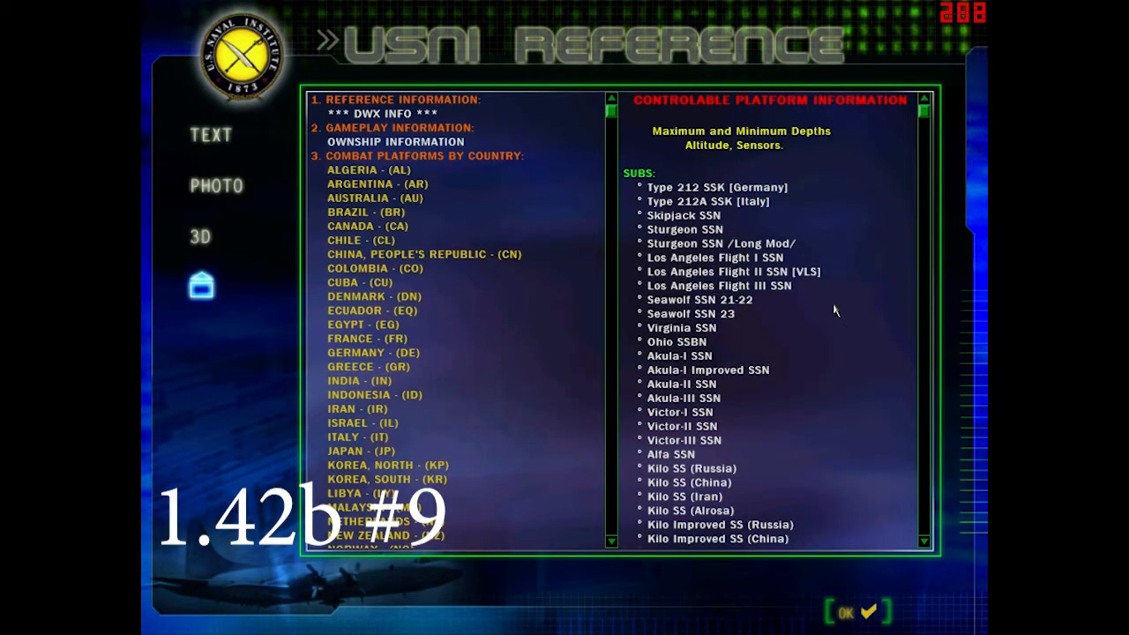
- Read the BSY-2 submarine's missiles list with Sea Lance ASW Subroc, then return to the mission map
left_click(699, 300)
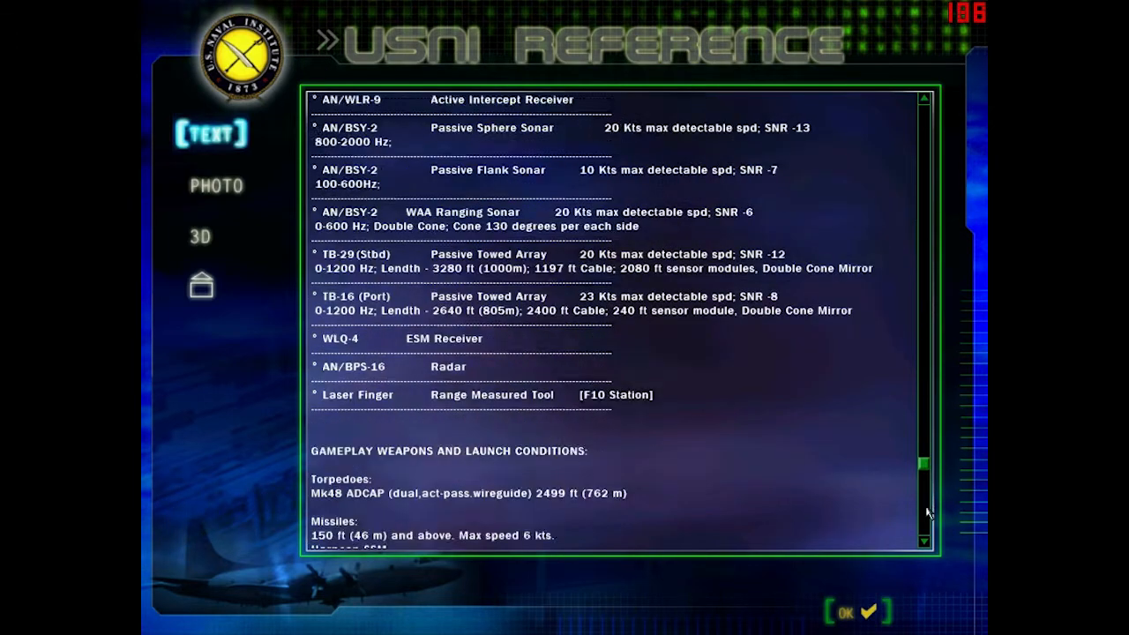
scroll("down", 3)
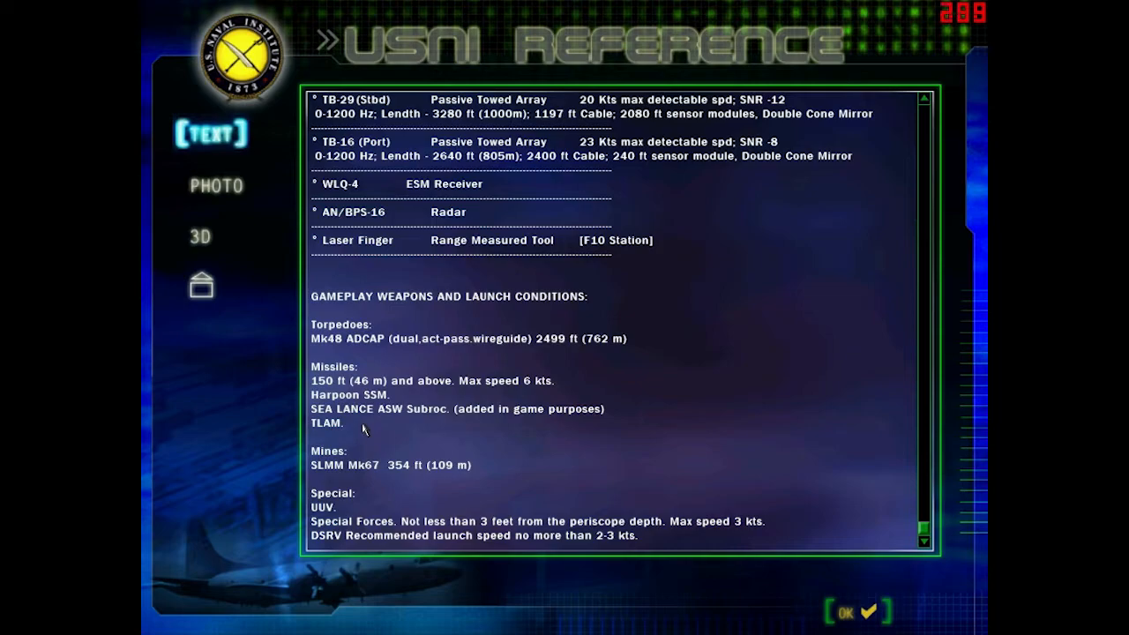
mouse_move(466, 423)
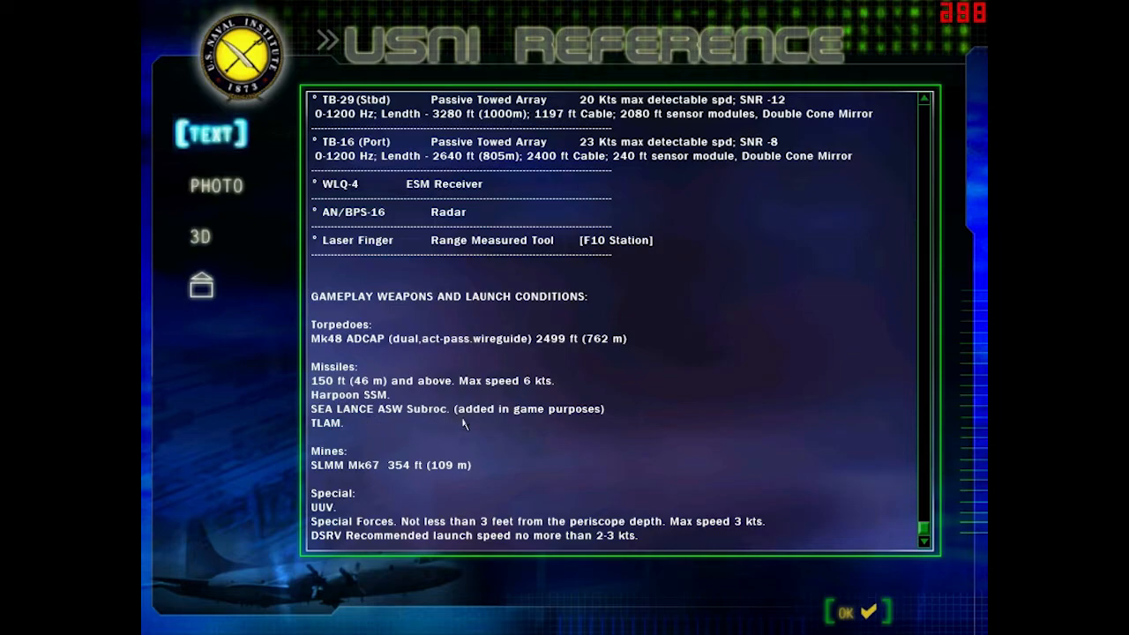
mouse_move(573, 424)
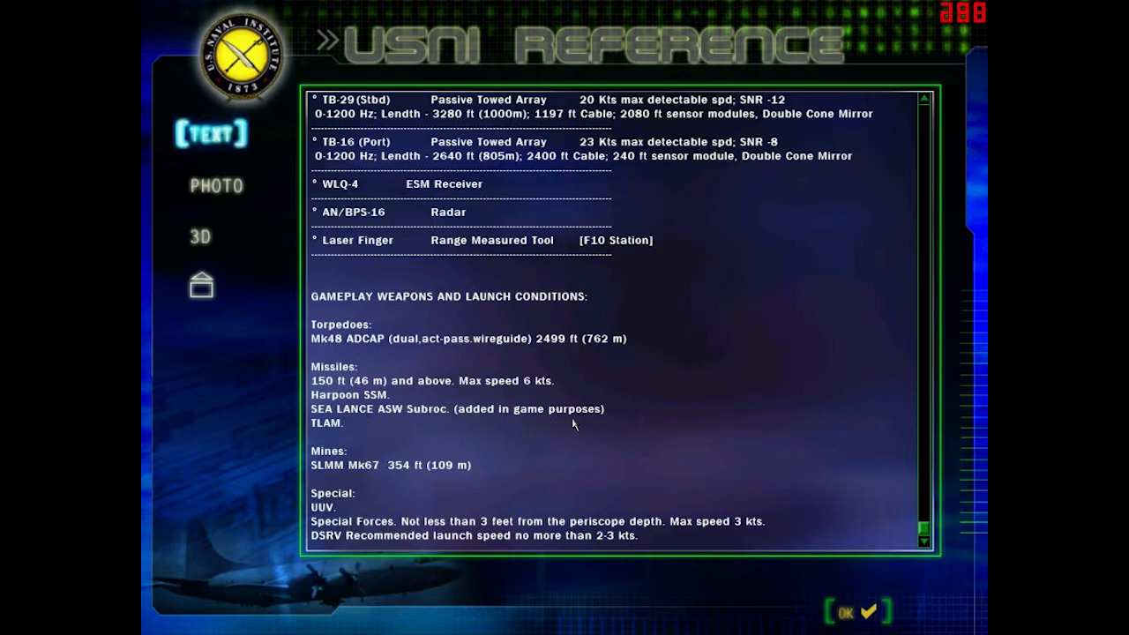
mouse_move(390, 420)
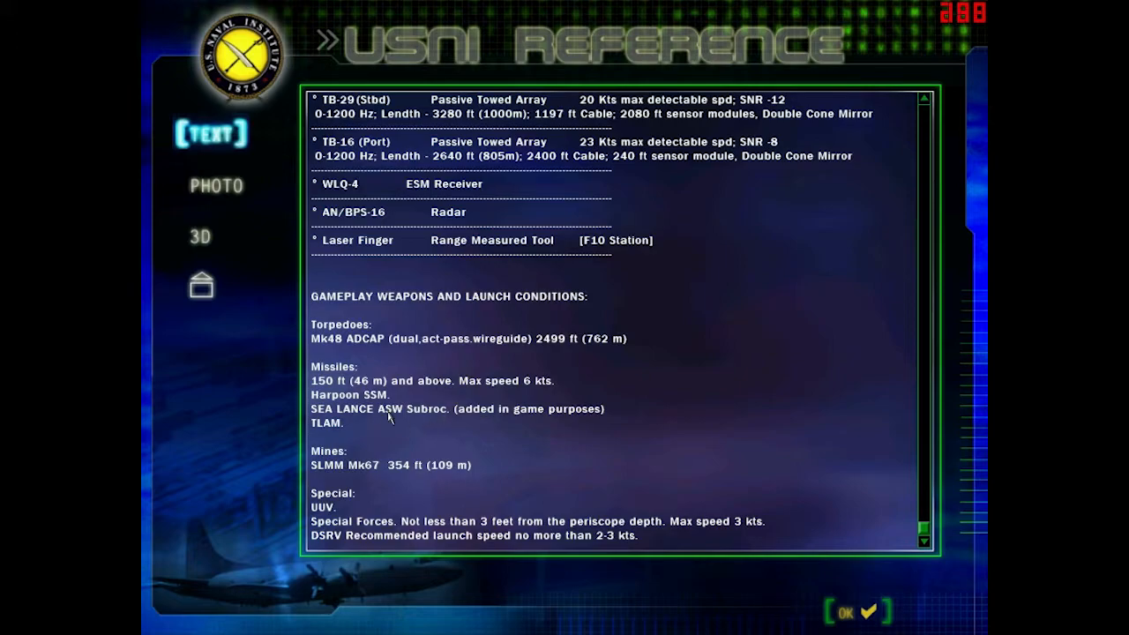
mouse_move(579, 420)
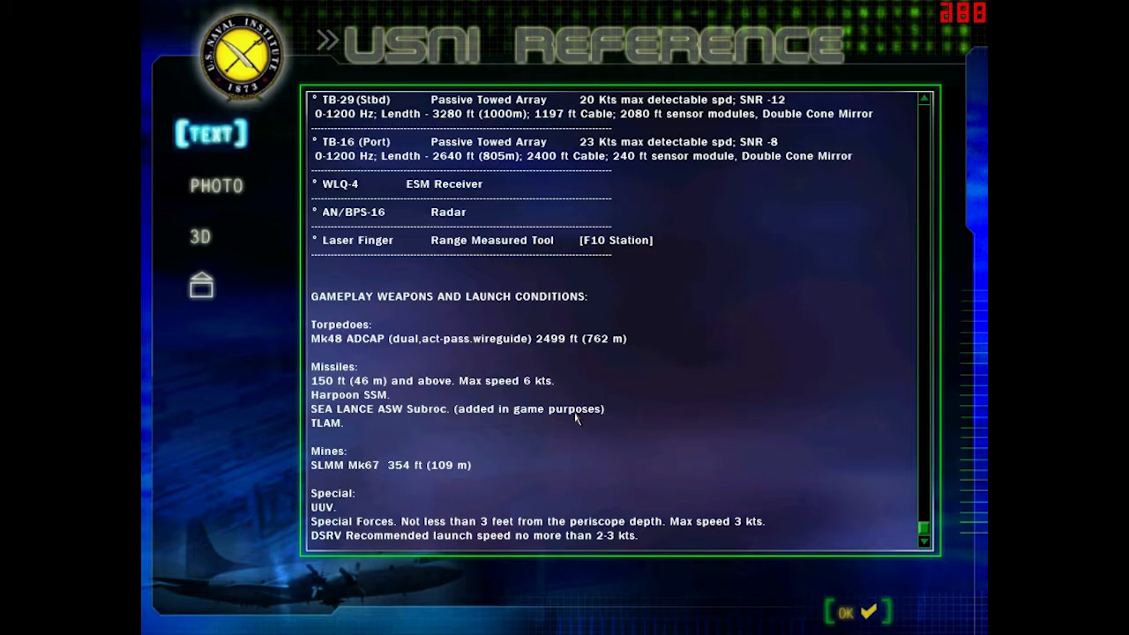
mouse_move(621, 417)
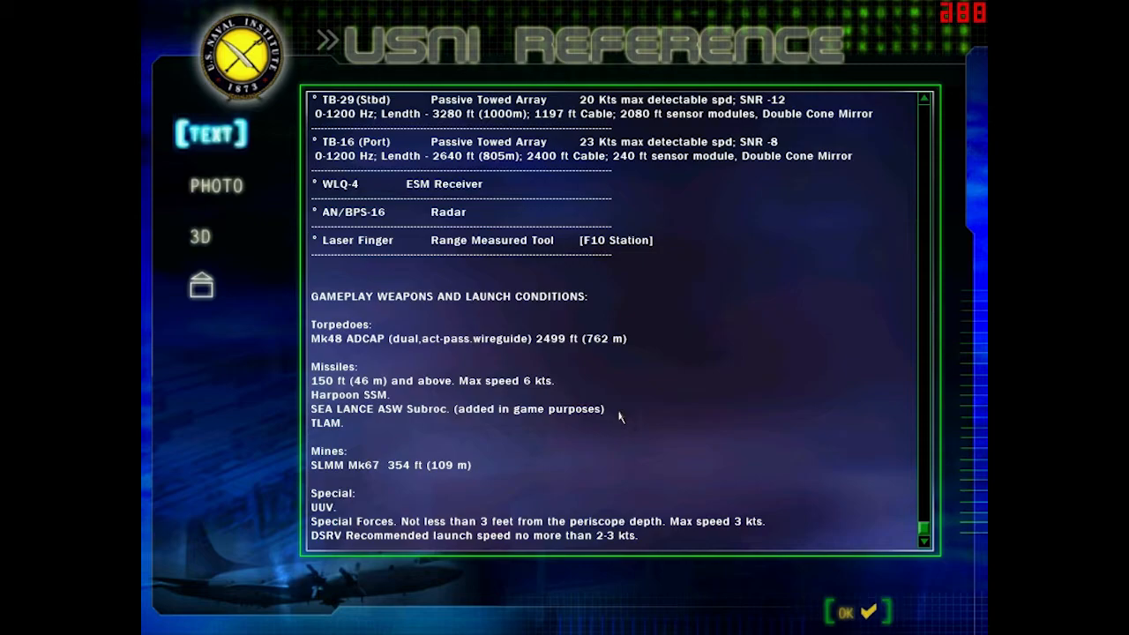
mouse_move(402, 417)
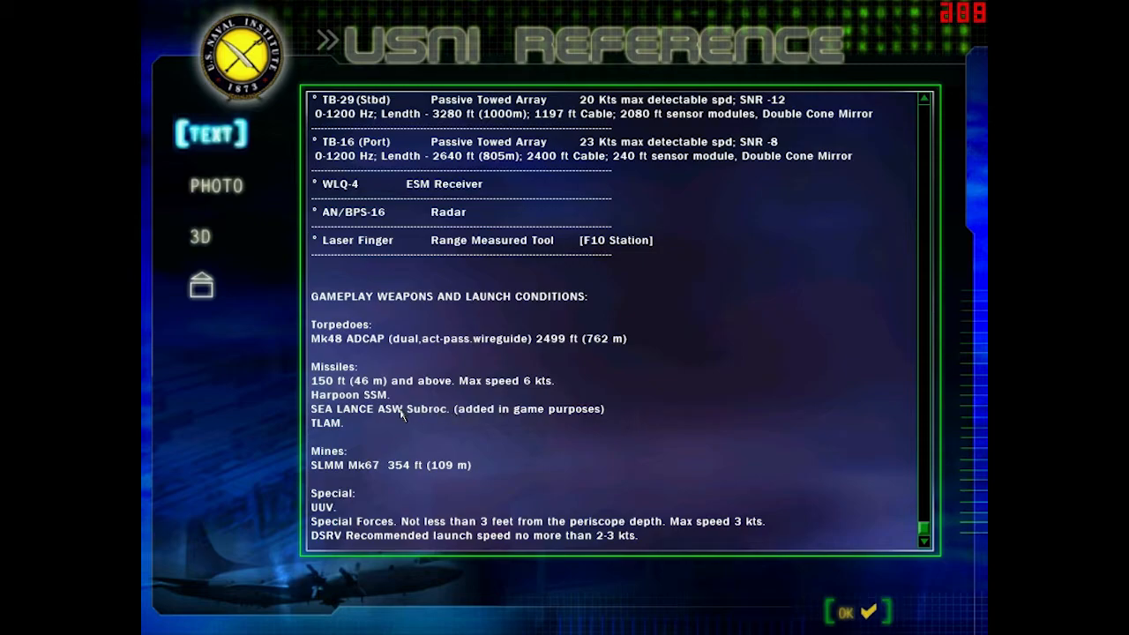
mouse_move(547, 420)
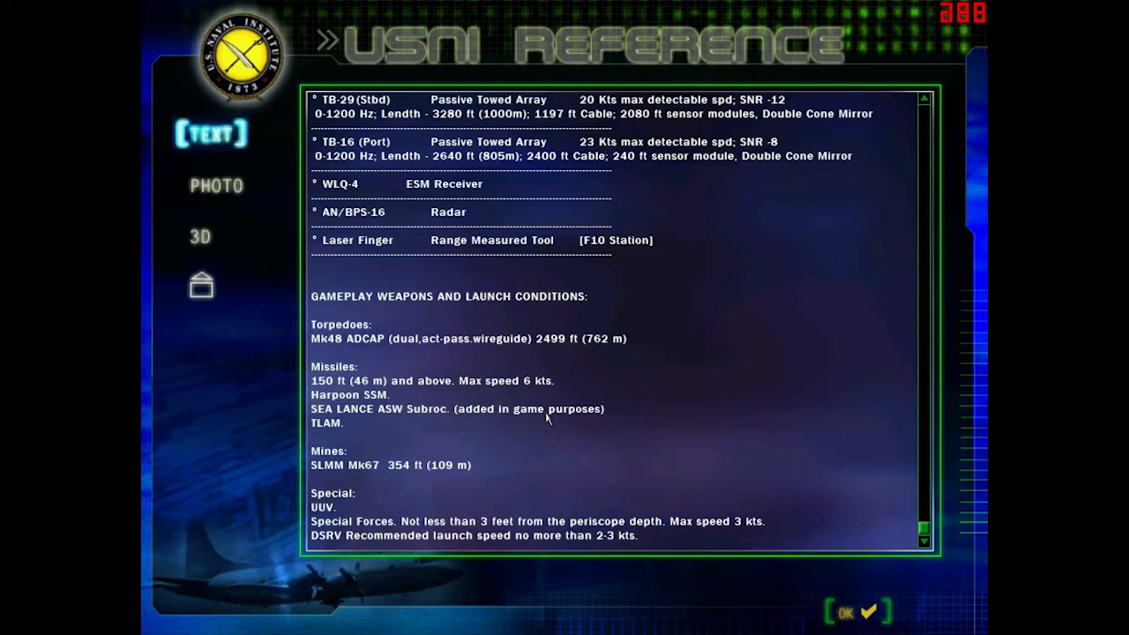
mouse_move(556, 418)
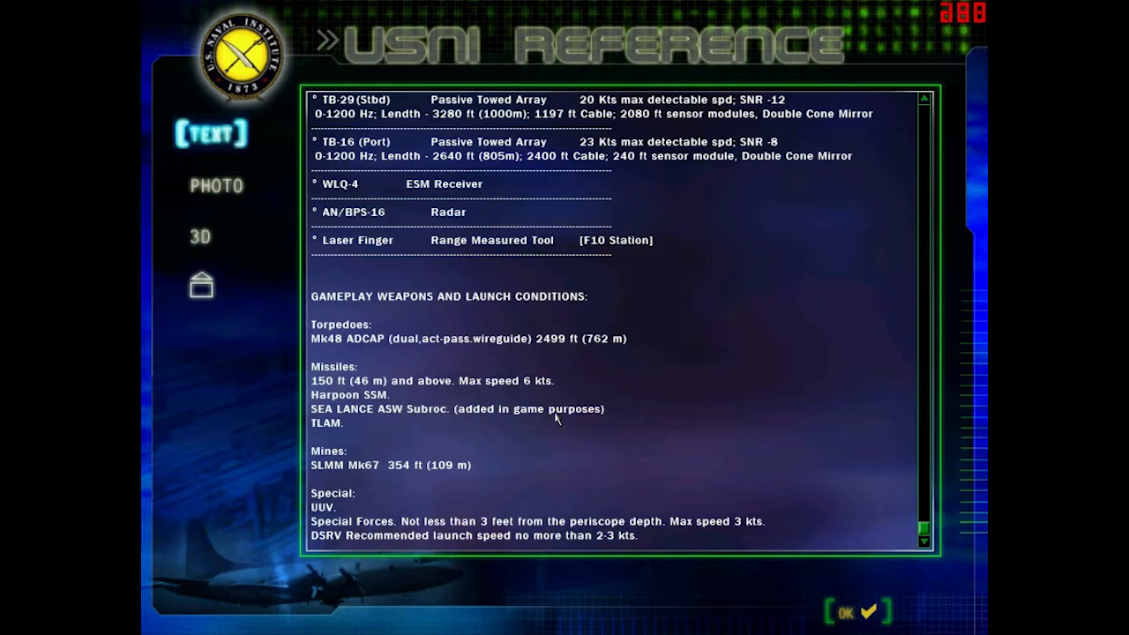
left_click(857, 611)
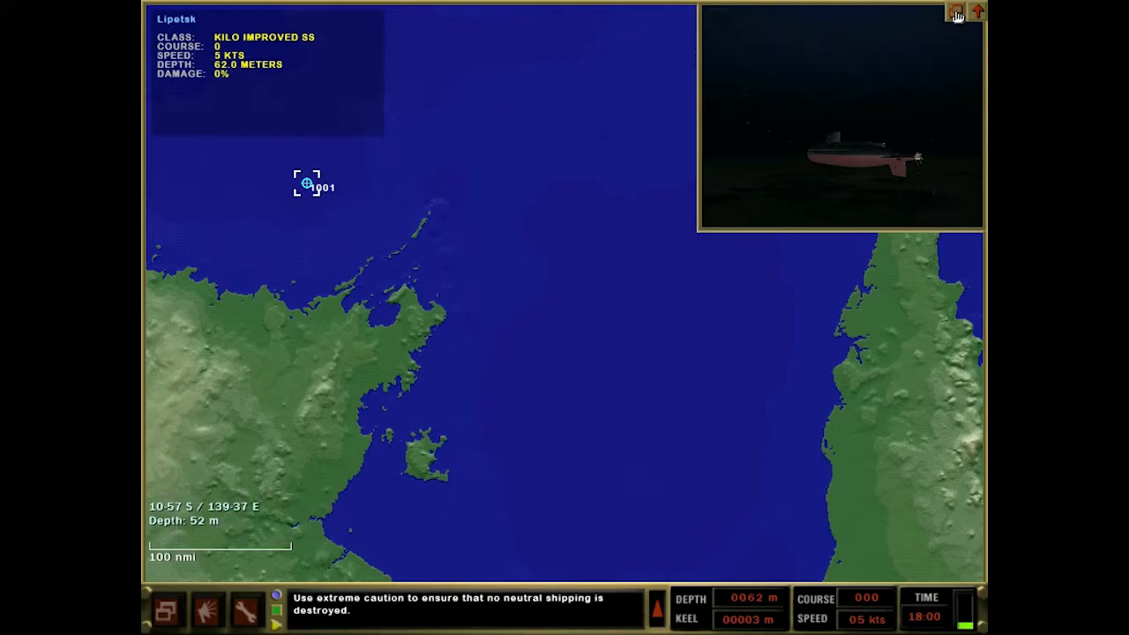
mouse_move(702, 441)
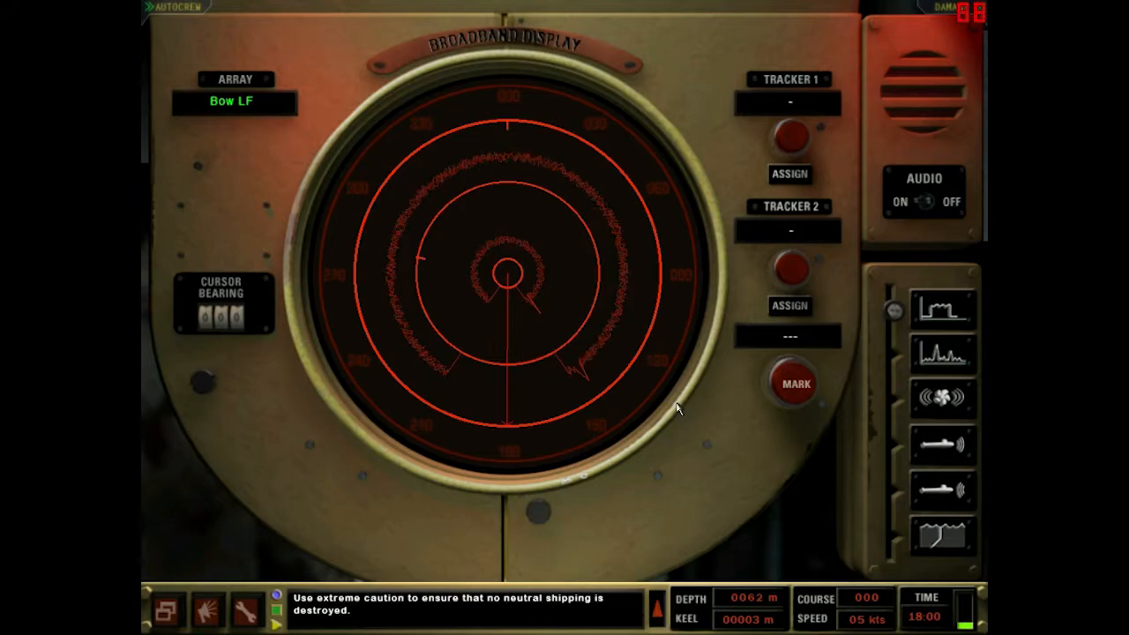
- Change the bow array sonar from the broadband to the narrowband display
left_click(942, 353)
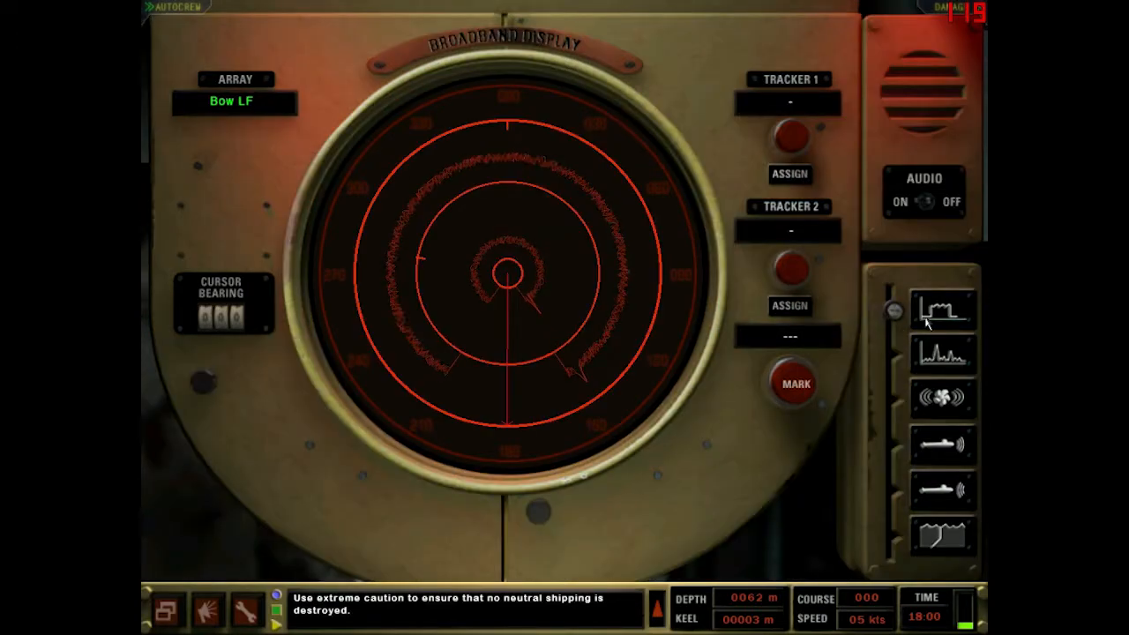
mouse_move(548, 243)
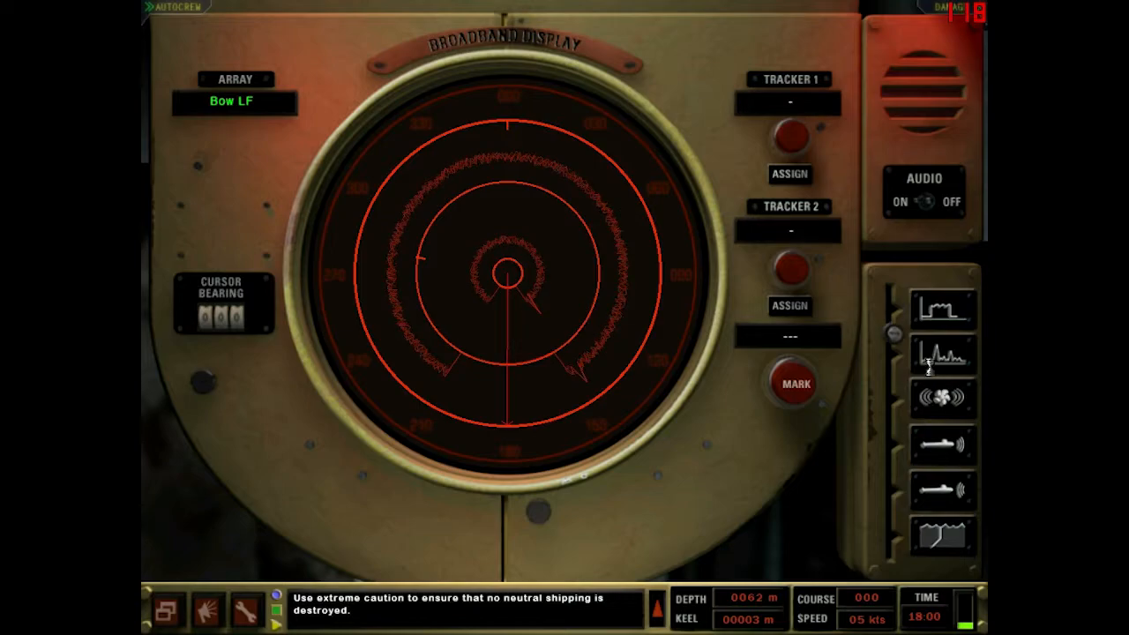
left_click(943, 356)
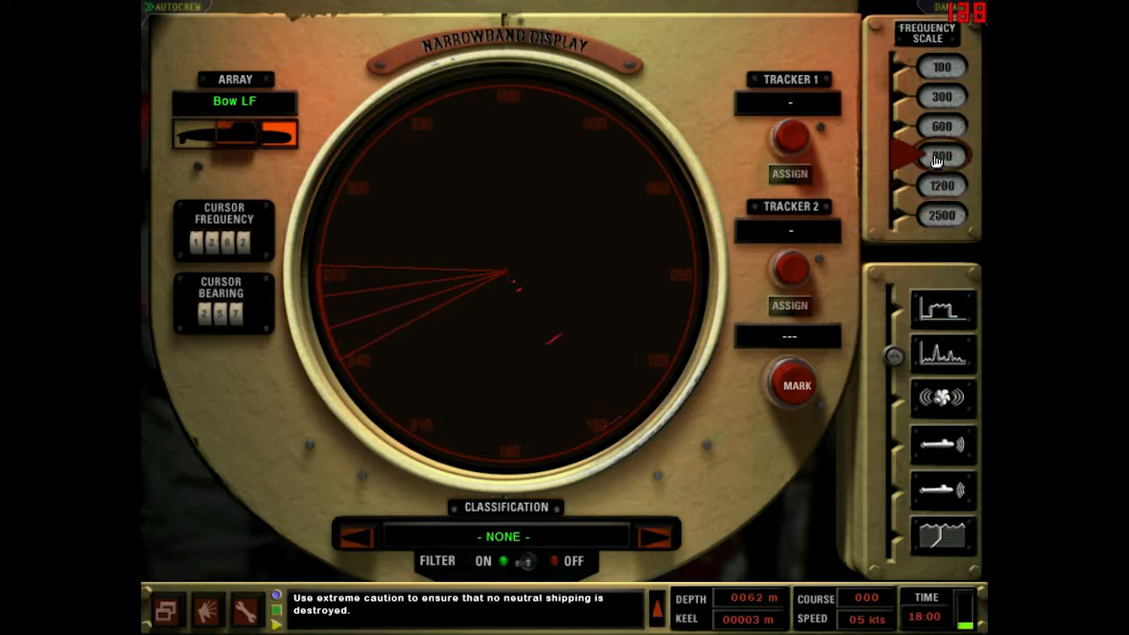
mouse_move(607, 275)
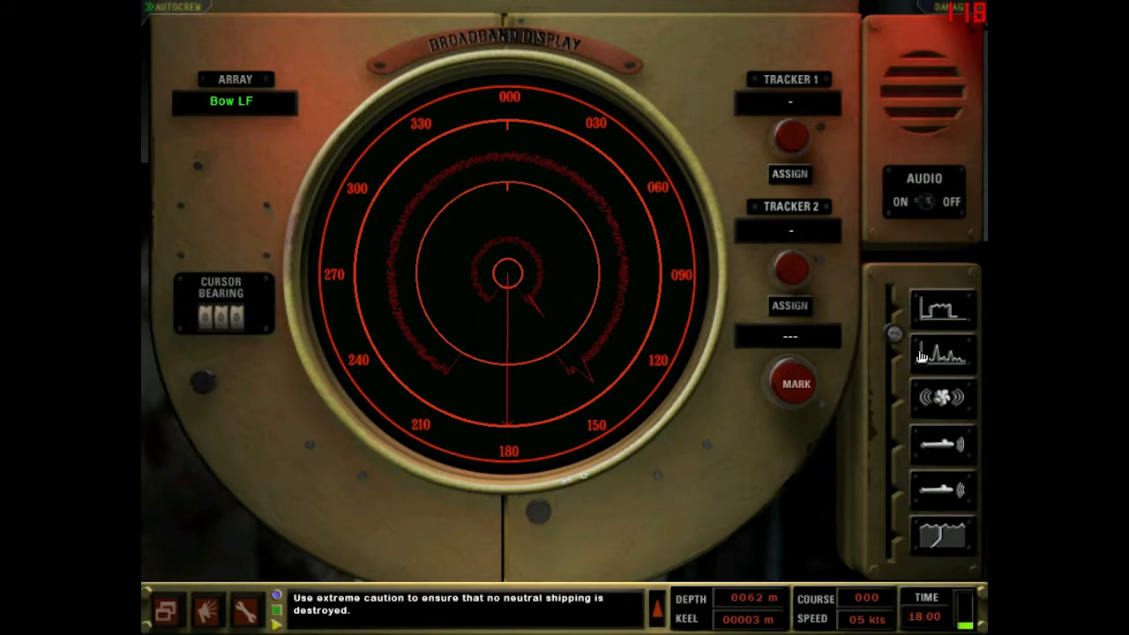
- Return the bow array sonar to the narrowband display with the 1200 frequency scale
left_click(942, 356)
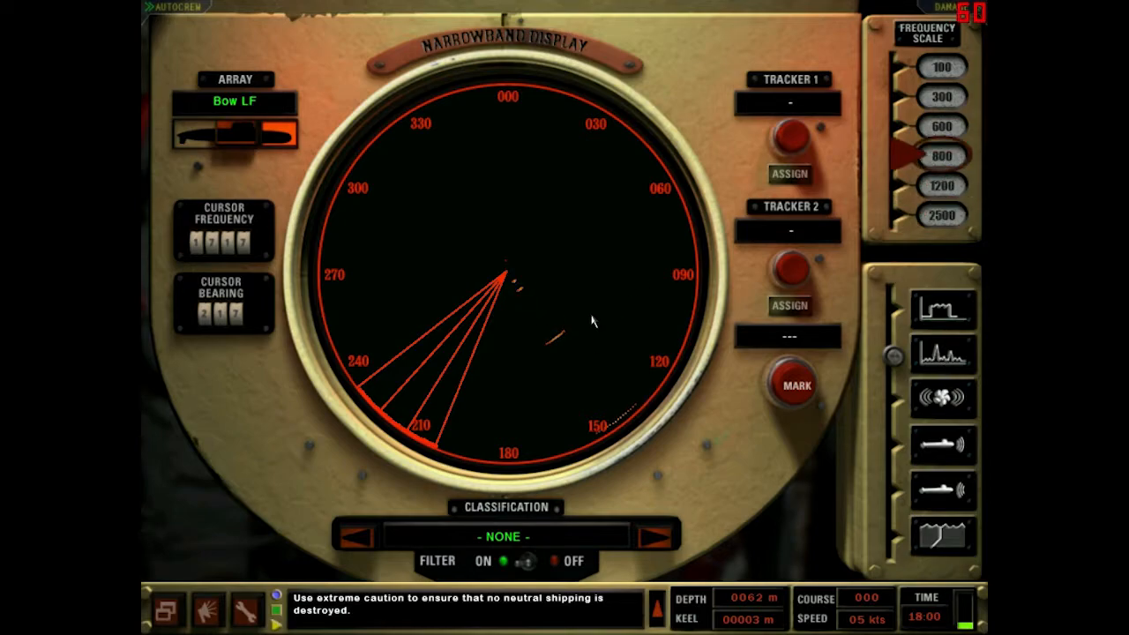
mouse_move(571, 356)
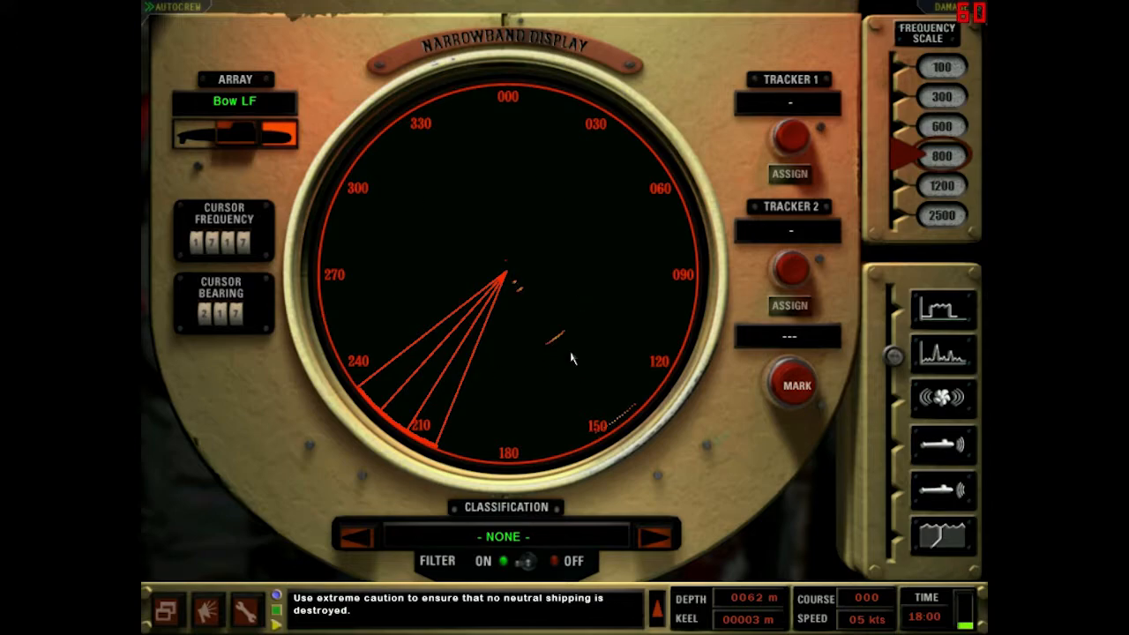
mouse_move(579, 215)
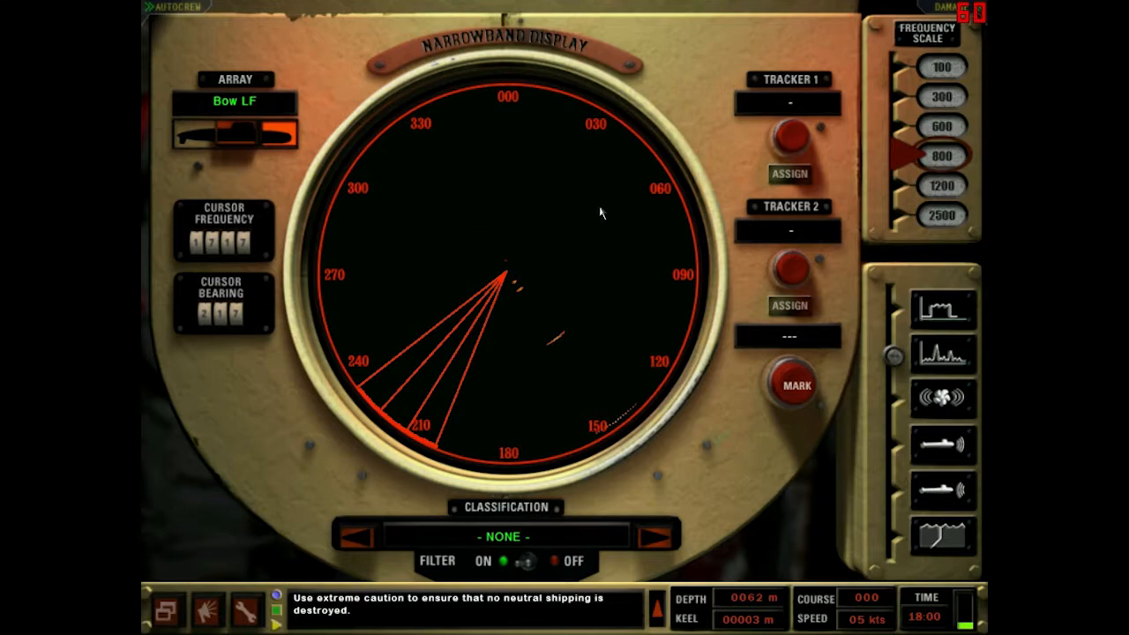
mouse_move(586, 293)
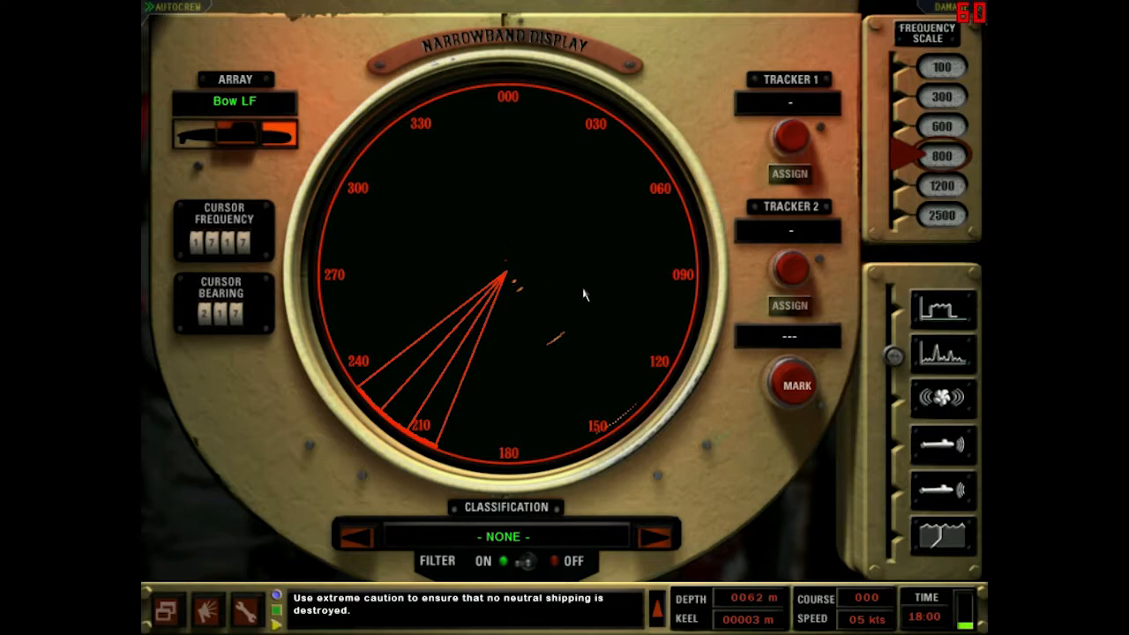
mouse_move(607, 364)
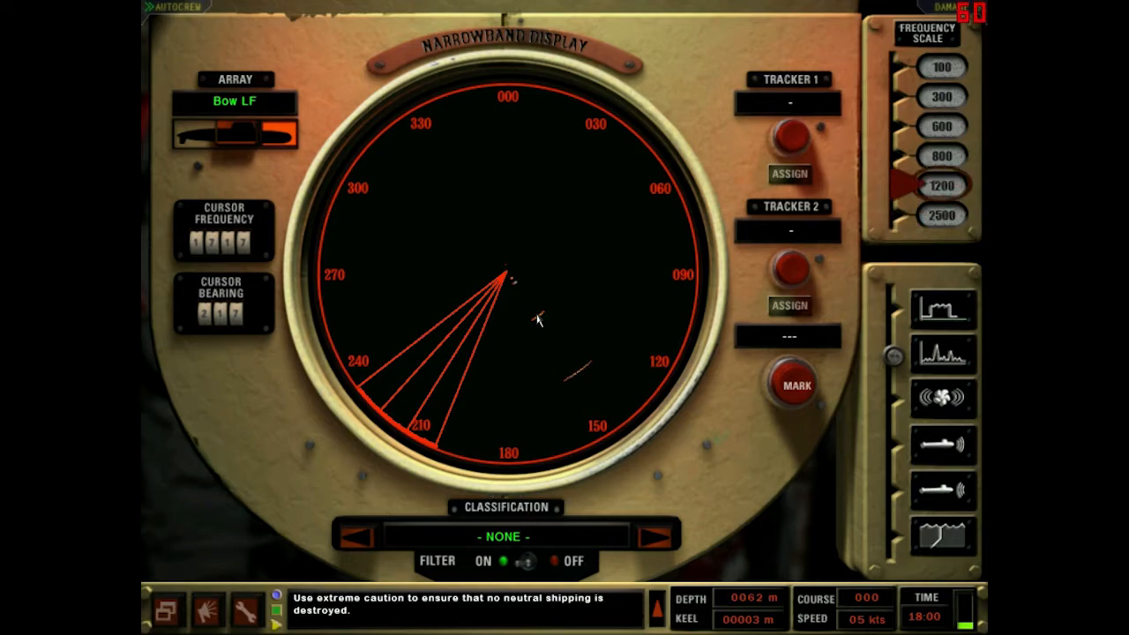
mouse_move(586, 315)
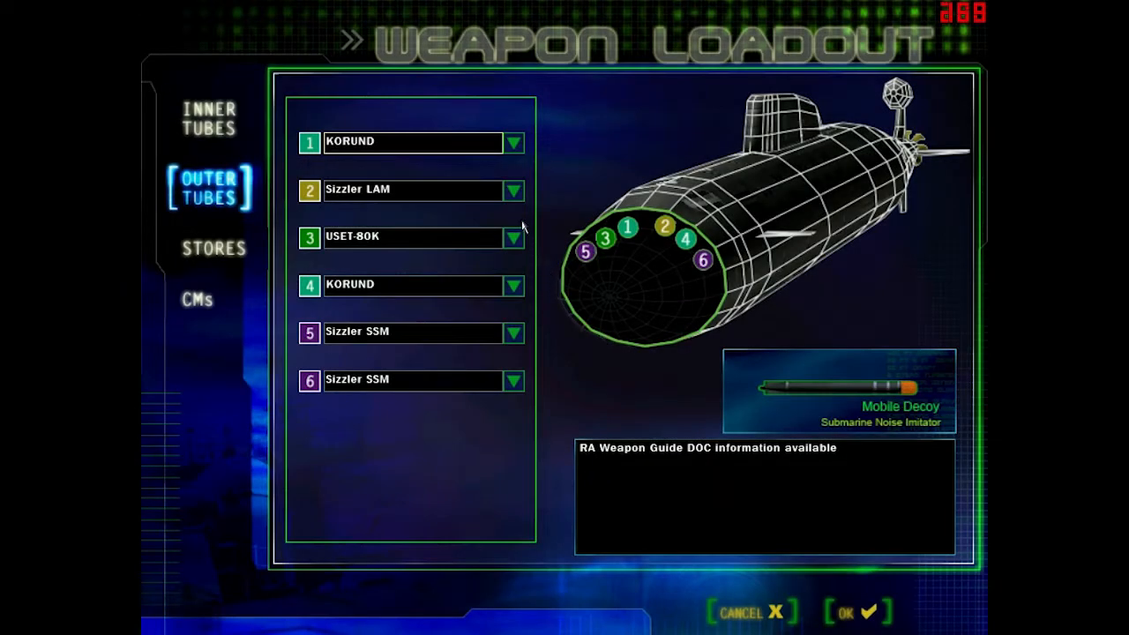
- Show the inner tubes loadout and keep STALLION DC assigned to tube 1
left_click(513, 142)
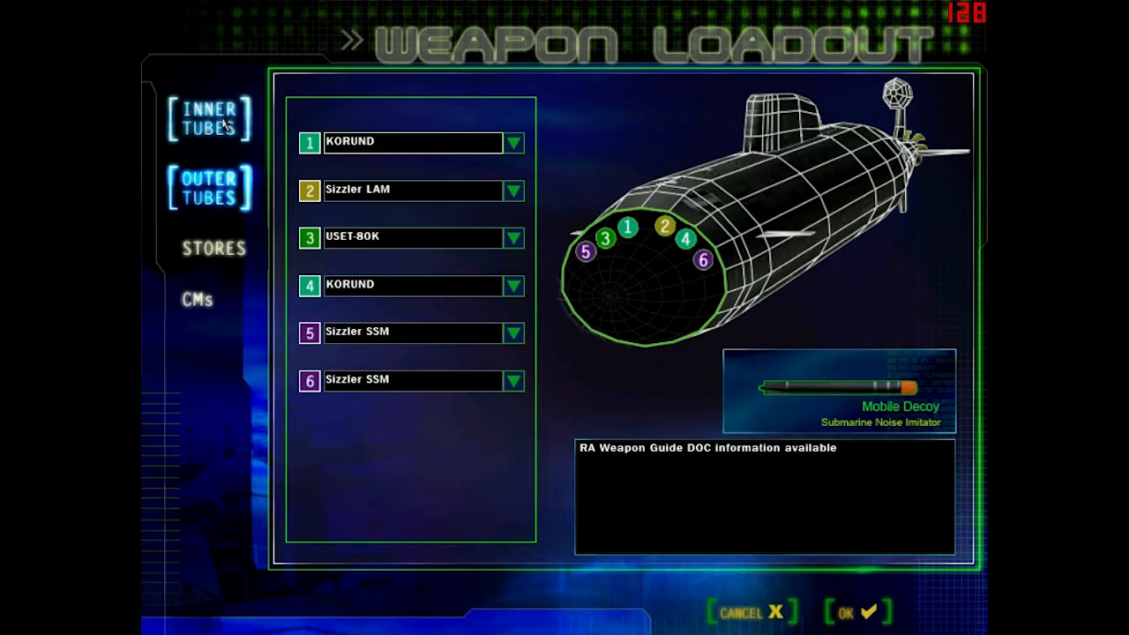
left_click(208, 120)
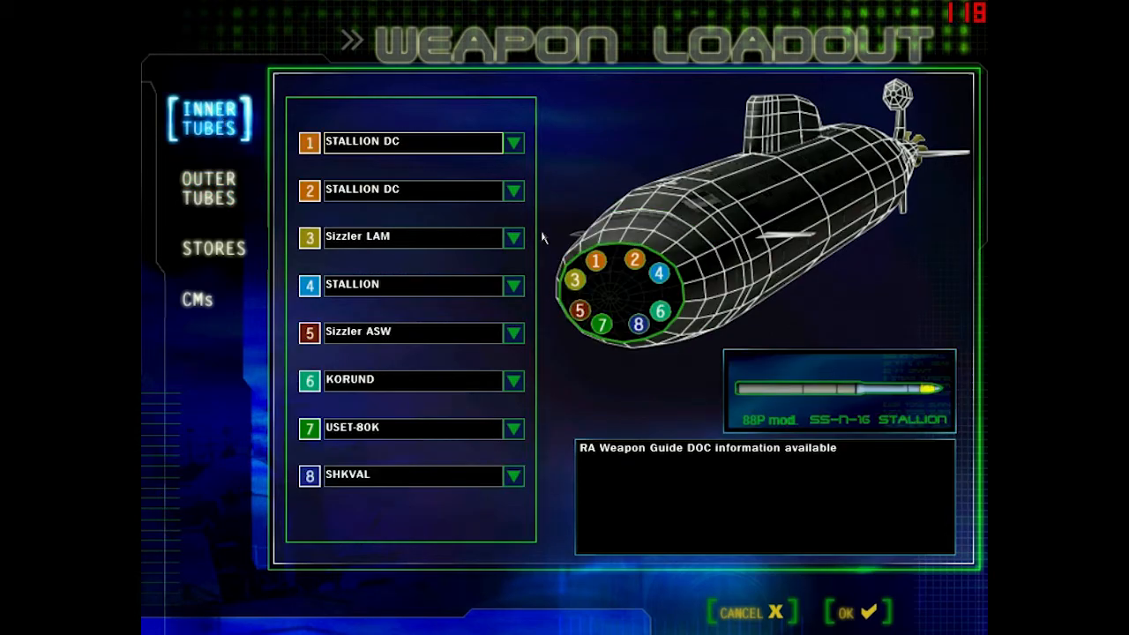
left_click(513, 141)
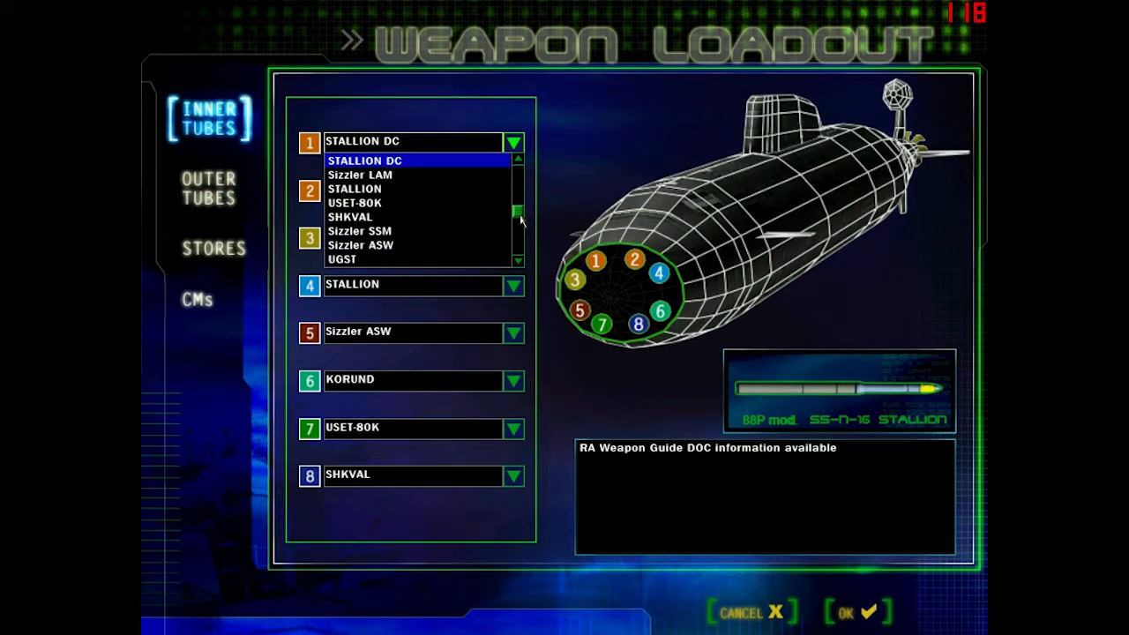
left_click(363, 159)
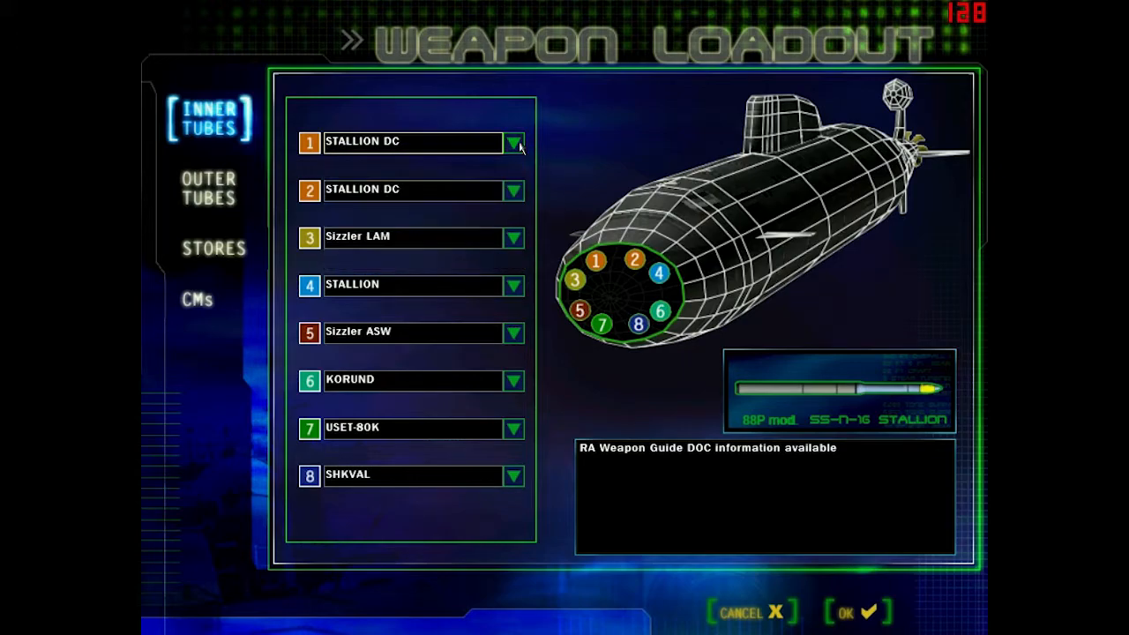
mouse_move(568, 106)
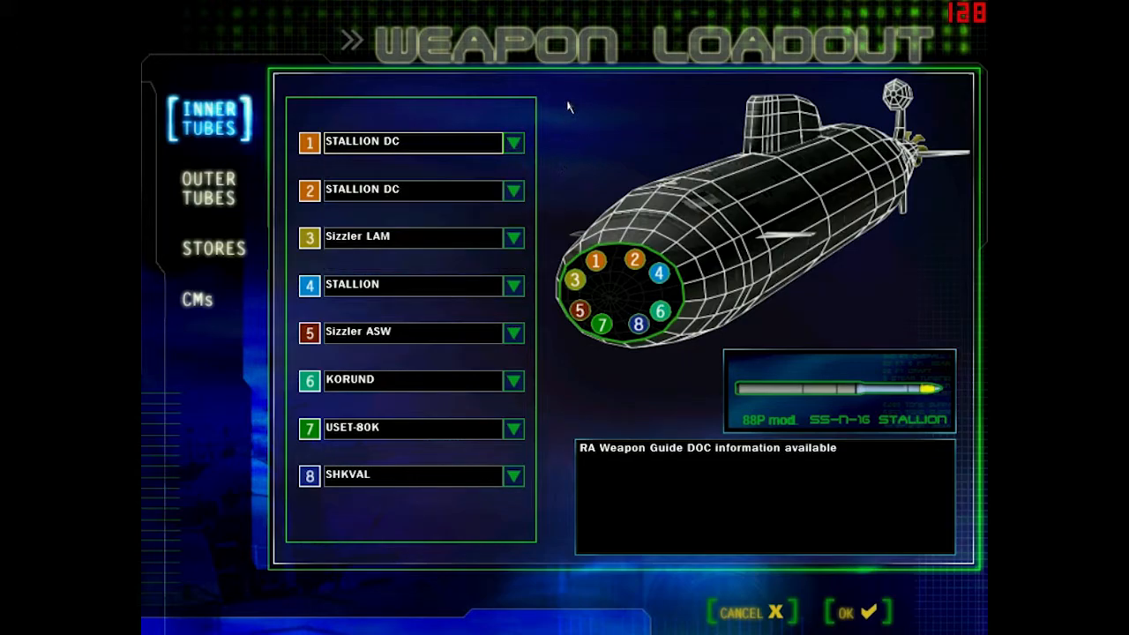
mouse_move(480, 157)
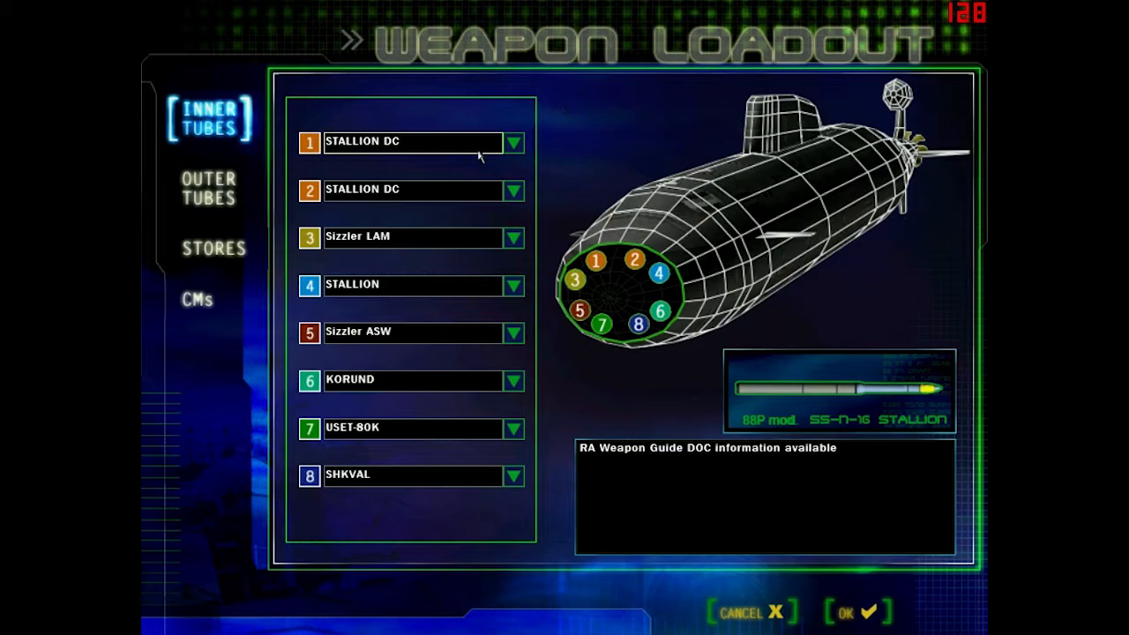
mouse_move(420, 175)
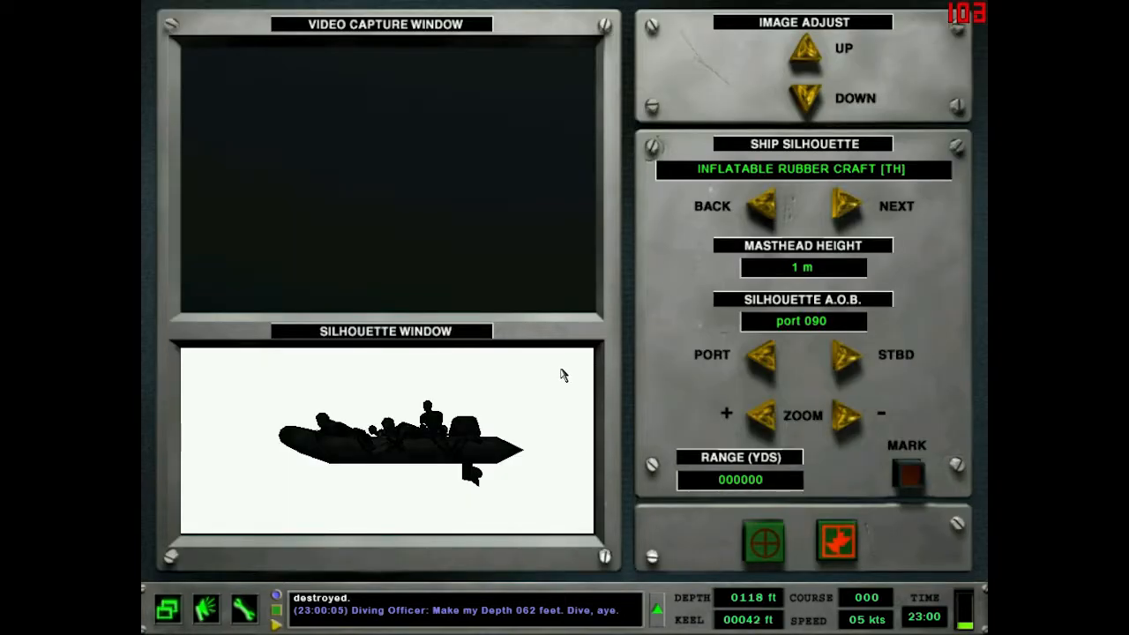
- Cycle the stadimeter silhouettes from Ticonderoga through Kashin, Durance, the rubber craft, Kynda, Arleigh Burke and County to Kiev
left_click(838, 205)
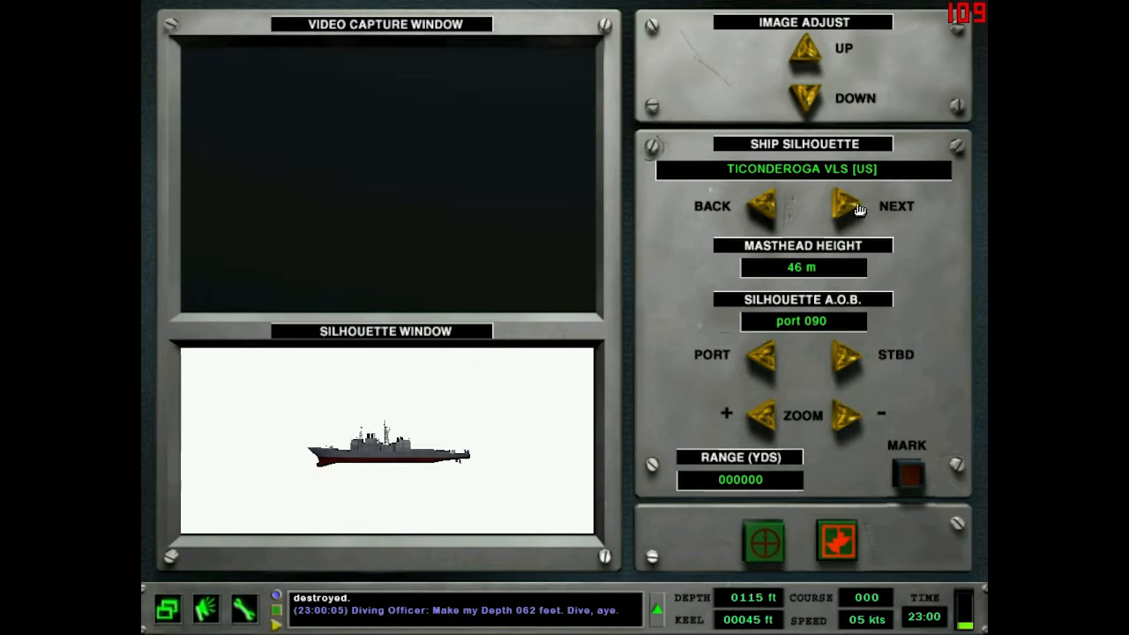
left_click(844, 204)
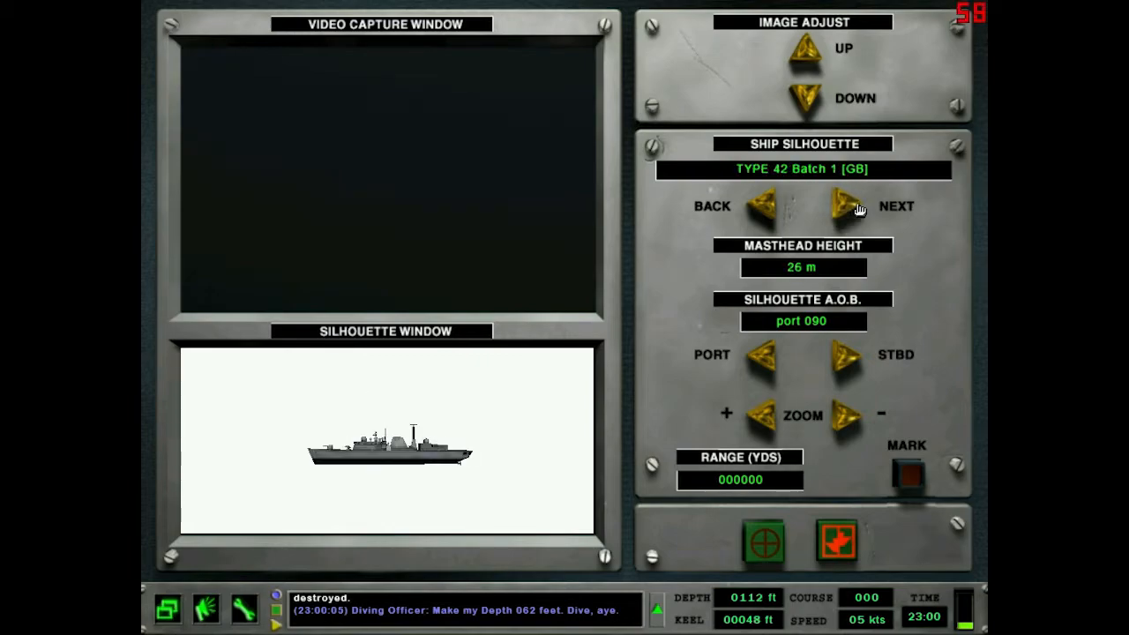
left_click(845, 205)
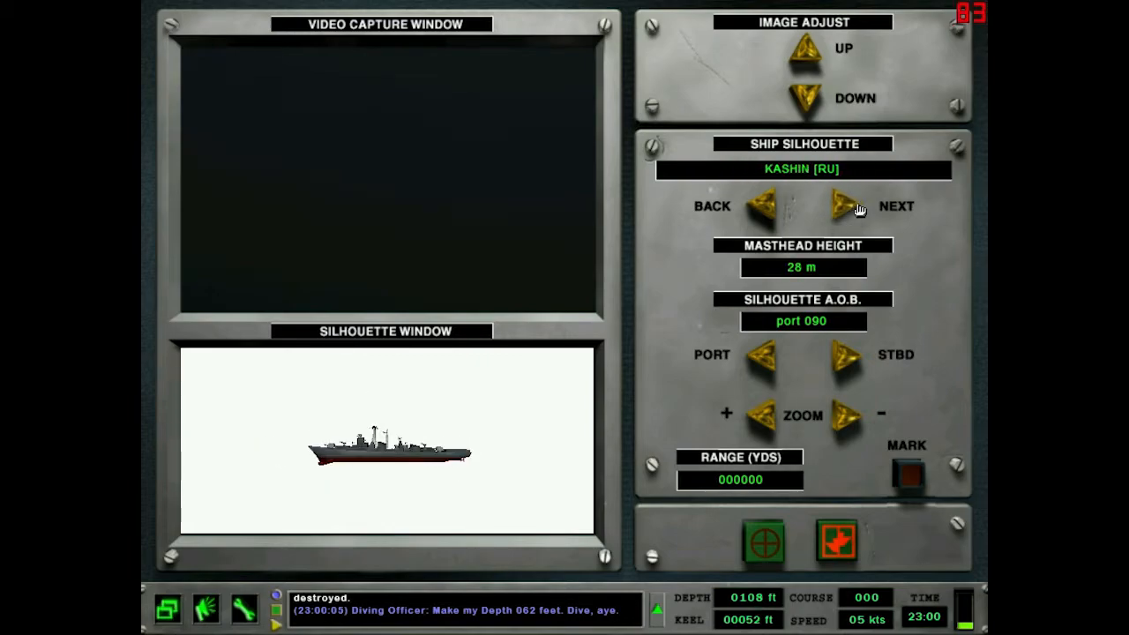
left_click(845, 205)
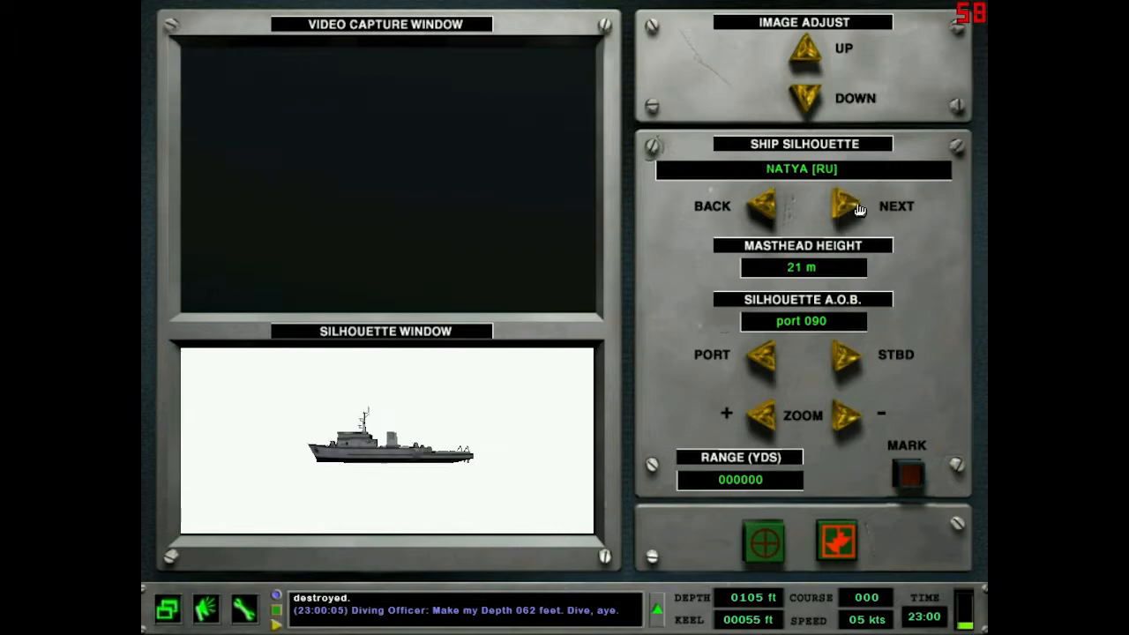
left_click(844, 205)
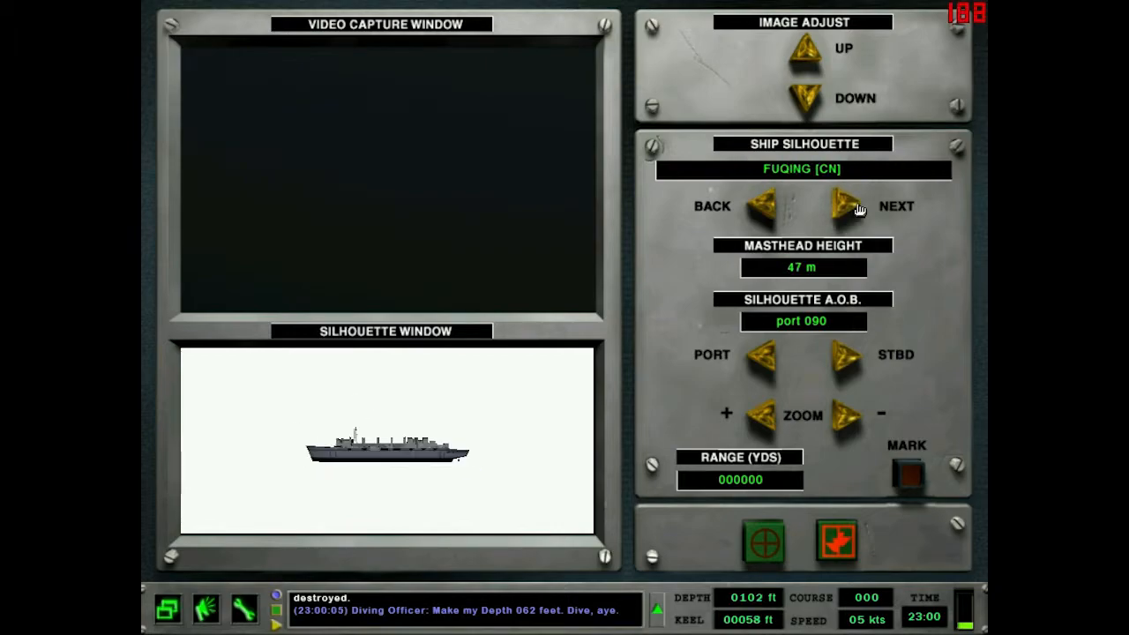
left_click(843, 205)
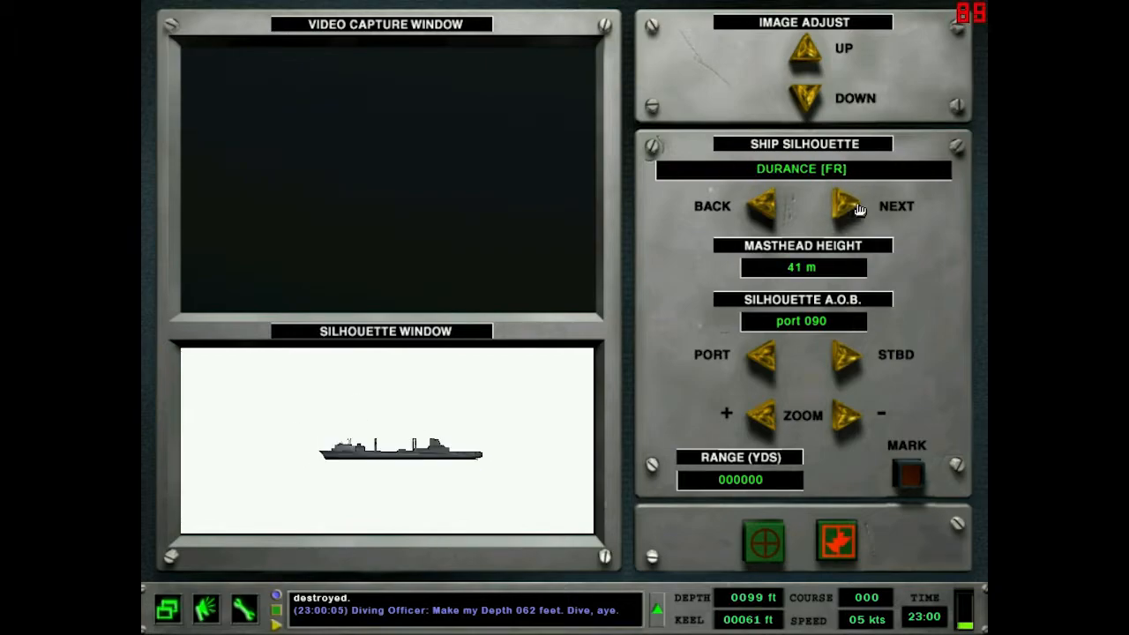
left_click(844, 204)
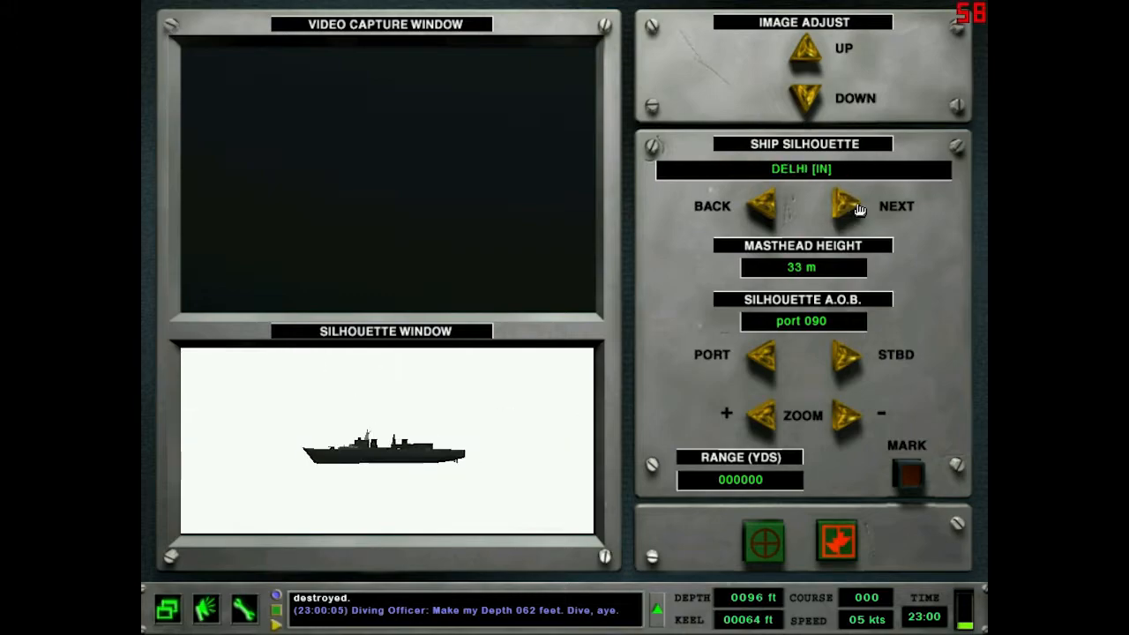
left_click(843, 205)
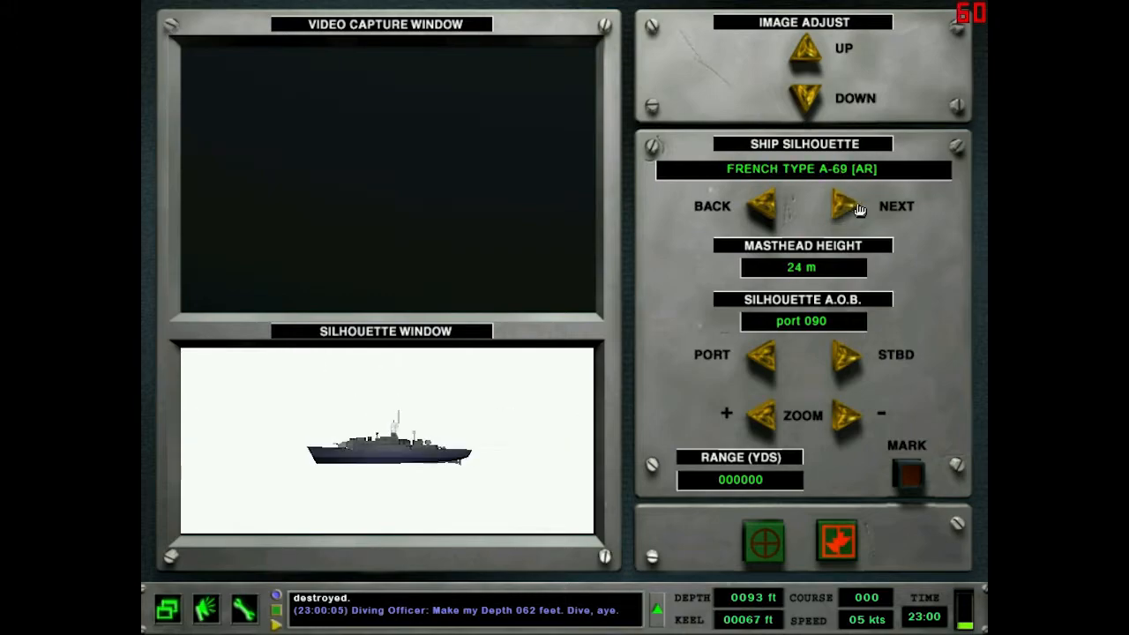
left_click(840, 205)
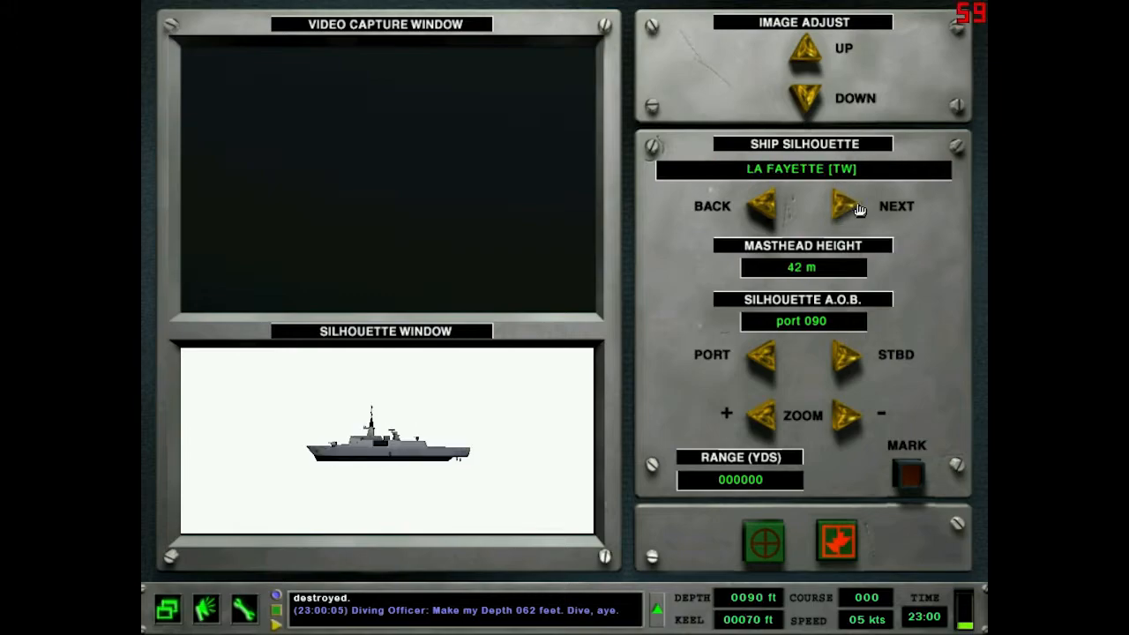
left_click(844, 204)
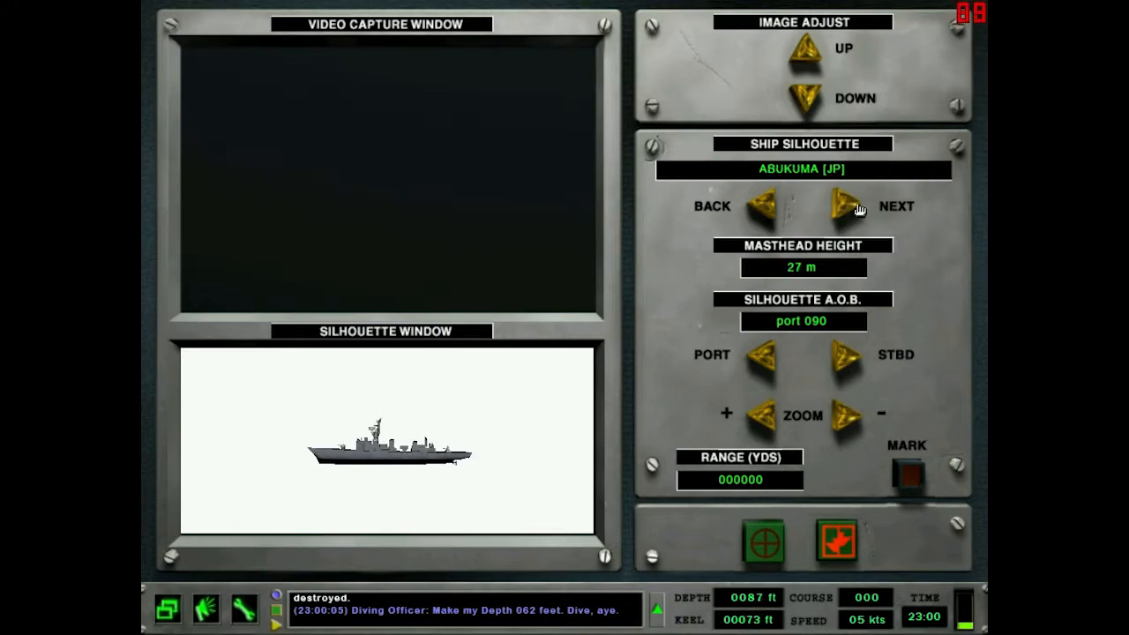
left_click(844, 204)
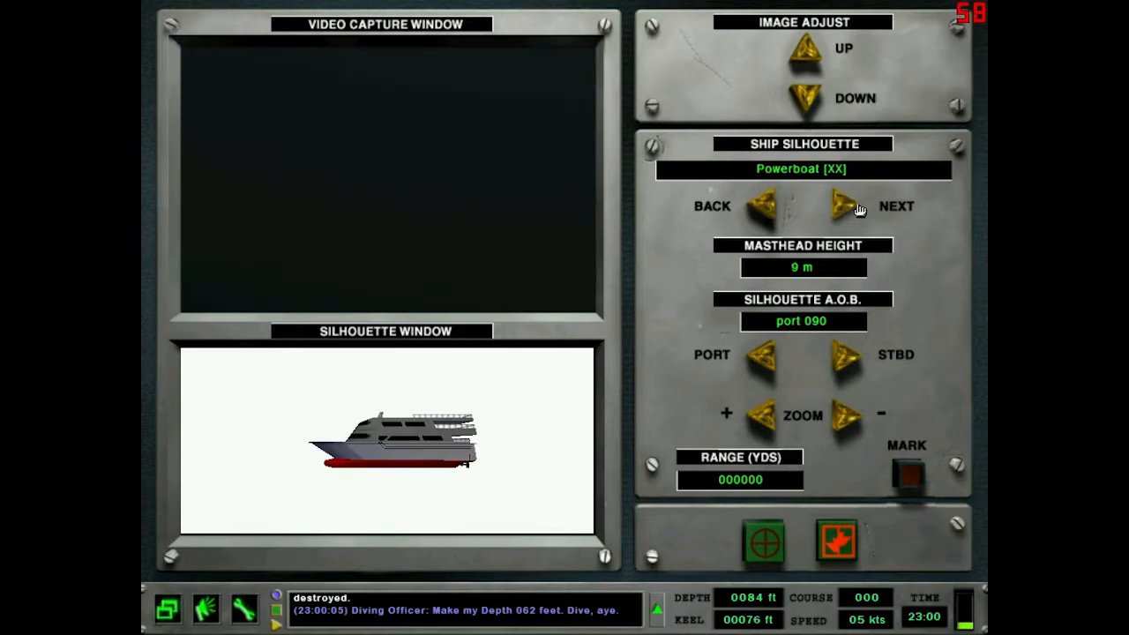
left_click(840, 205)
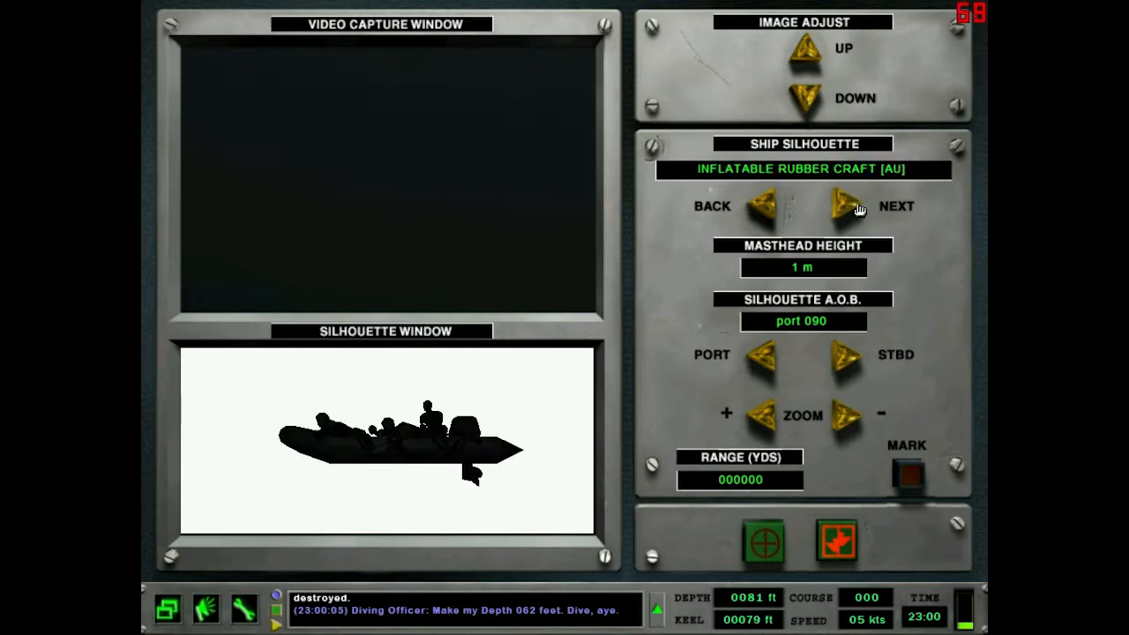
left_click(845, 204)
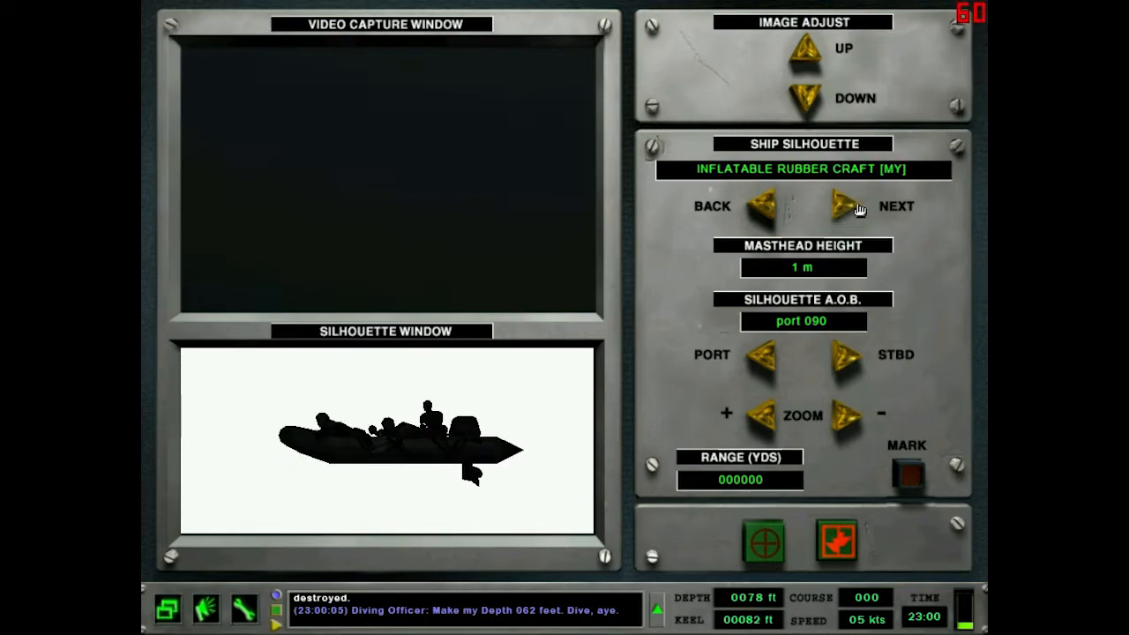
left_click(843, 205)
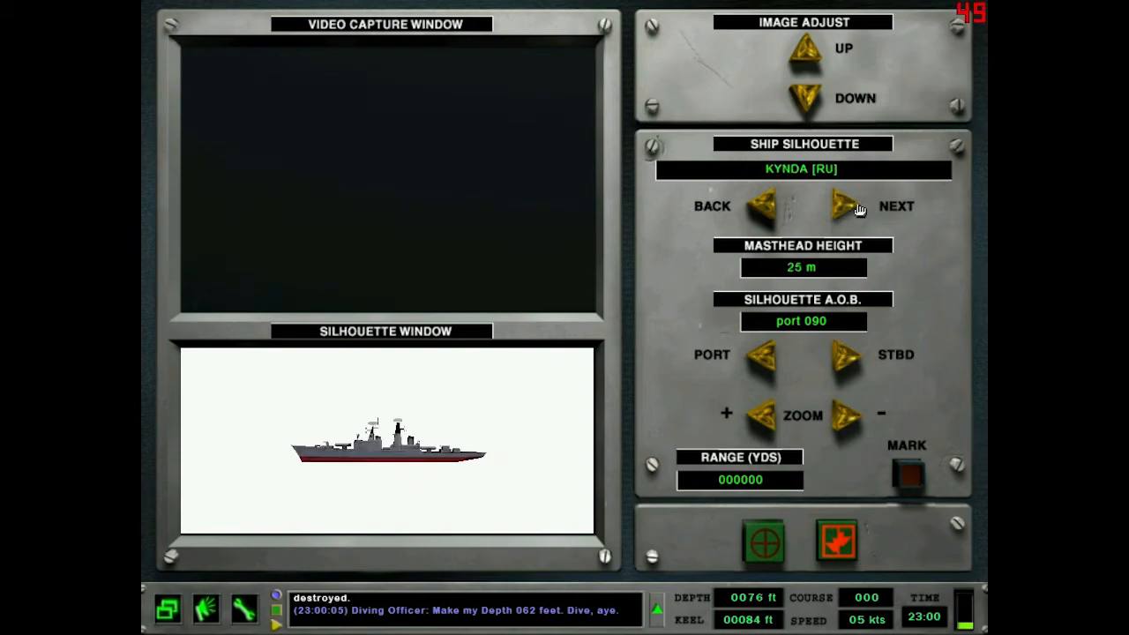
left_click(840, 203)
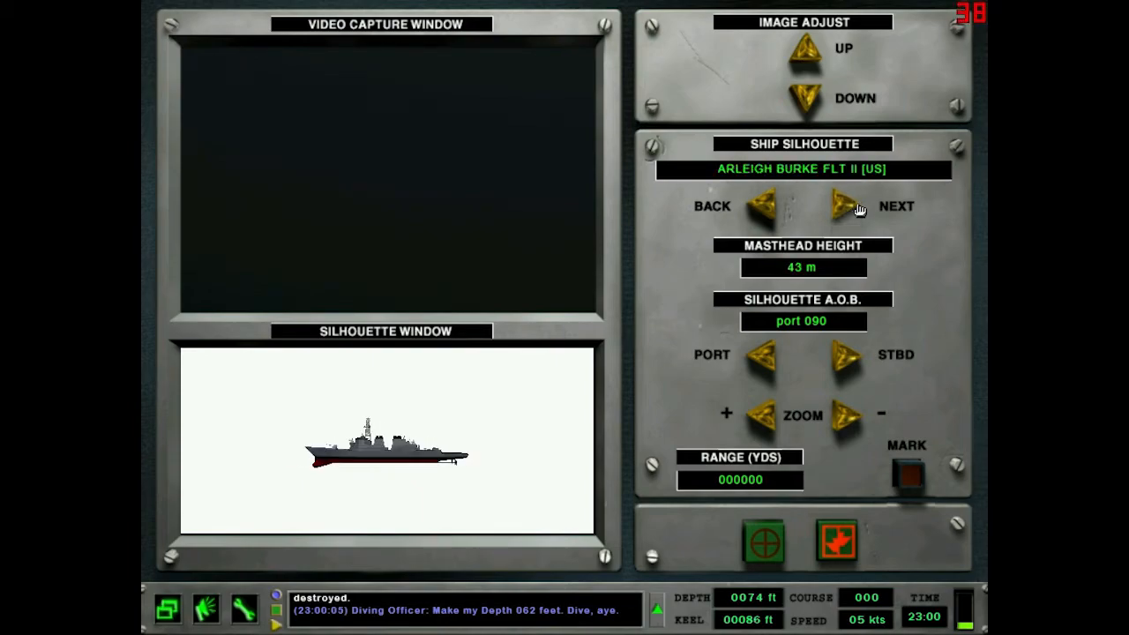
left_click(840, 206)
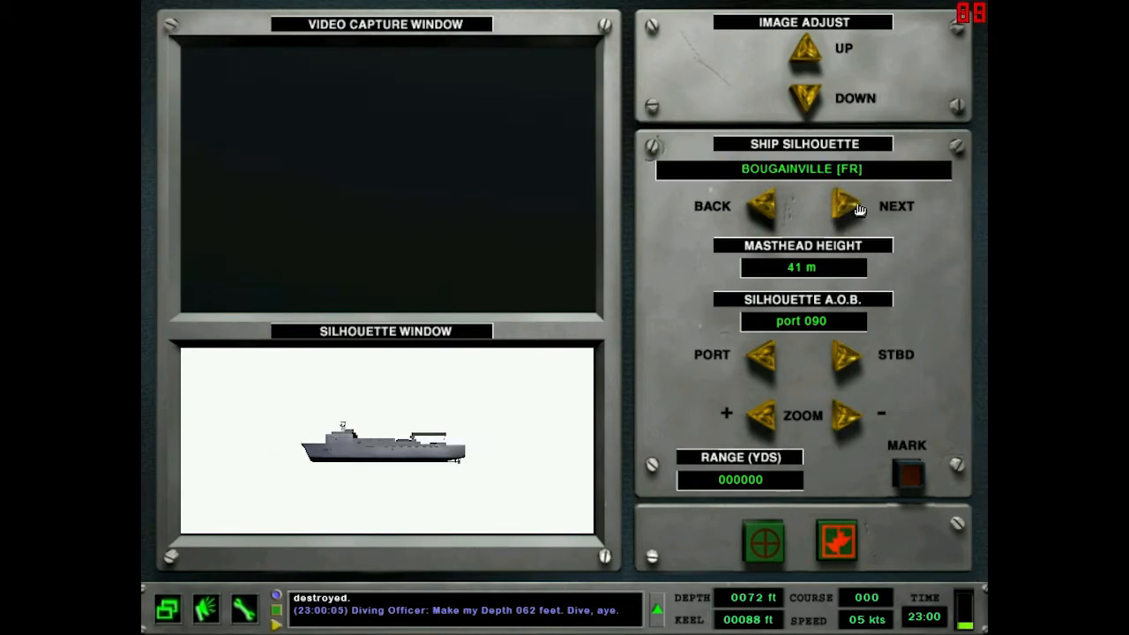
left_click(843, 204)
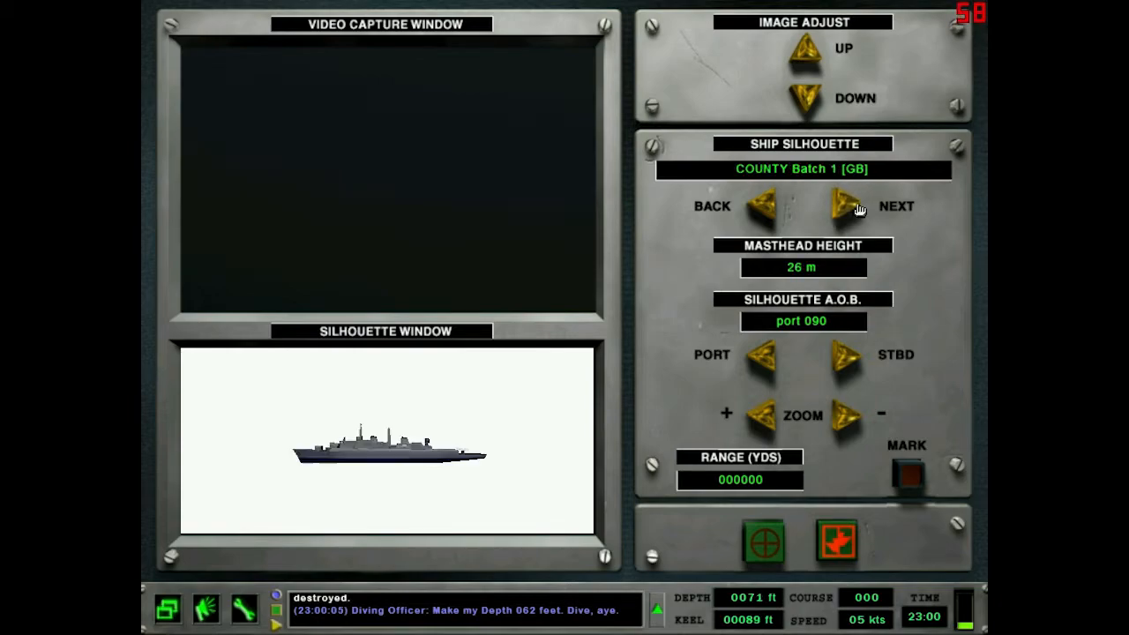
left_click(843, 205)
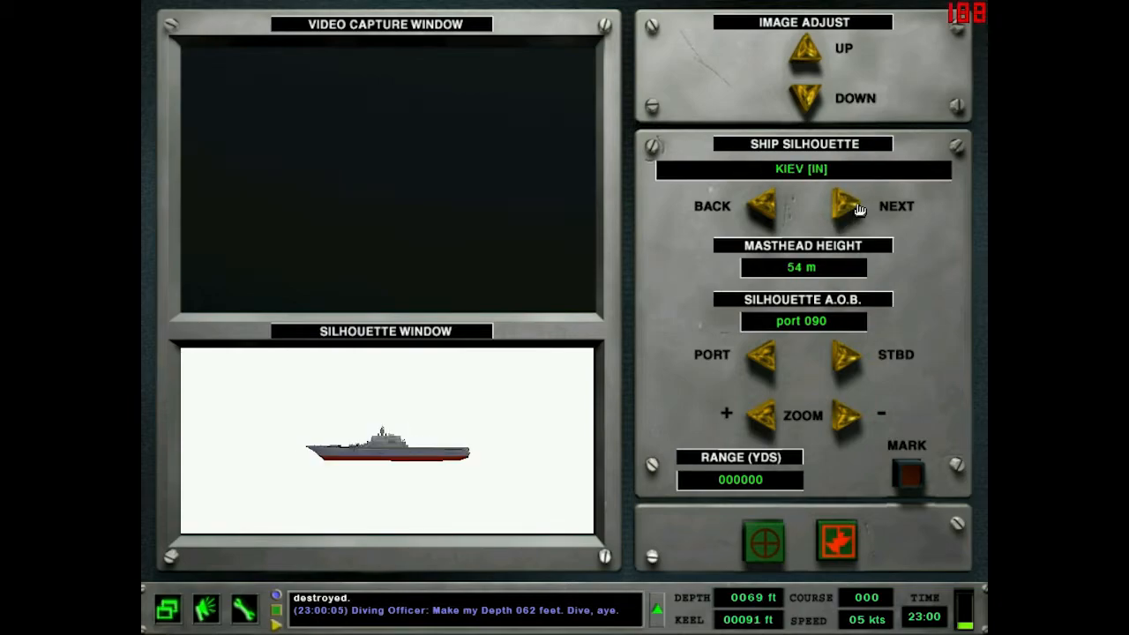
left_click(845, 205)
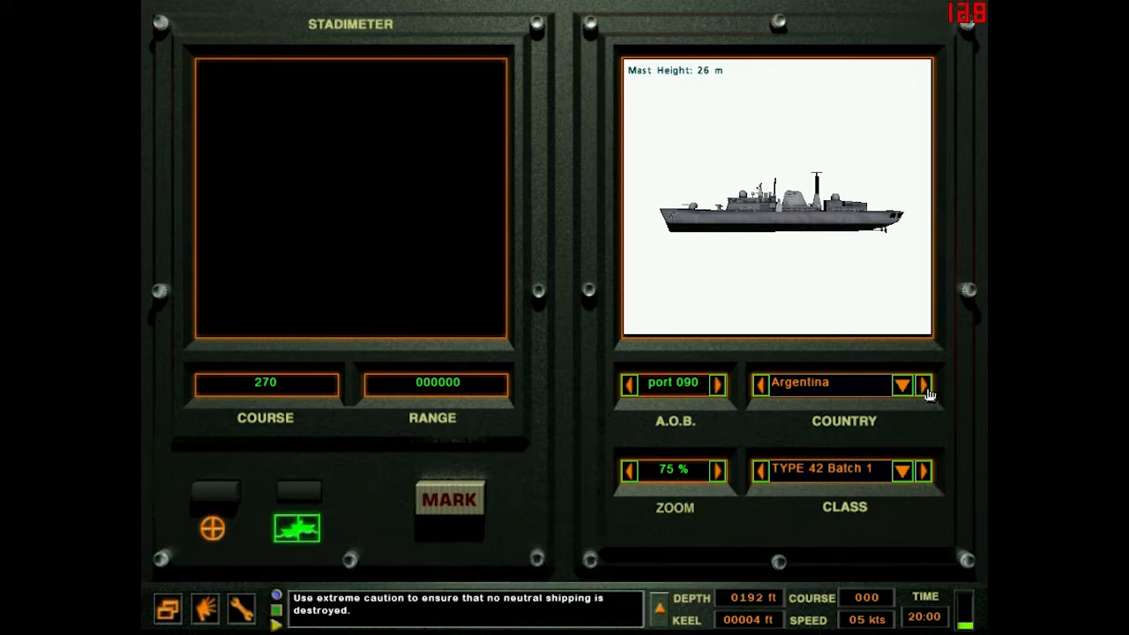
- Cycle stadimeter classes through MEKO 140 A16, inflatable rubber craft, COLOSSUS and MEKO 360 H2
left_click(925, 470)
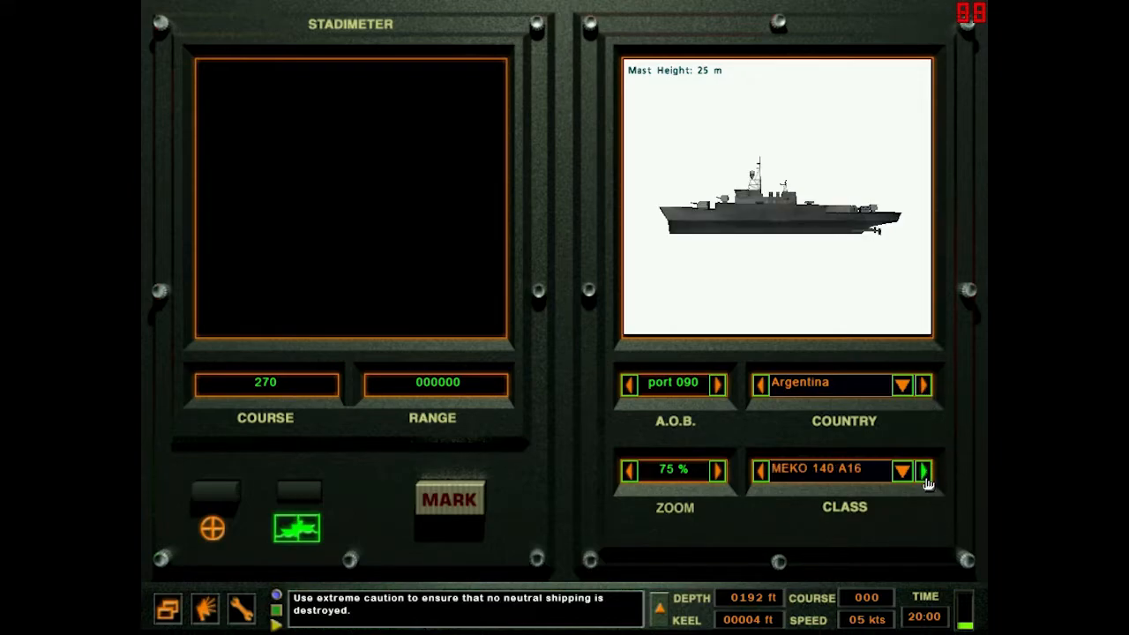
left_click(923, 470)
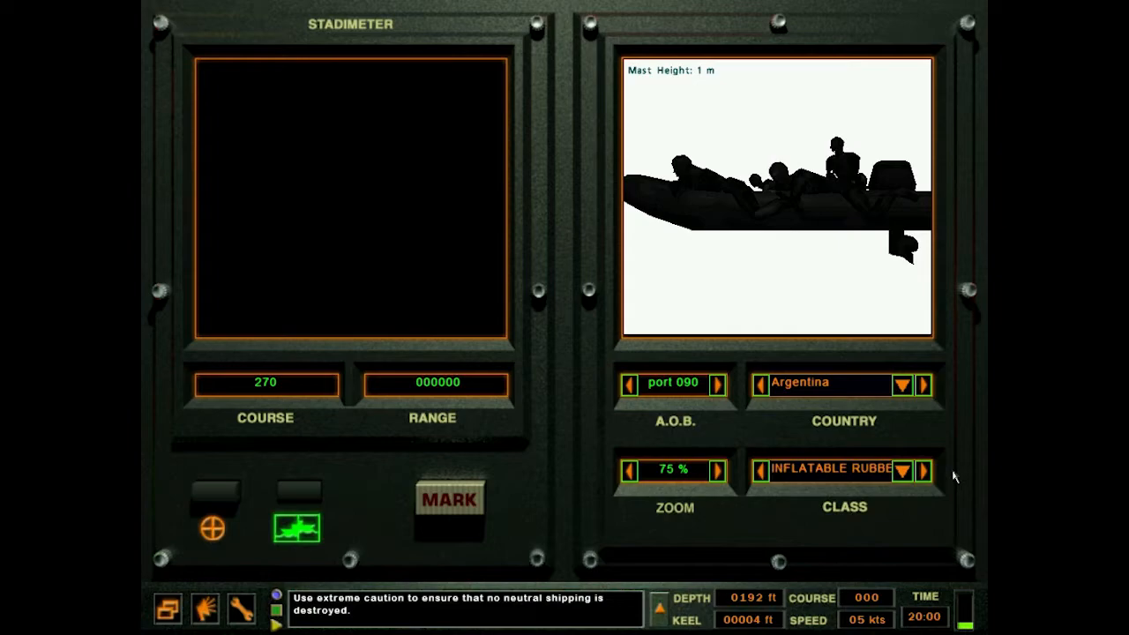
left_click(923, 470)
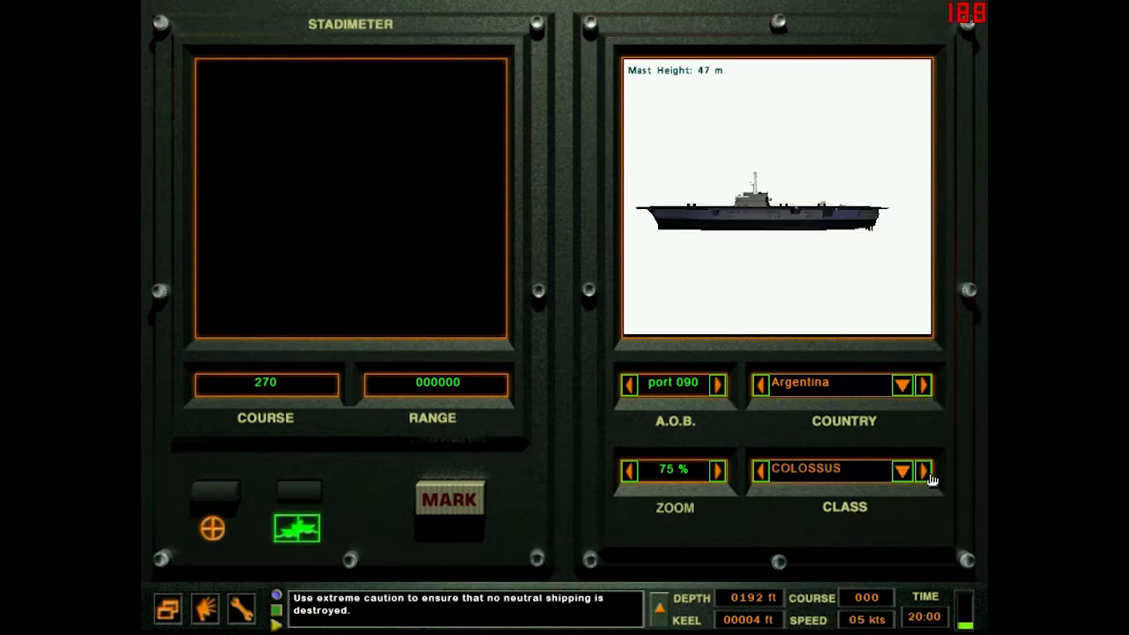
left_click(925, 470)
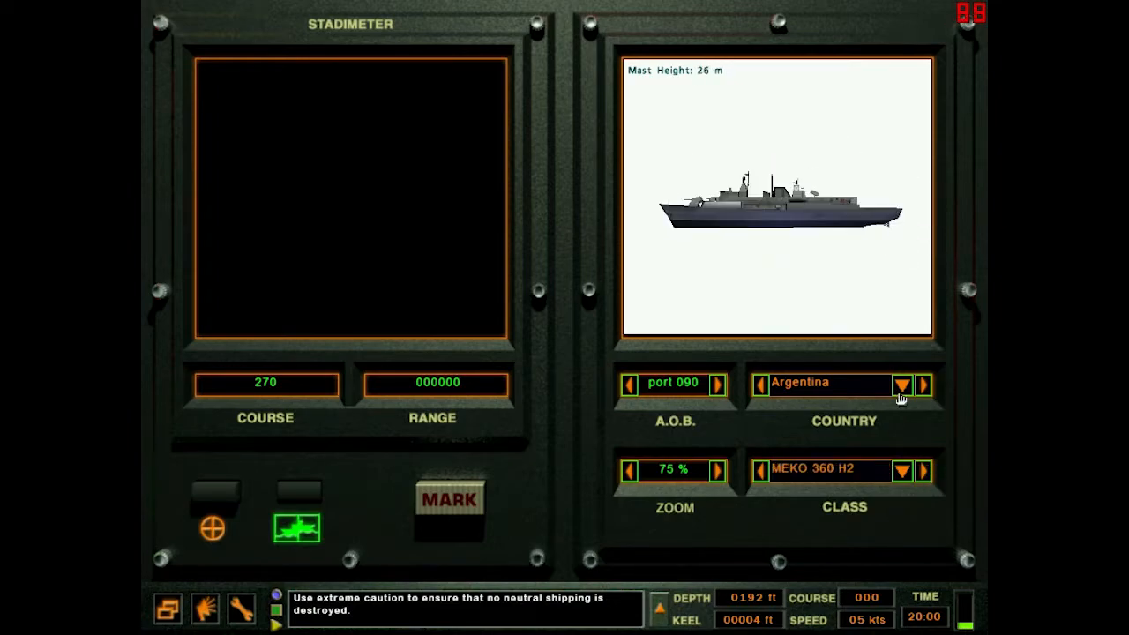
- Switch the stadimeter country to South Africa and show one of its ship classes
left_click(904, 384)
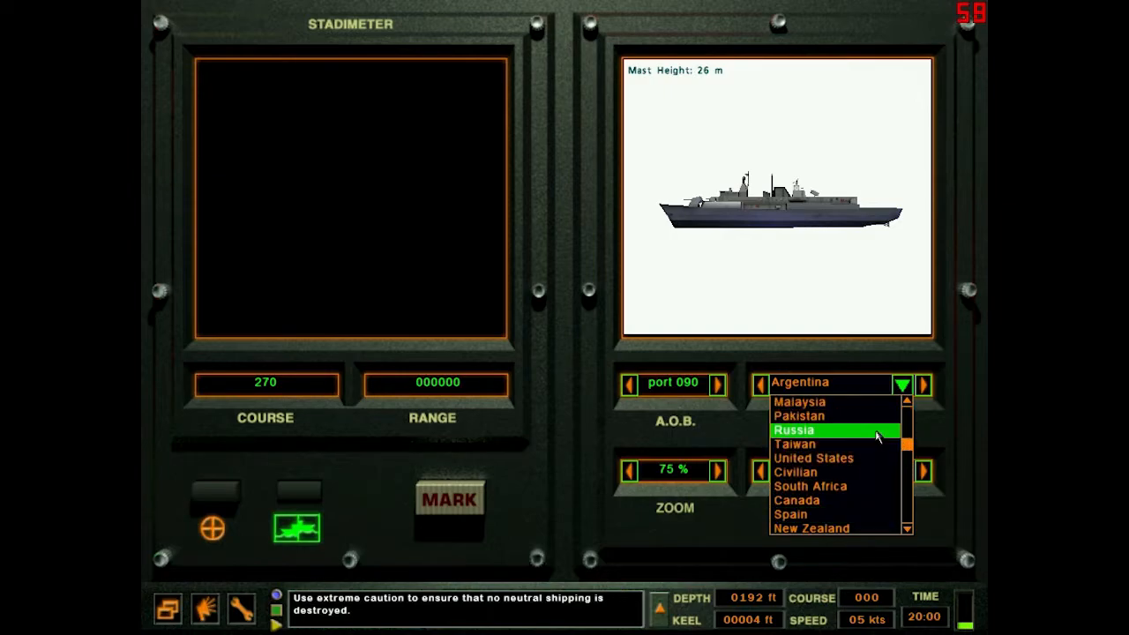
left_click(810, 487)
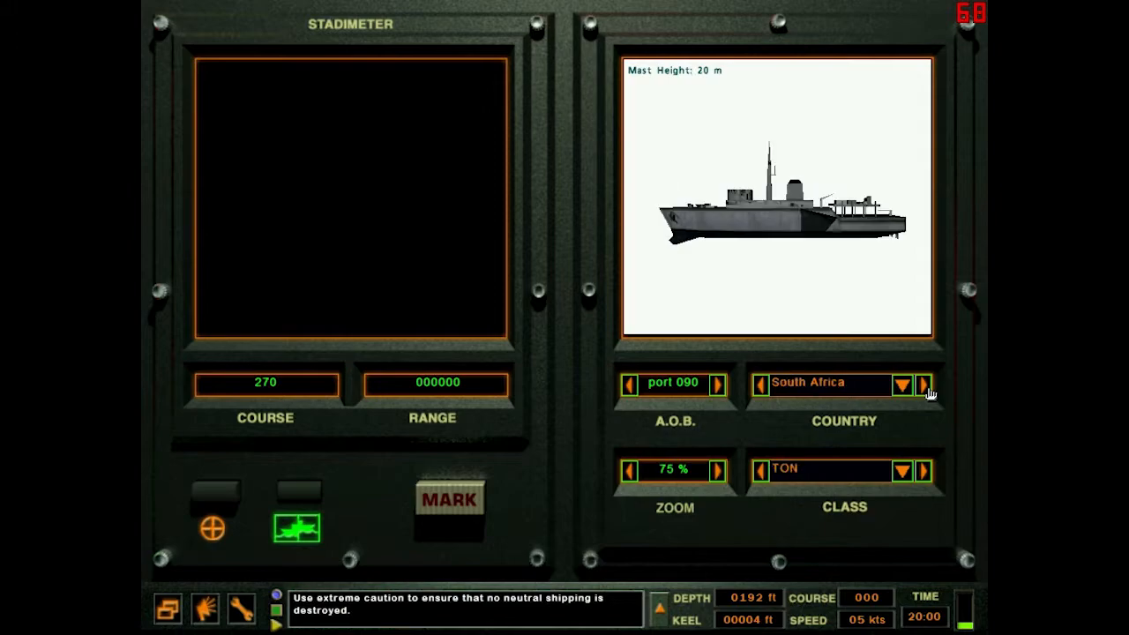
left_click(923, 385)
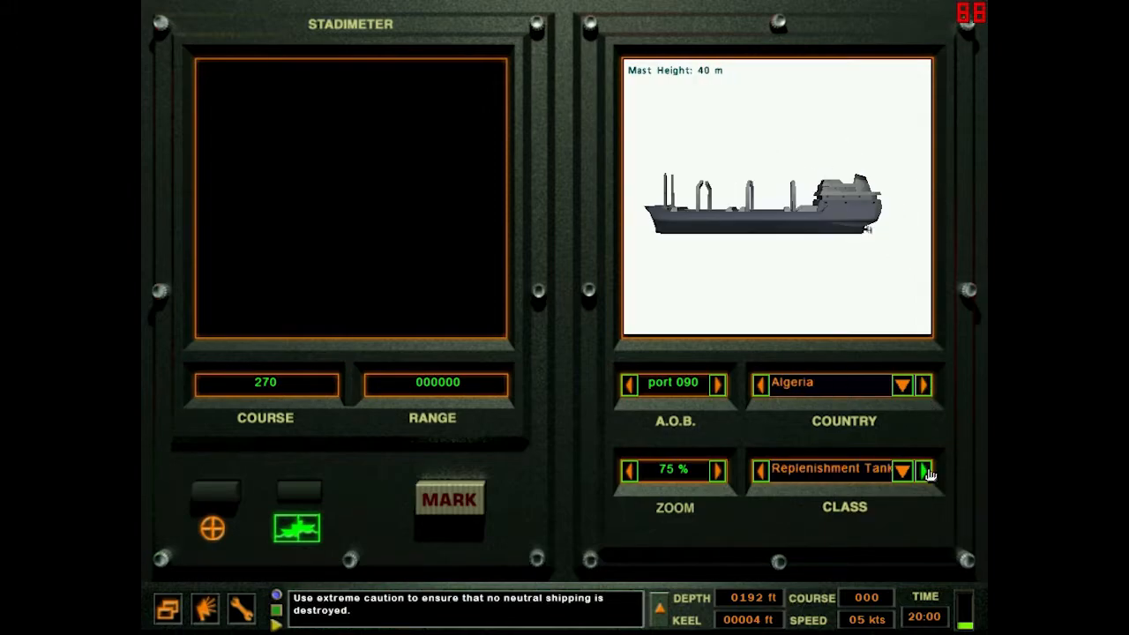
- Switch to Venezuela and browse its classes to the tanker silhouette with 40 m mast height, then leave the screen
left_click(923, 469)
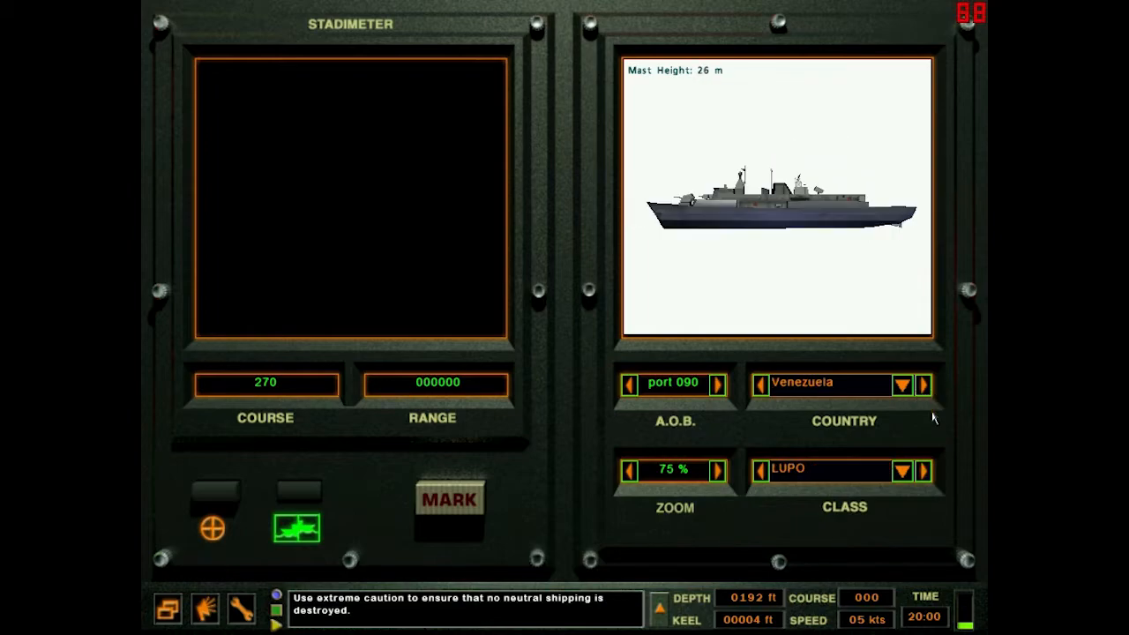
left_click(923, 470)
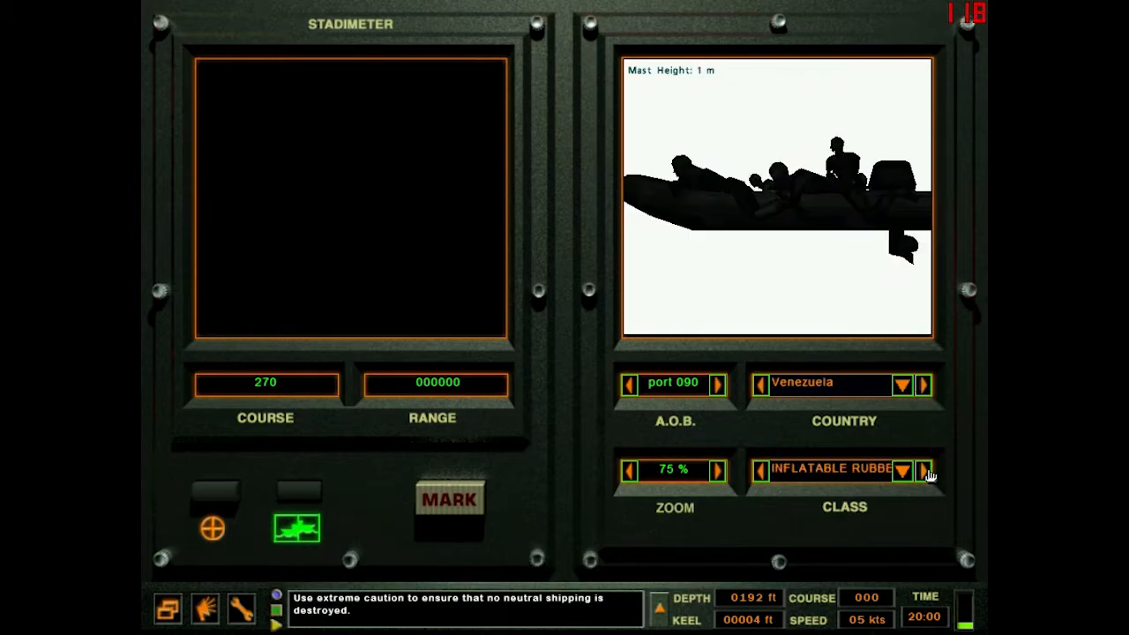
left_click(923, 470)
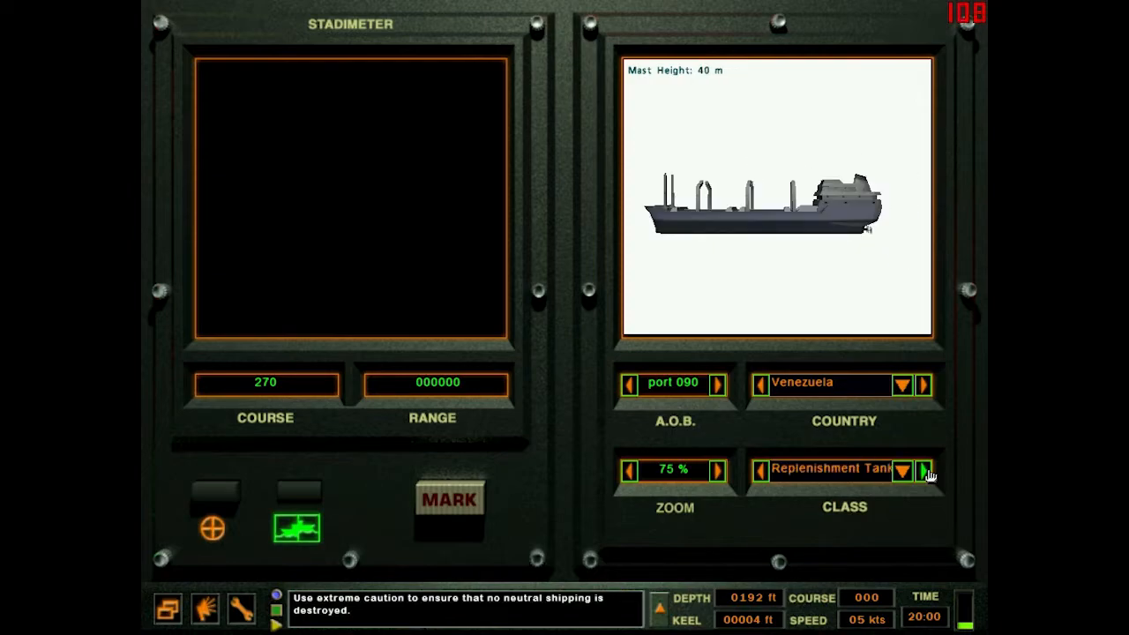
key("Escape")
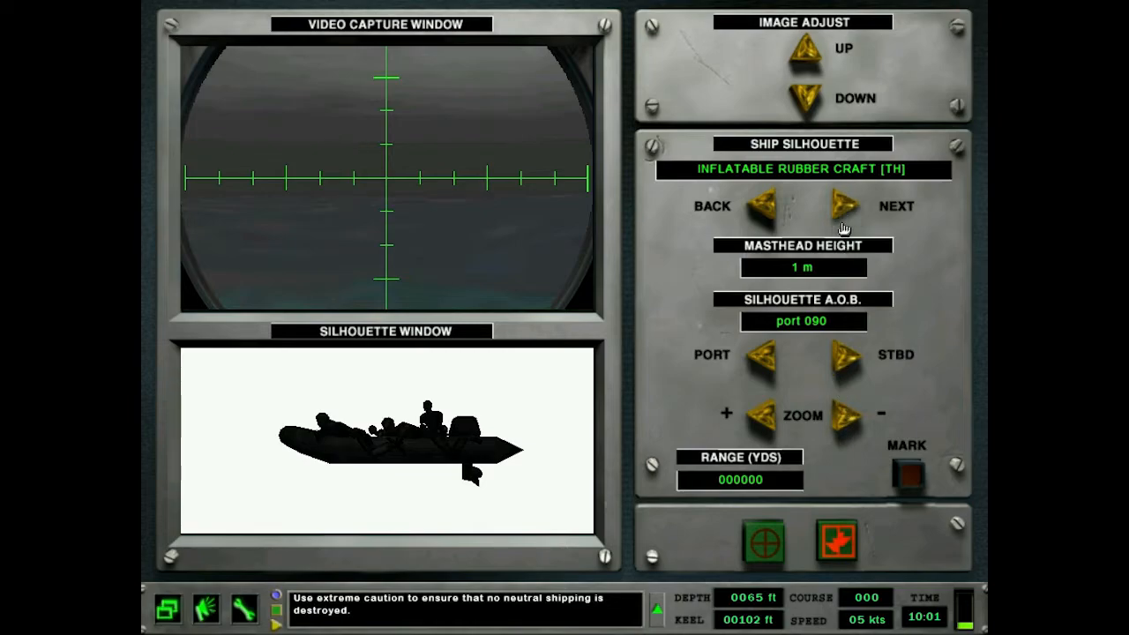
- Cycle silhouettes from Sacramento through Kara Mod, Natya, Charles de Gaulle, Perry, Godavari, Leander, Koni, Car Carrier and Victorious
left_click(836, 205)
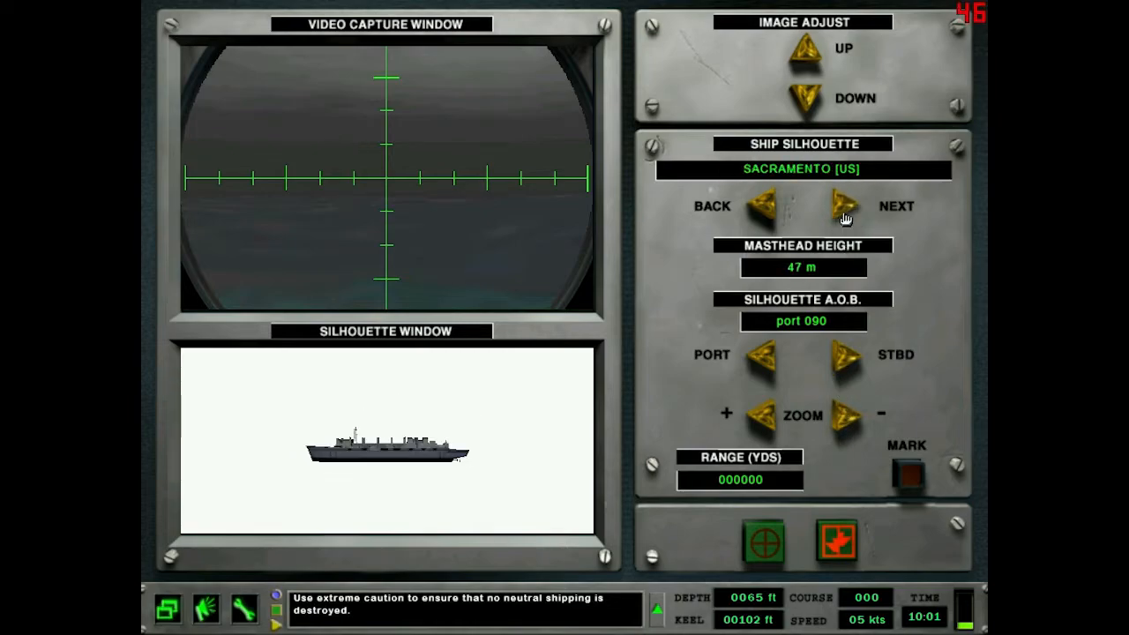
left_click(837, 205)
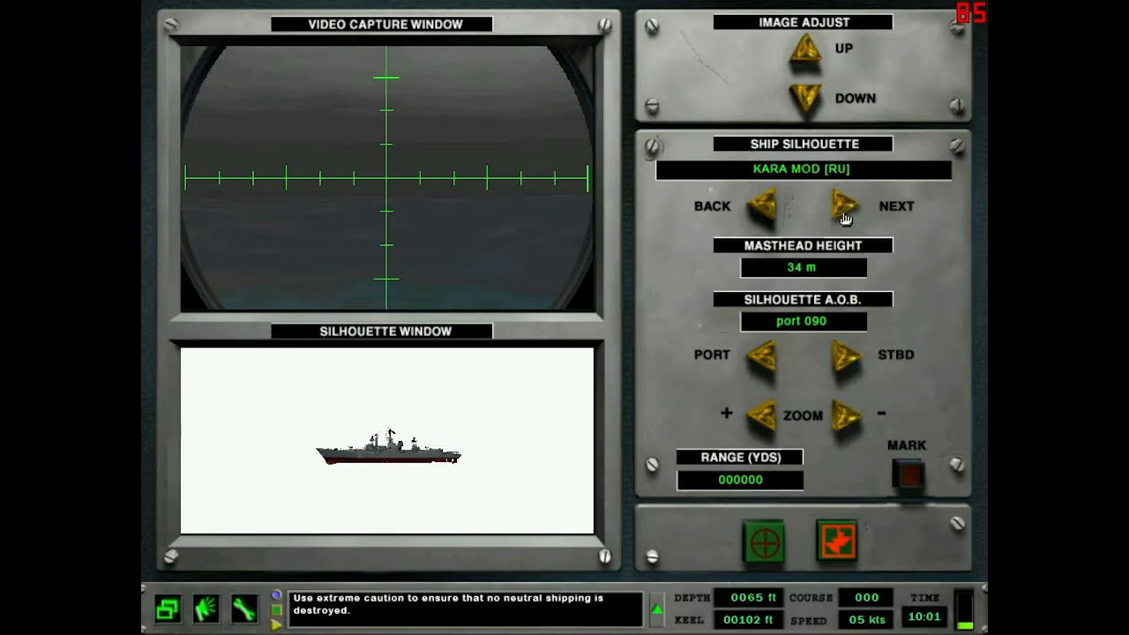
left_click(836, 204)
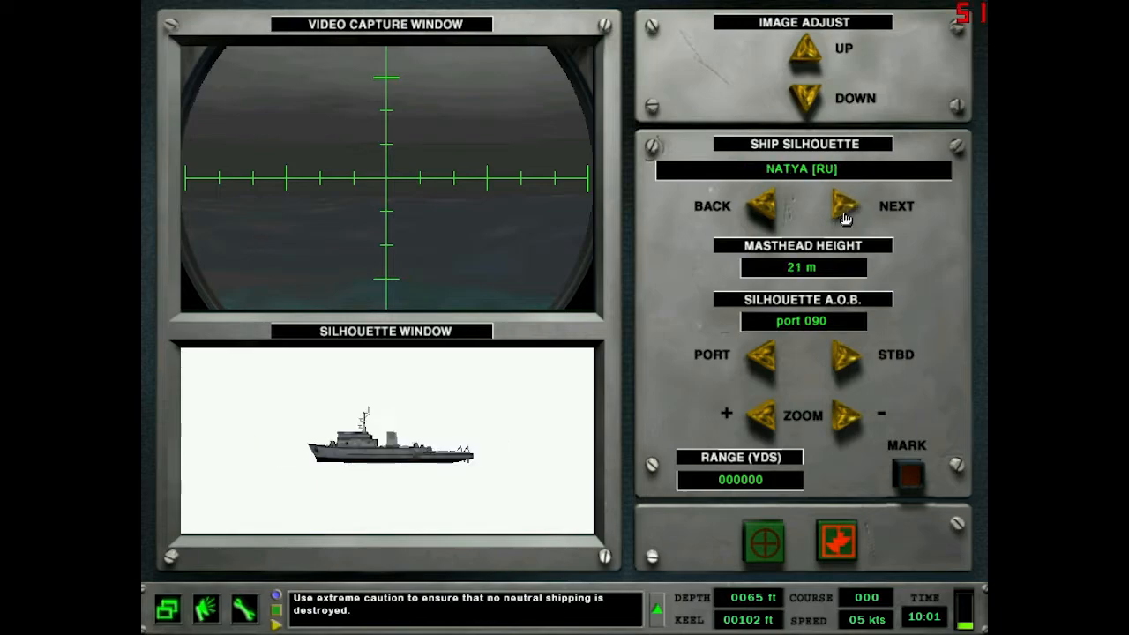
left_click(833, 205)
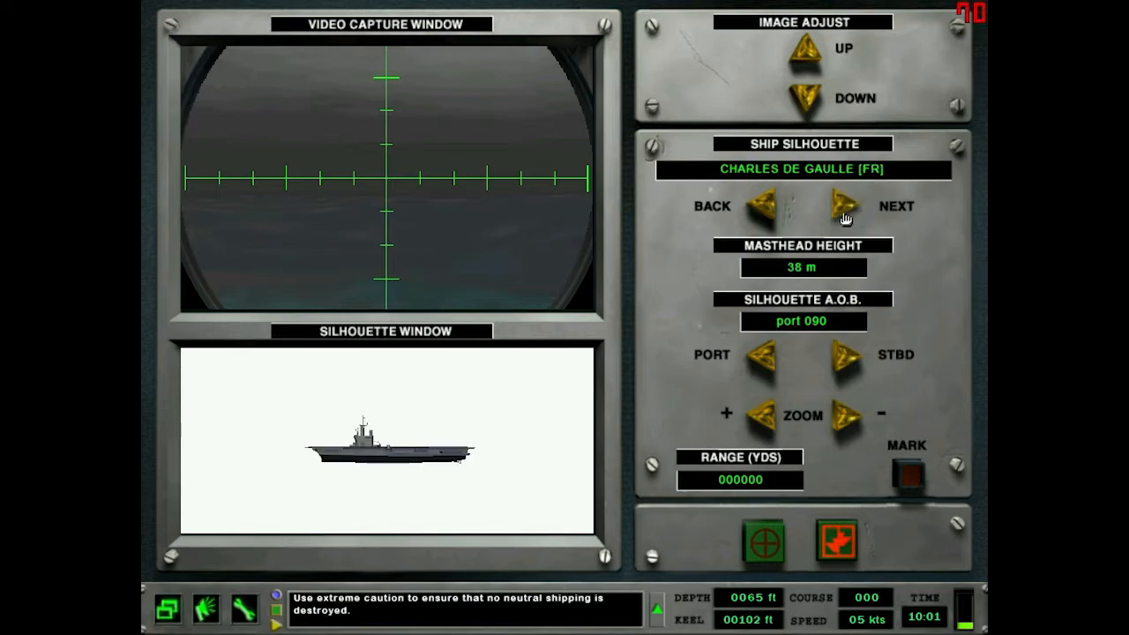
left_click(837, 204)
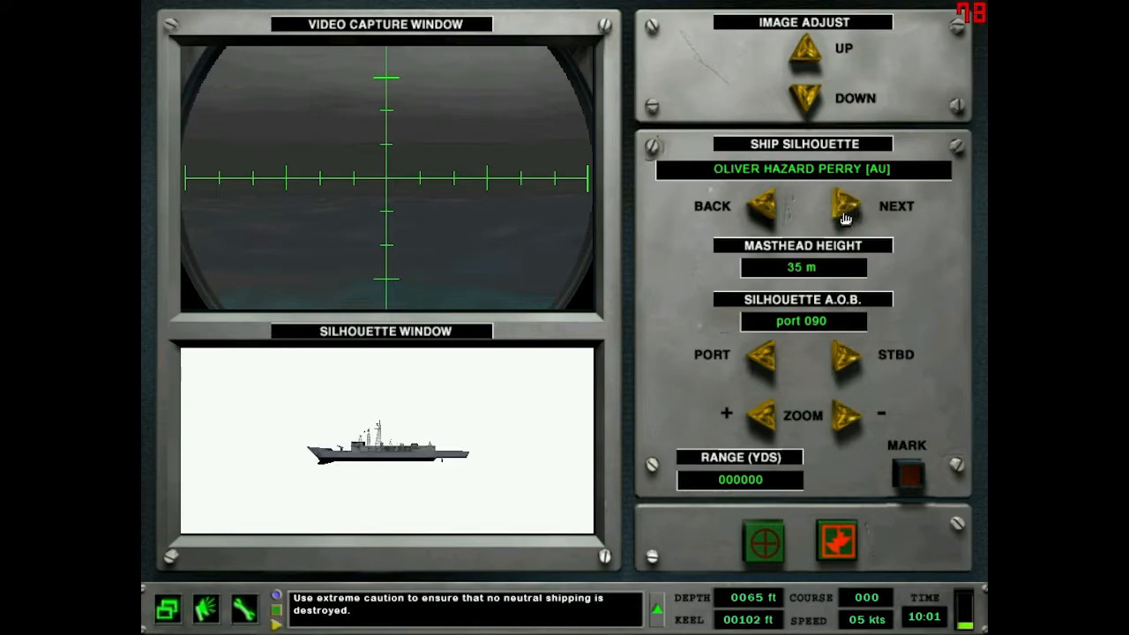
left_click(838, 204)
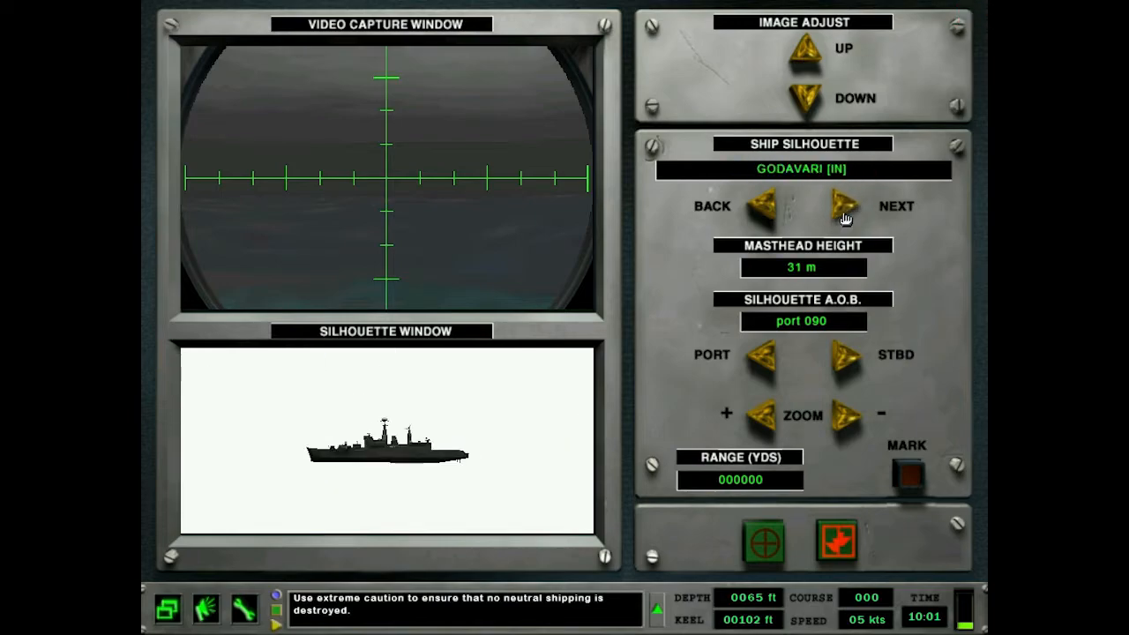
left_click(837, 205)
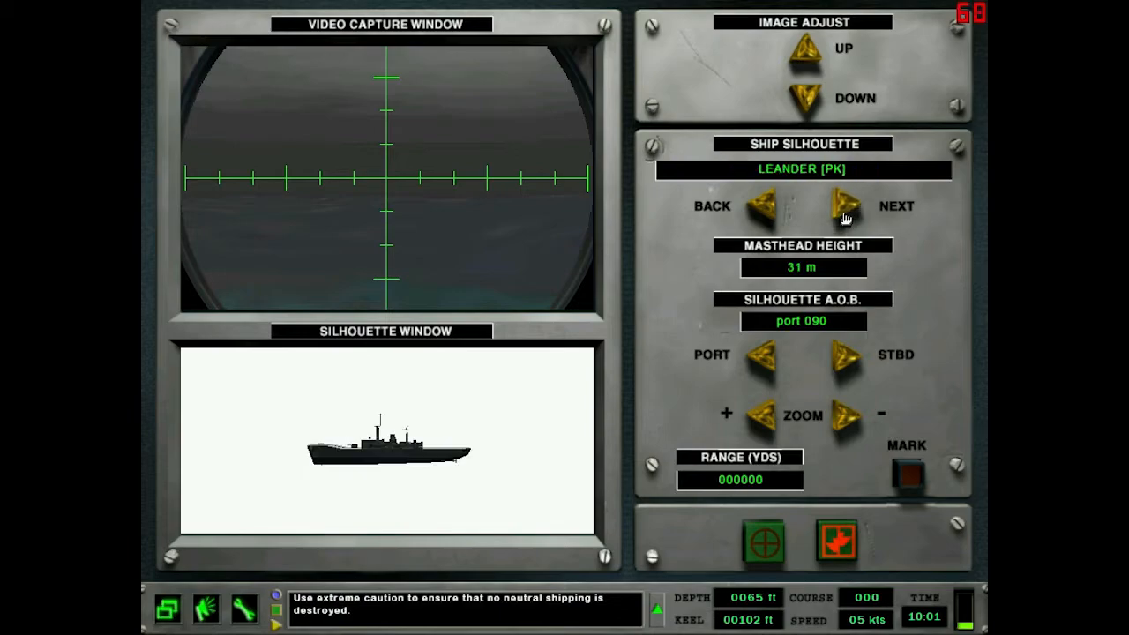
left_click(836, 205)
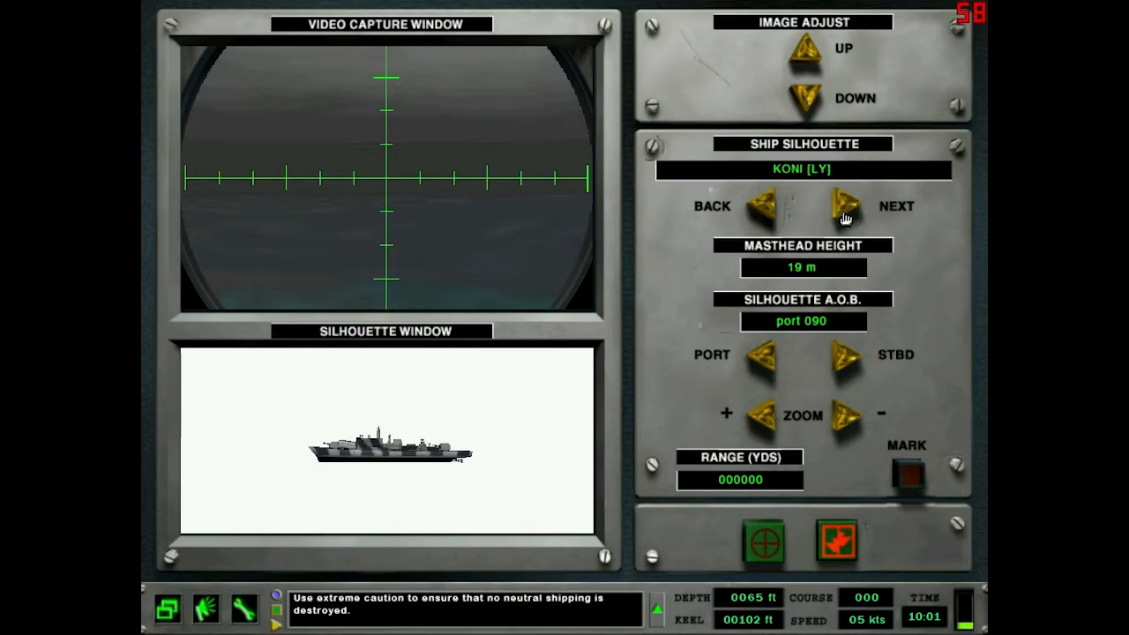
left_click(838, 204)
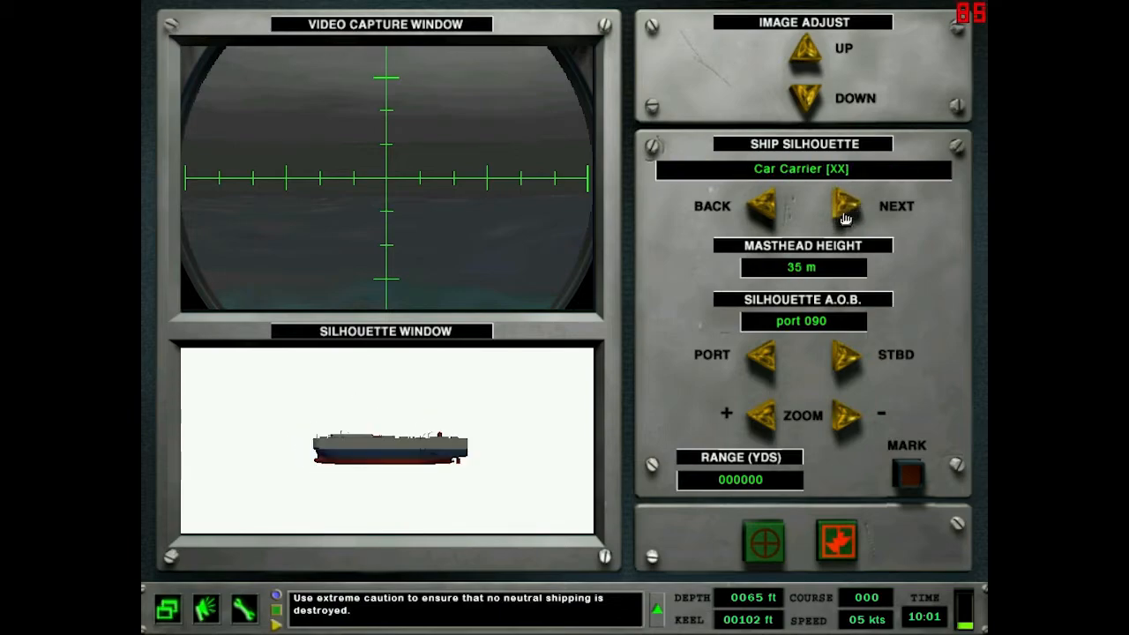
left_click(838, 205)
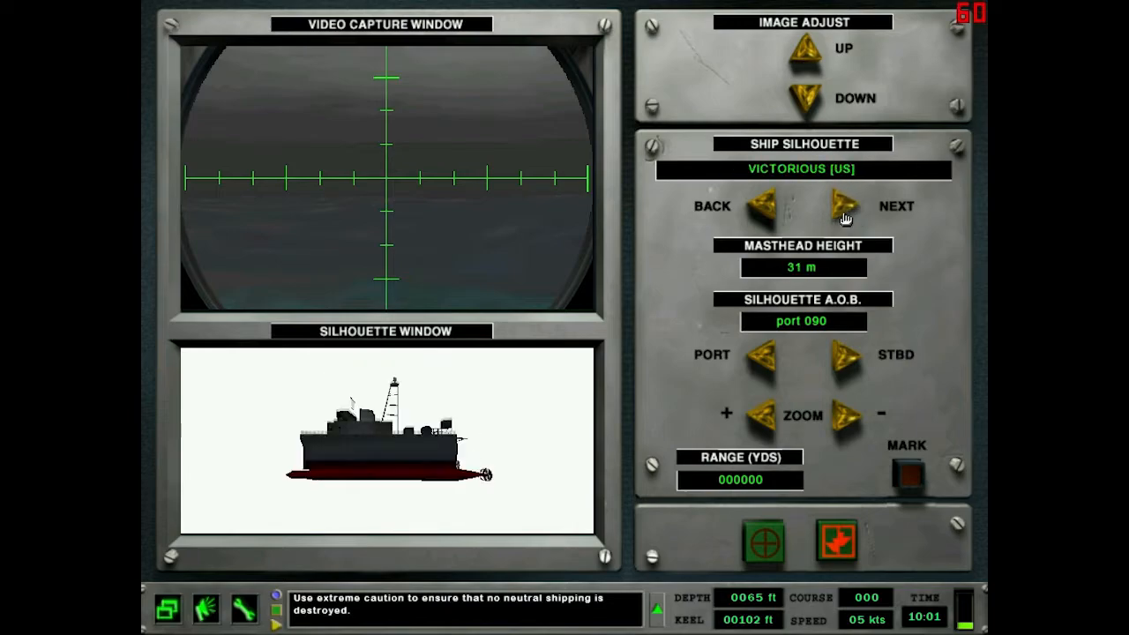
left_click(837, 203)
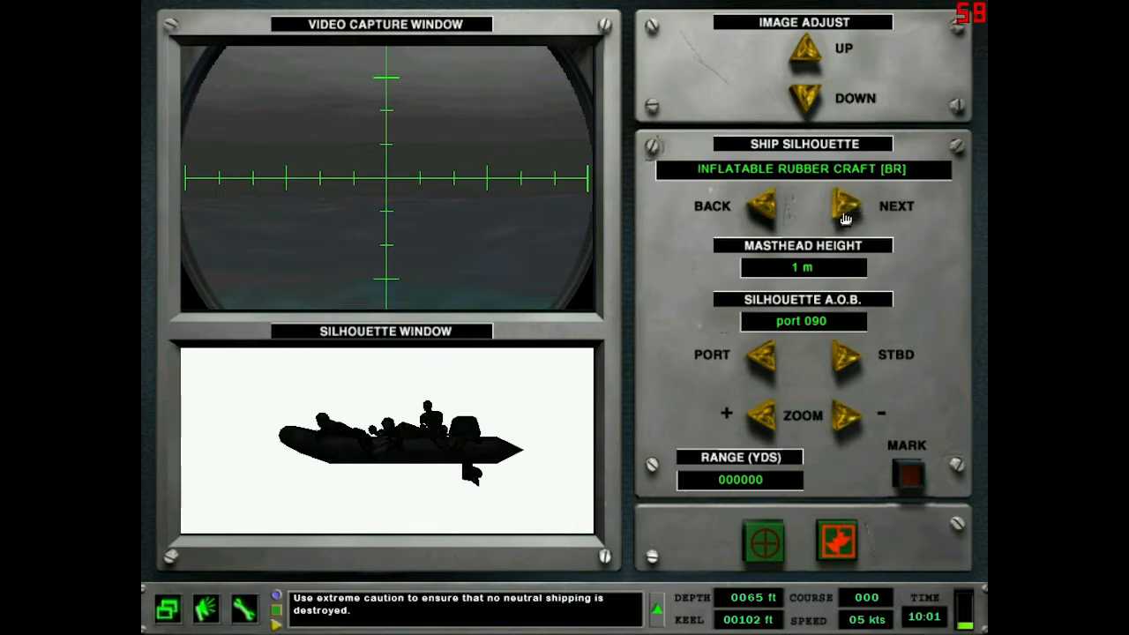
left_click(836, 205)
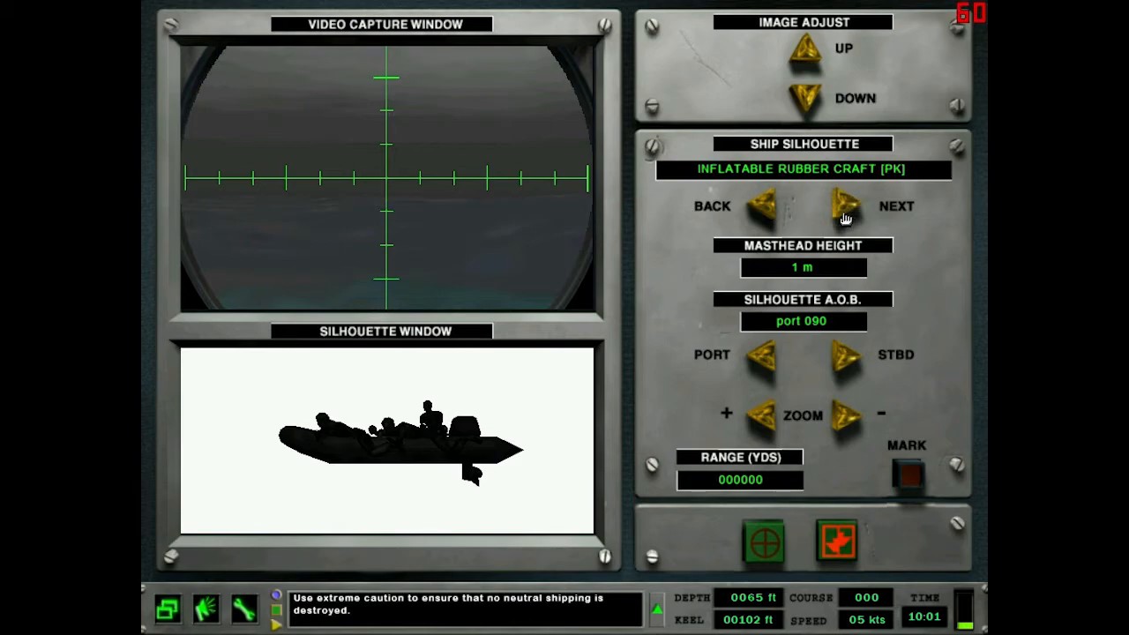
- Continue through SVERDLOV-Bis, NAJIN, BOUGAINVILLE, HERMES, ALVARO DE BAZAN, AUDACE, HAUK and MARJATA silhouettes
left_click(840, 205)
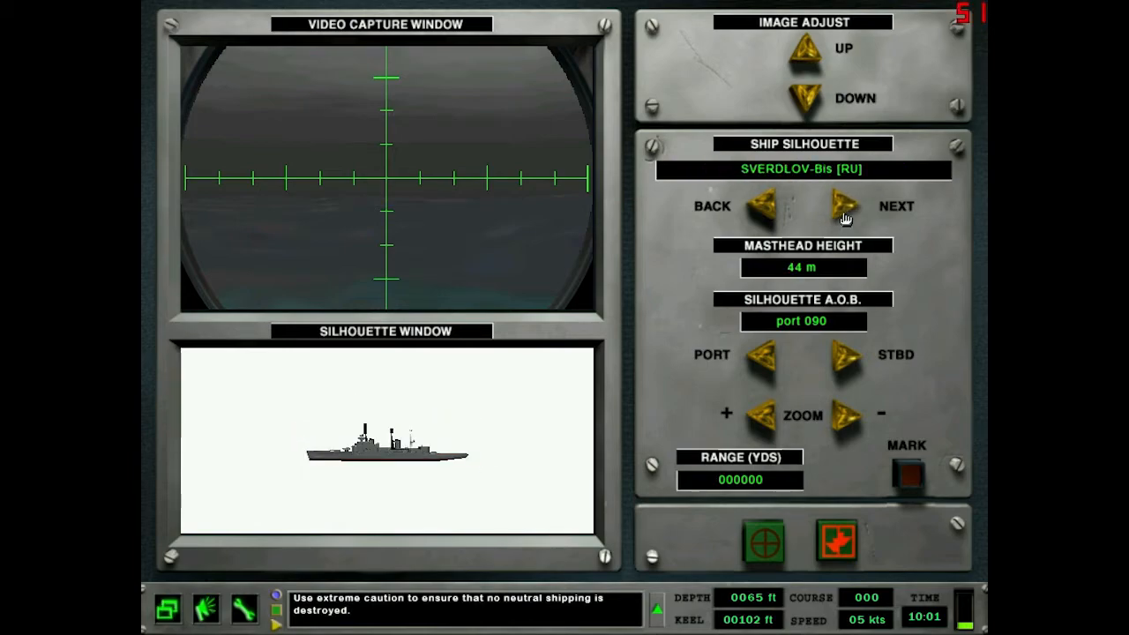
left_click(844, 205)
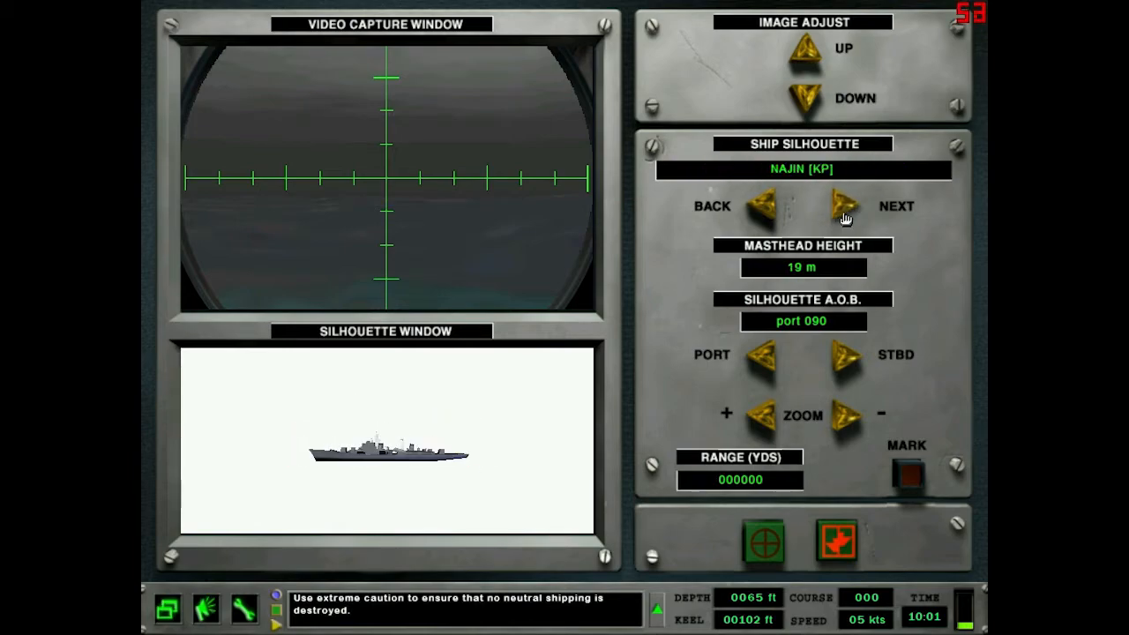
left_click(840, 204)
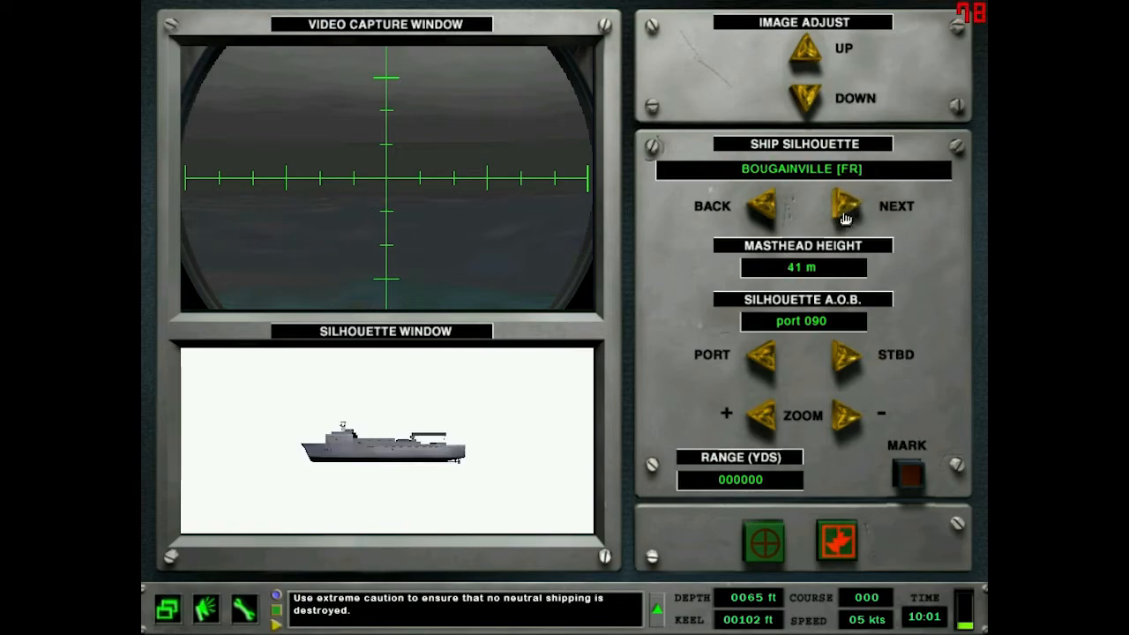
left_click(840, 205)
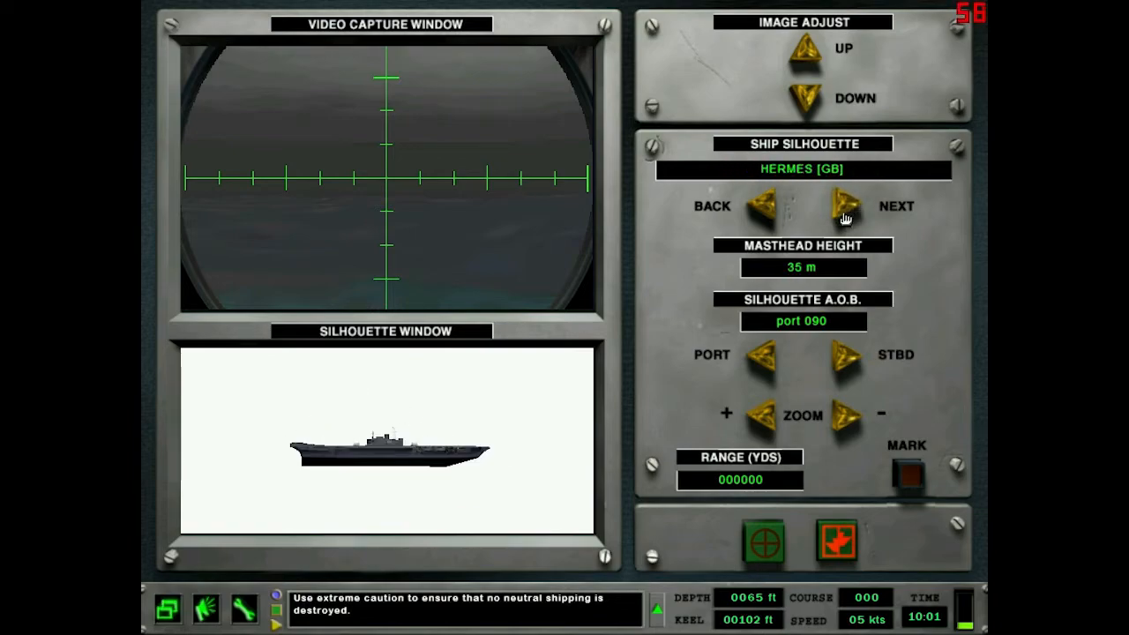
left_click(839, 204)
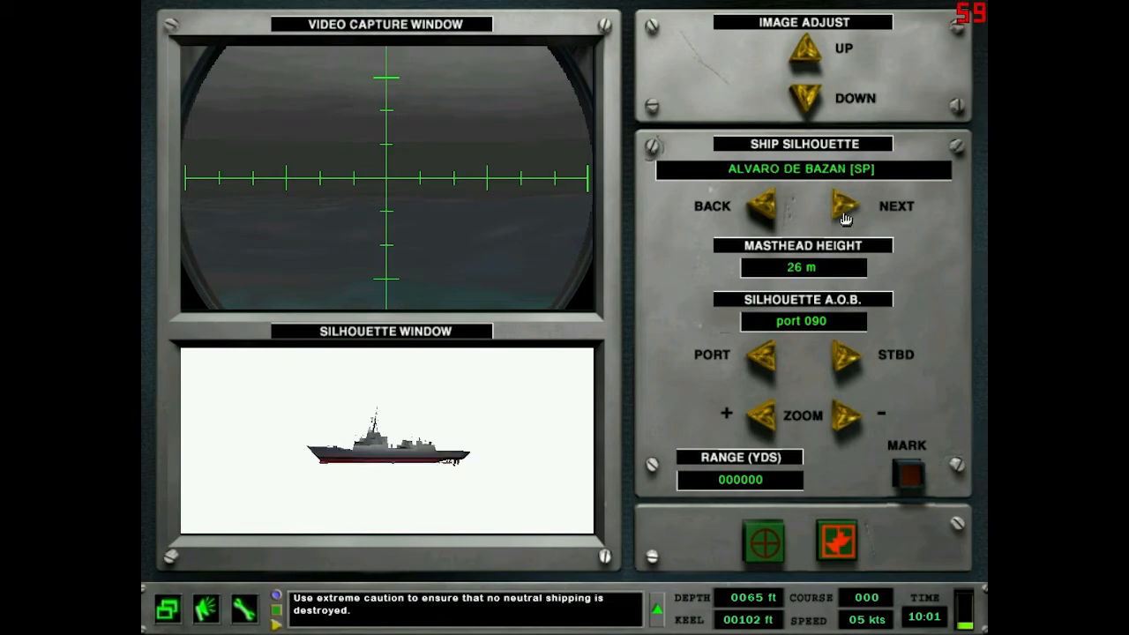
left_click(836, 205)
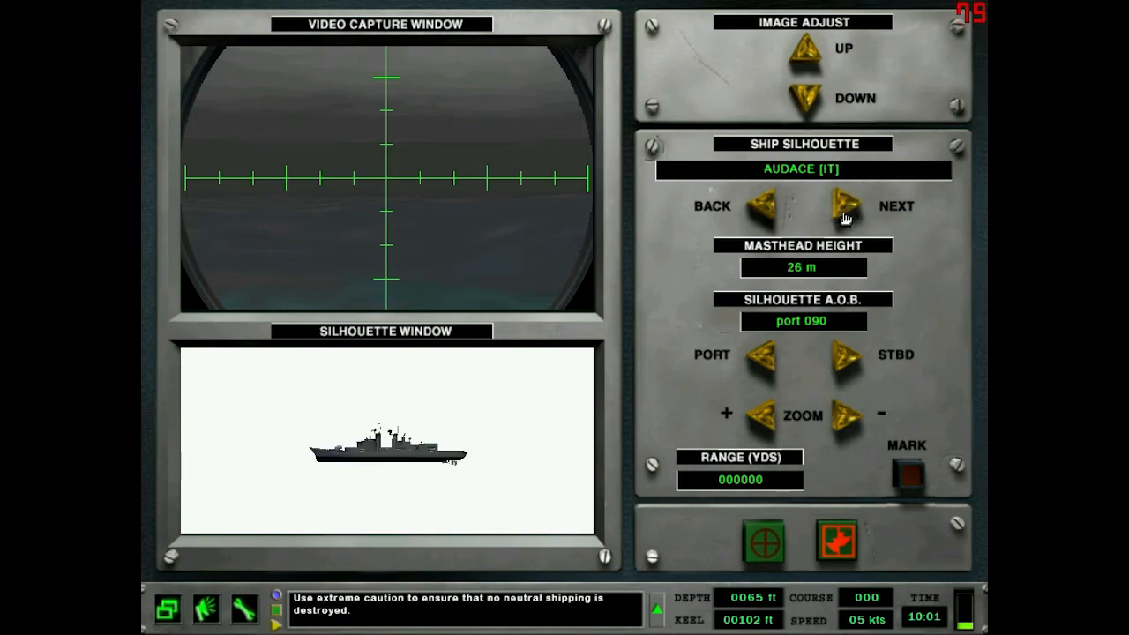
left_click(838, 204)
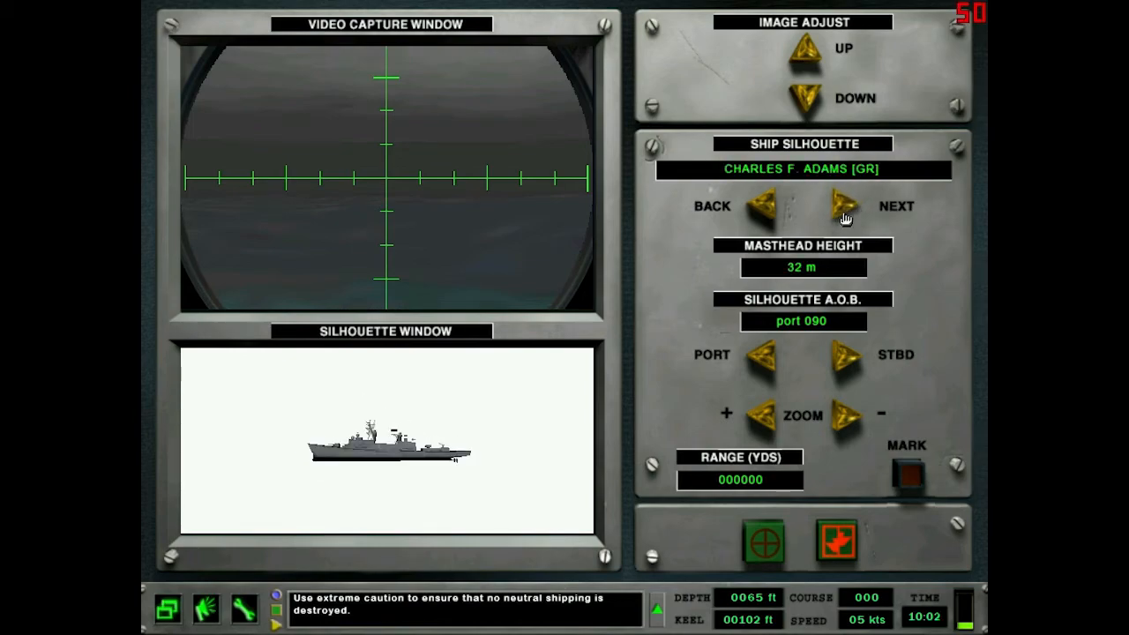
left_click(837, 205)
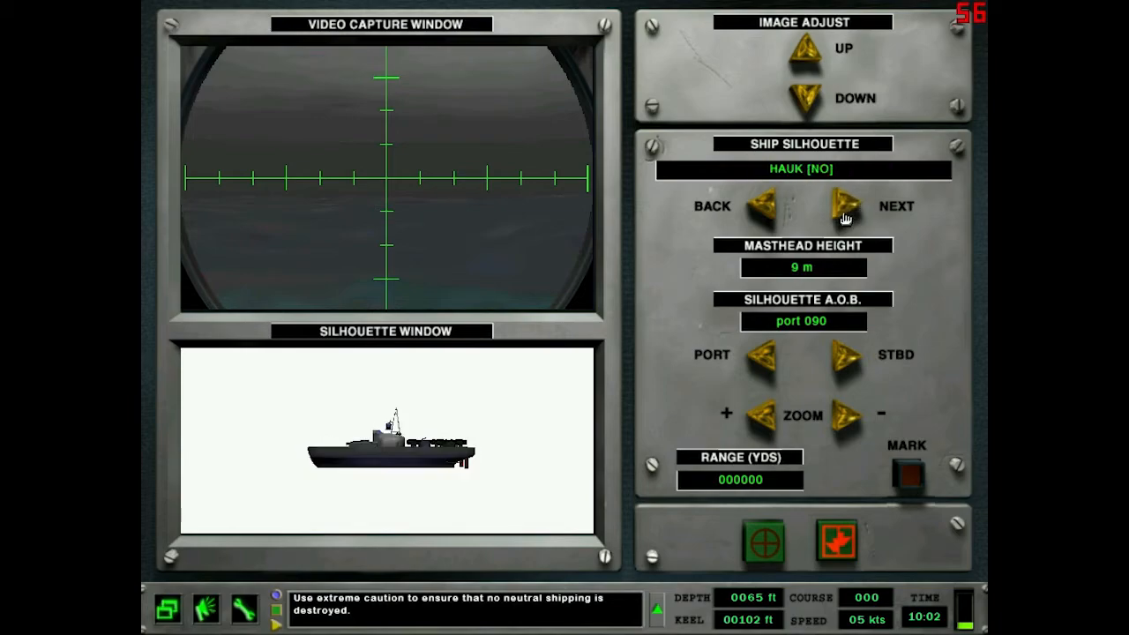
left_click(838, 205)
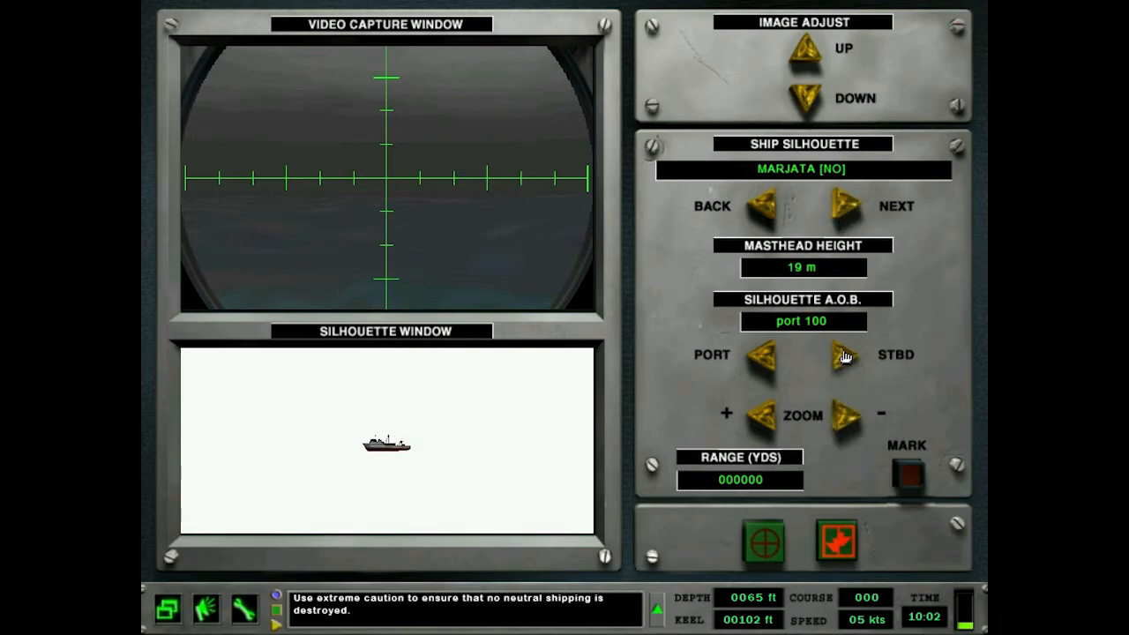
- Turn the angle on the bow to starboard and view DONG HAE, Marker Buoys, ICE BREAKER and rubber craft silhouettes
left_click(836, 355)
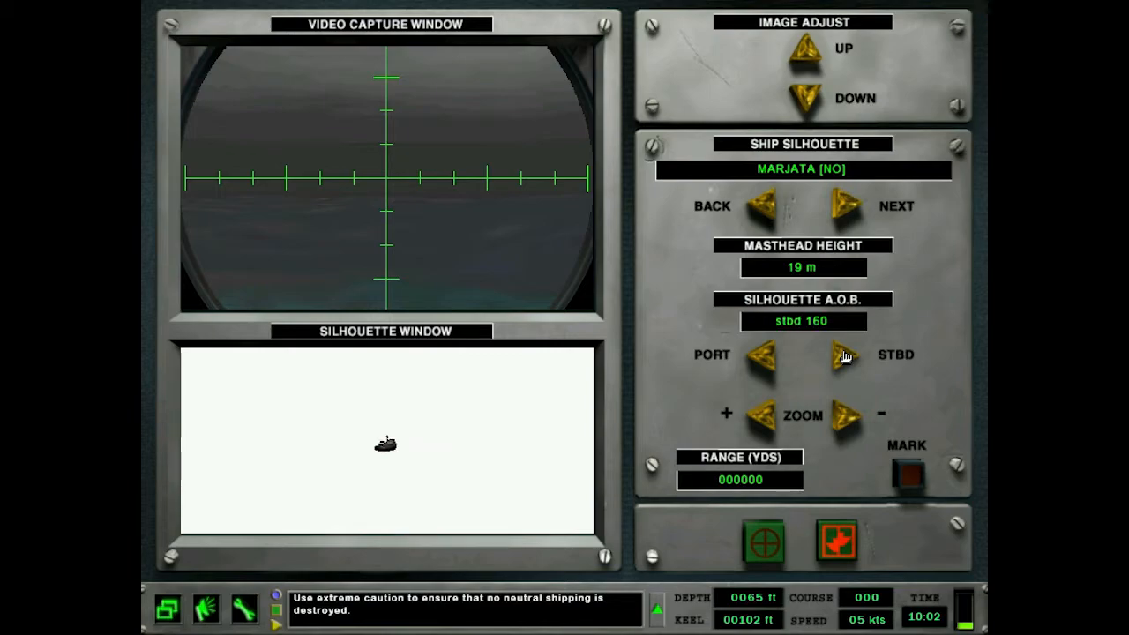
left_click(836, 205)
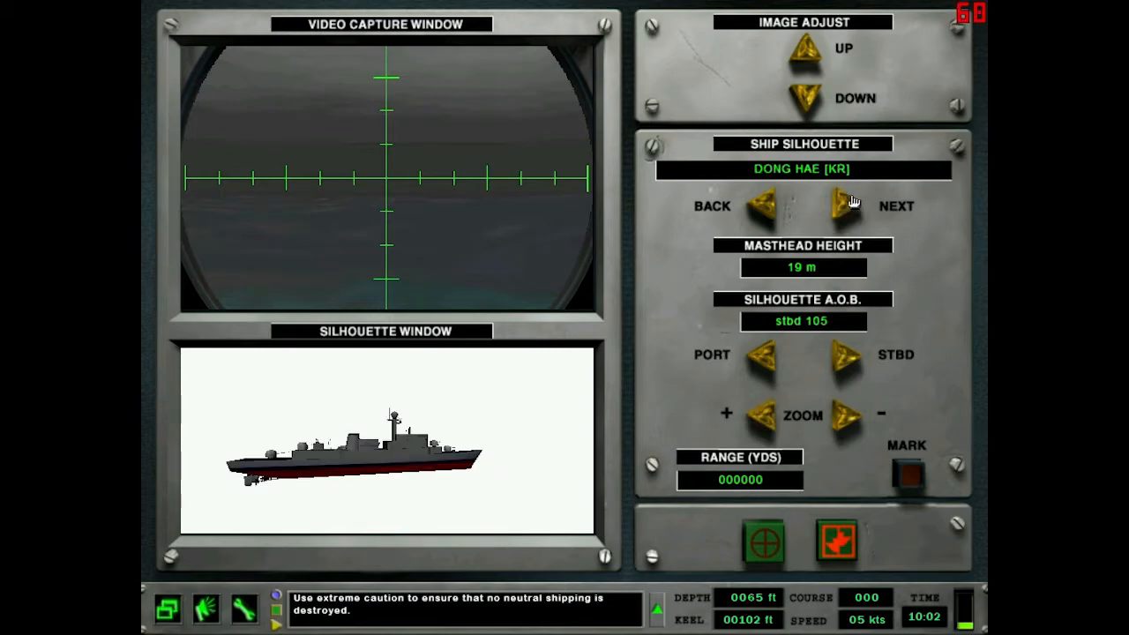
left_click(837, 204)
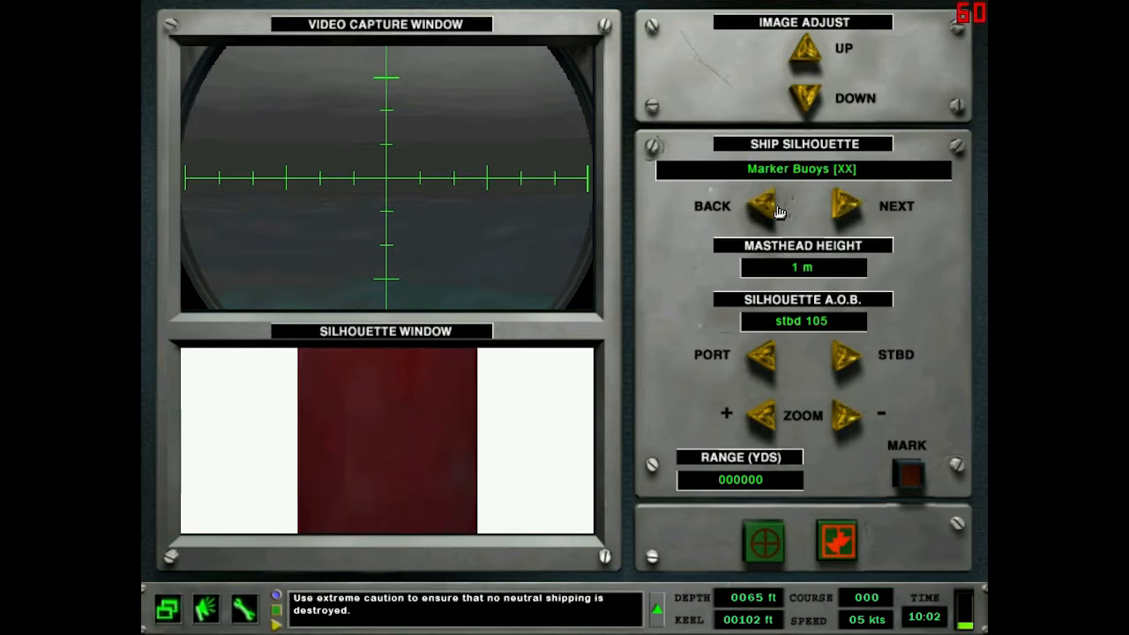
left_click(844, 204)
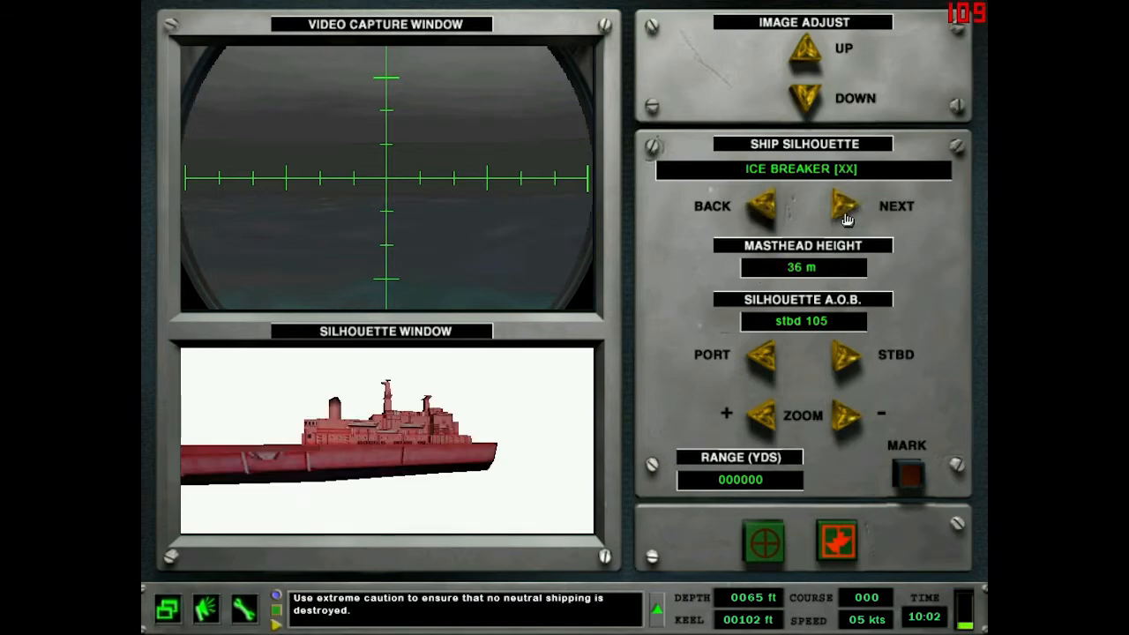
left_click(839, 205)
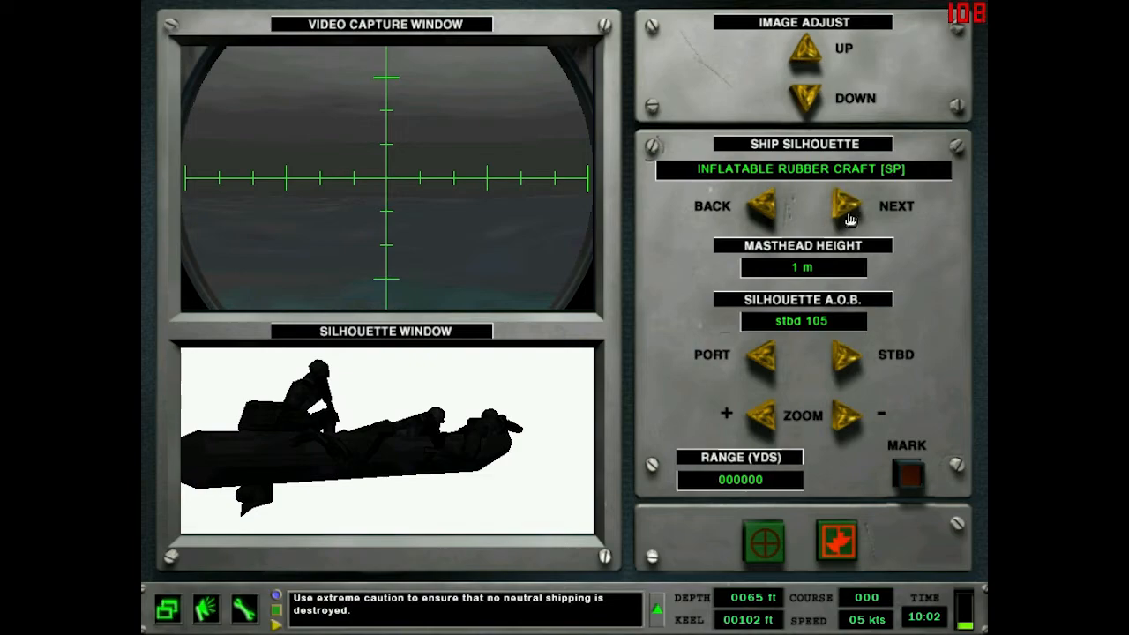
left_click(835, 205)
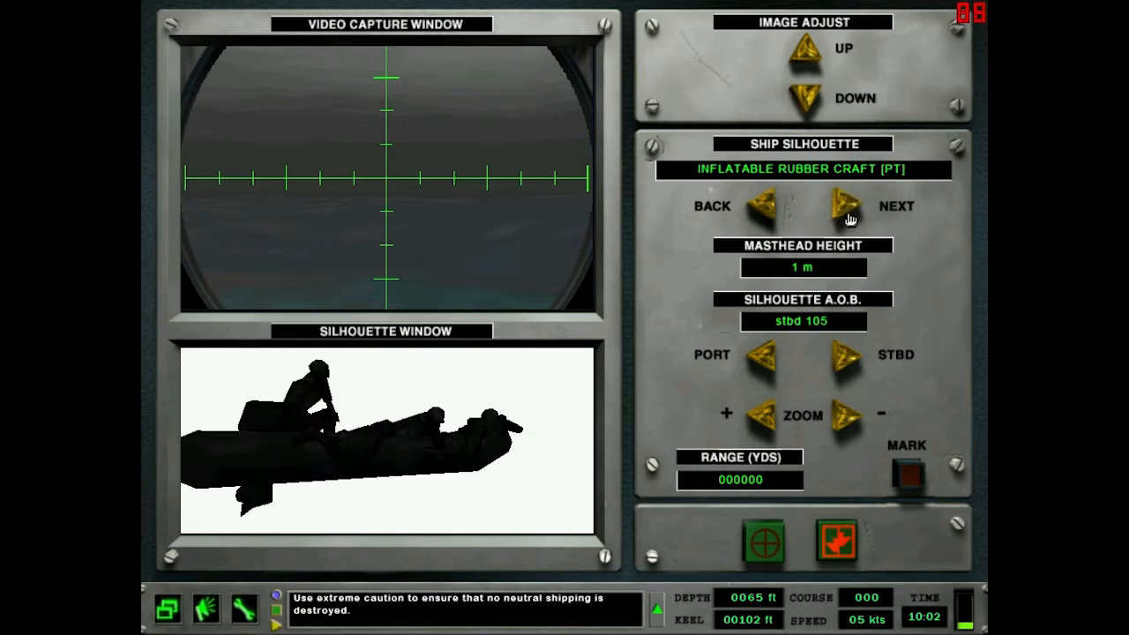
- Finish the catalogue with ROPUCHA-II, JIANGHU I, KASZUB, ESMERALDAS and GOTEBORG [SE] silhouettes
left_click(836, 205)
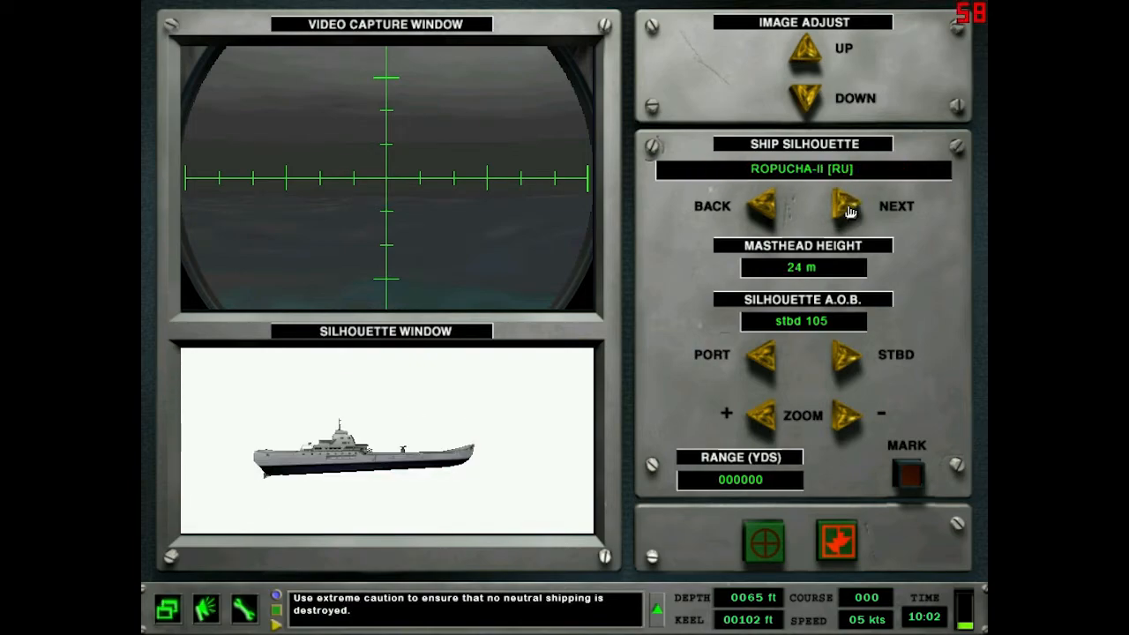
left_click(840, 205)
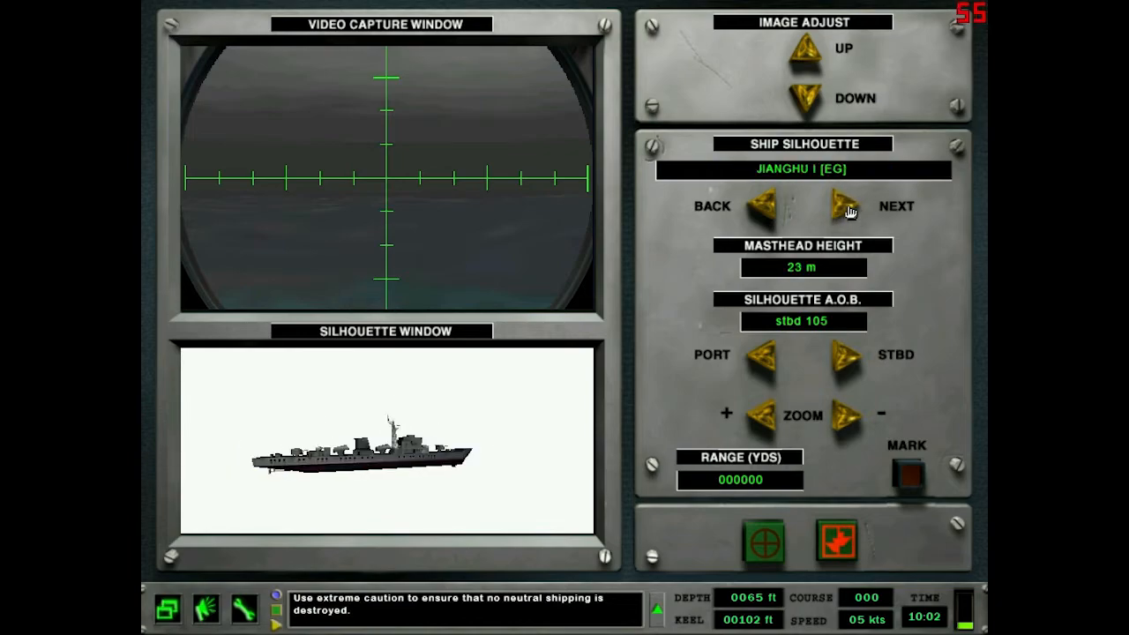
left_click(838, 205)
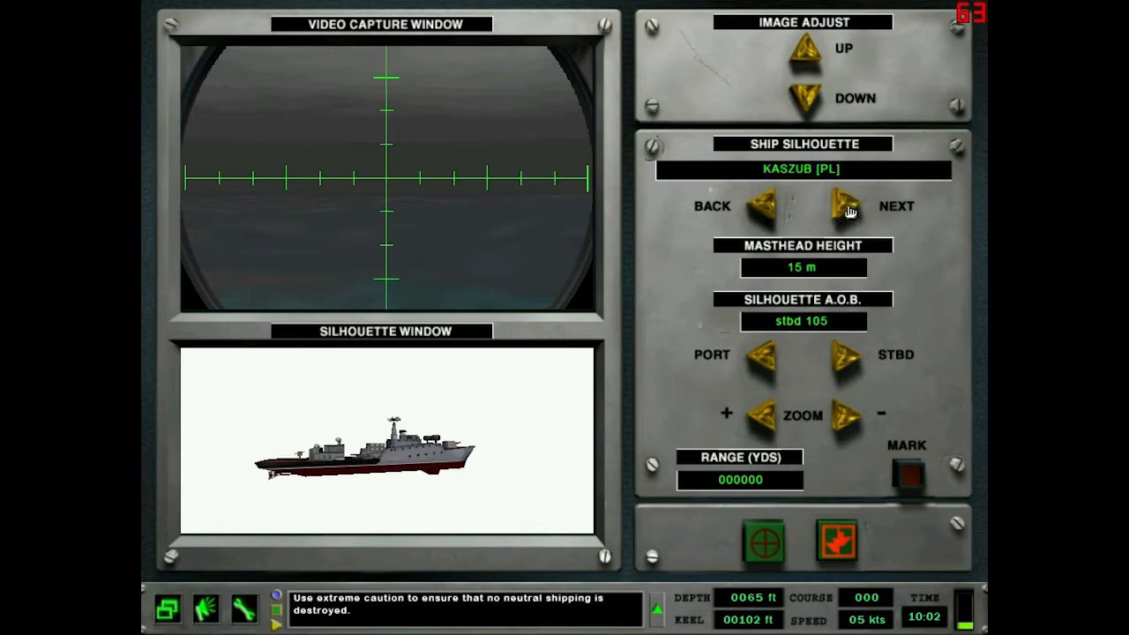
left_click(837, 205)
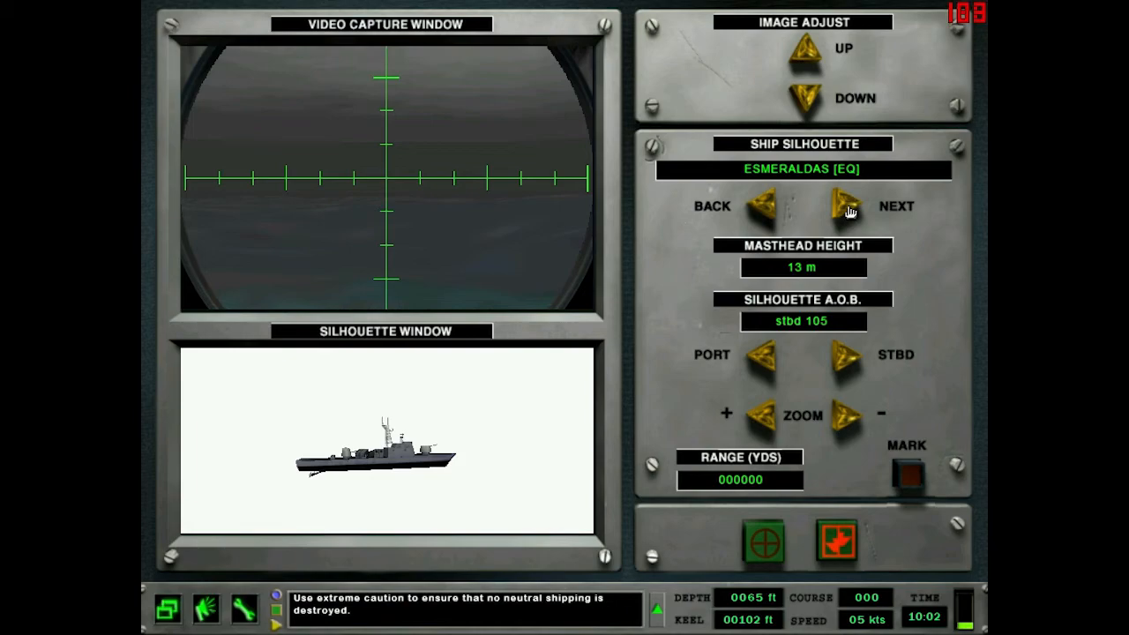
left_click(840, 204)
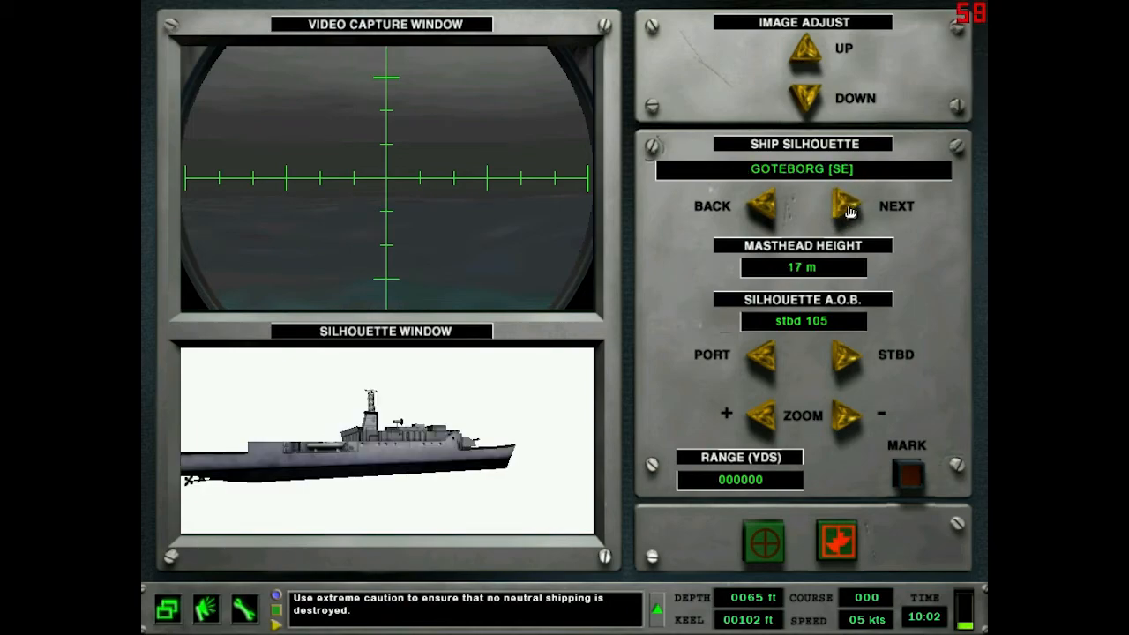
left_click(840, 205)
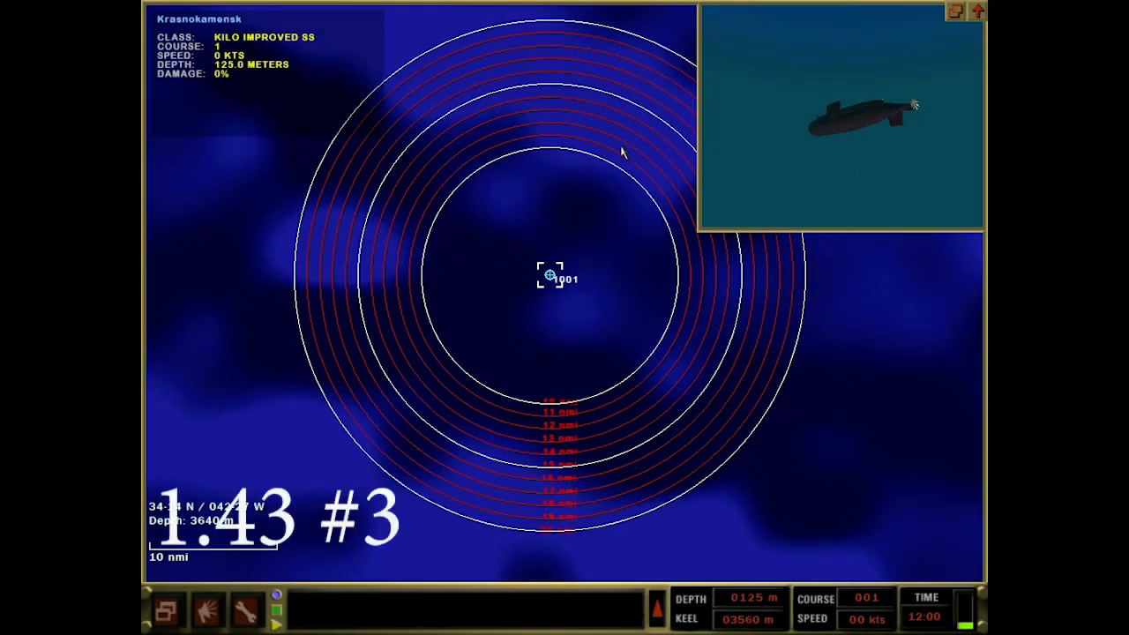
mouse_move(607, 220)
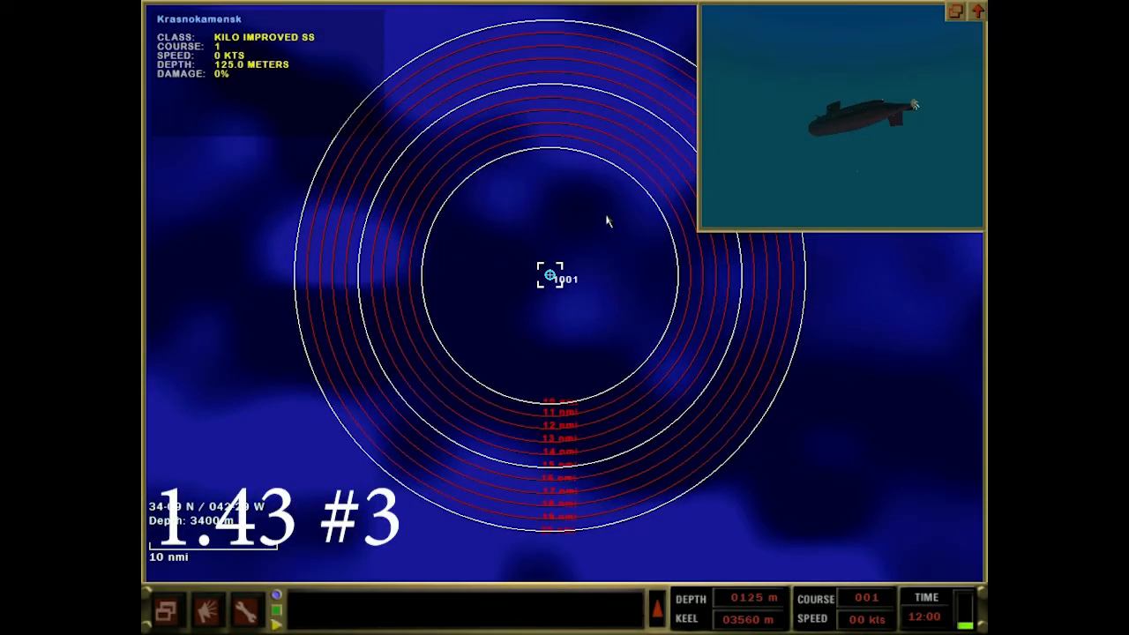
mouse_move(589, 201)
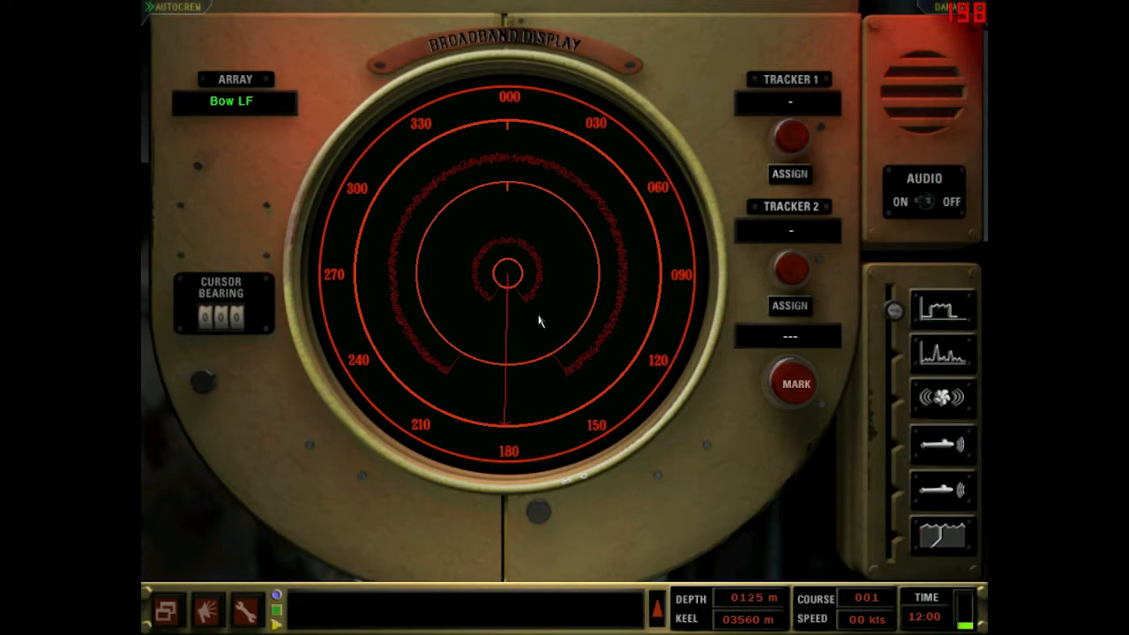
mouse_move(563, 266)
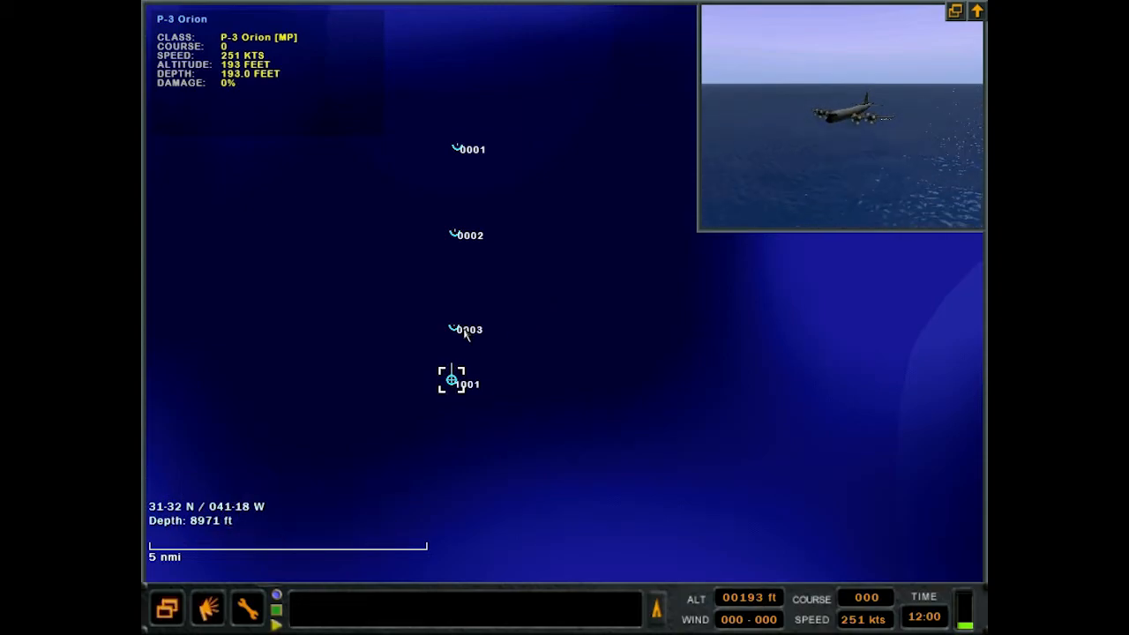
- Identify contacts 0002 and 0001 as Sierra-I Kostroma and Sierra-II Nizhniy Novgorod, then check a third contact
left_click(455, 234)
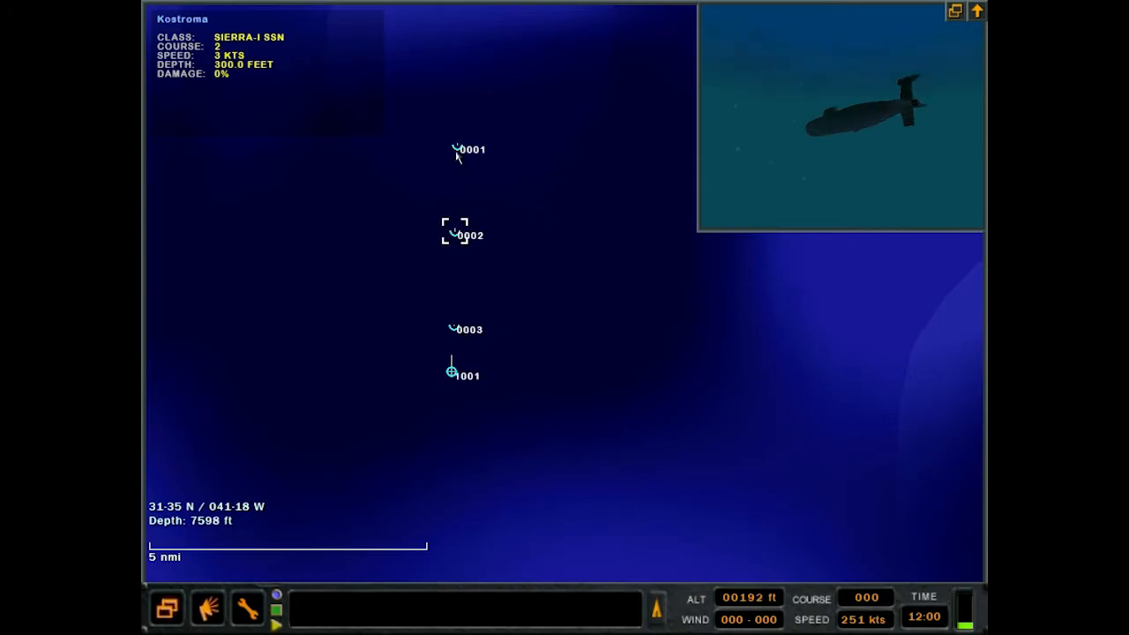
left_click(455, 148)
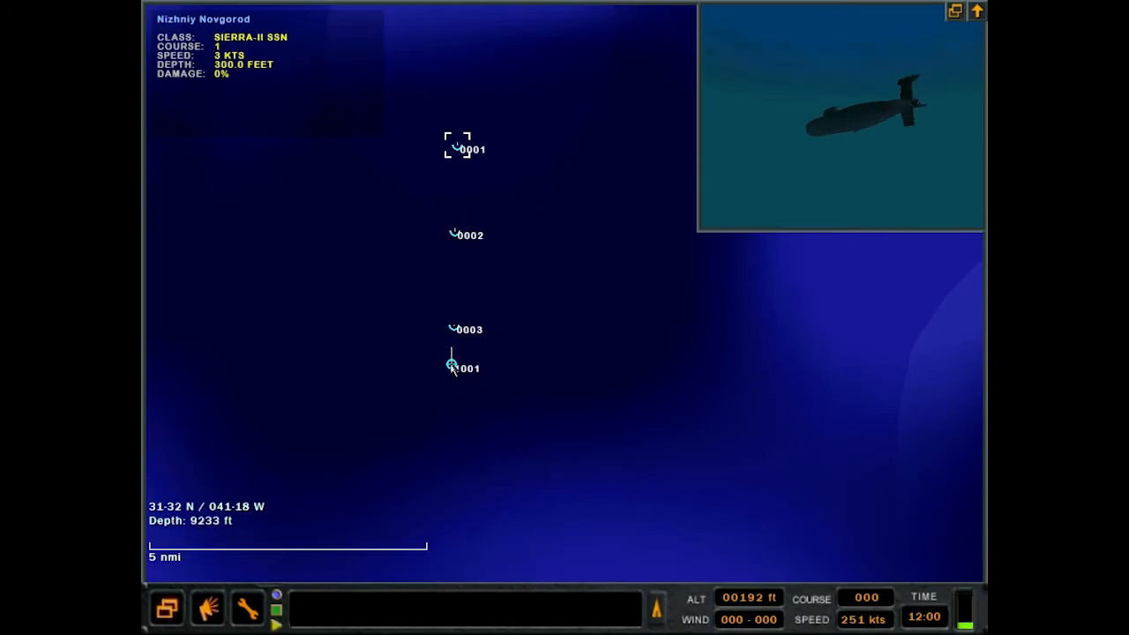
left_click(452, 356)
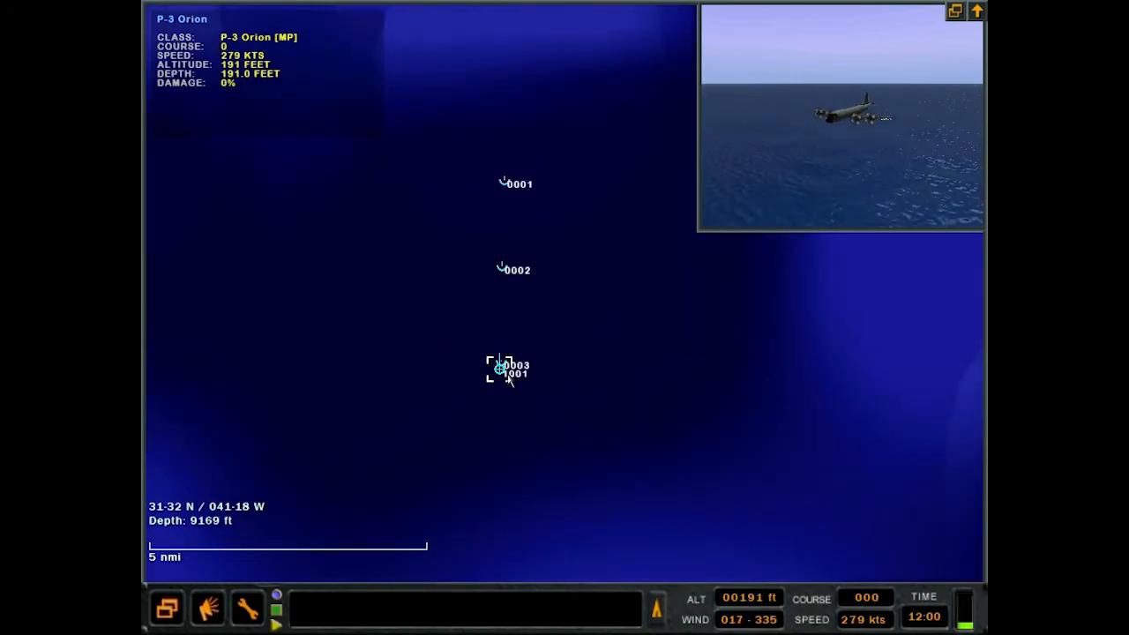
left_click(501, 364)
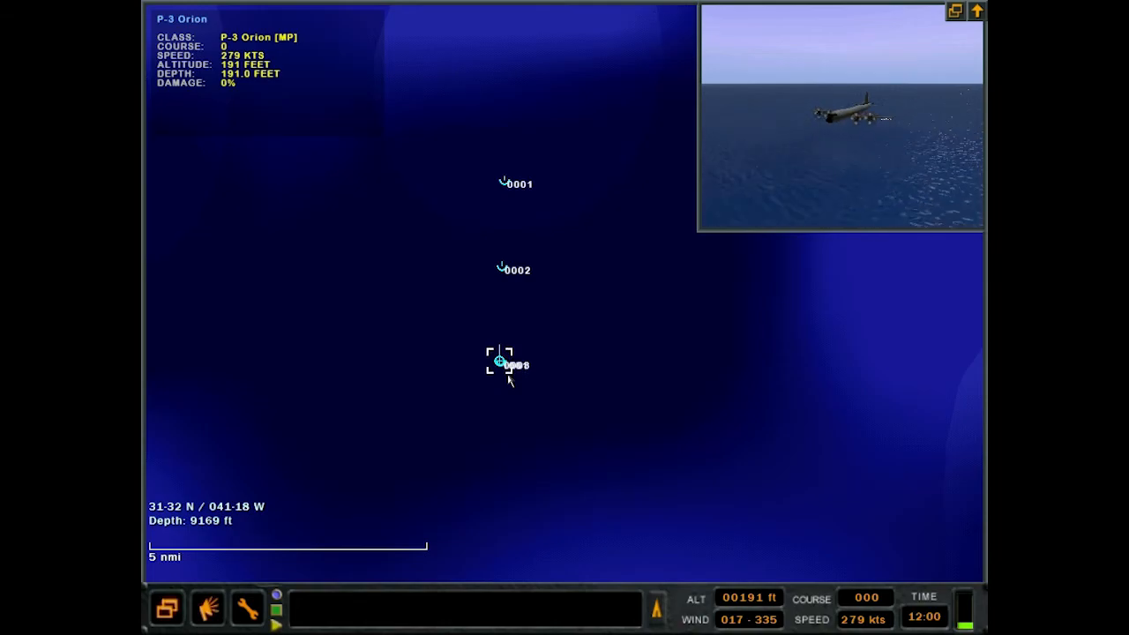